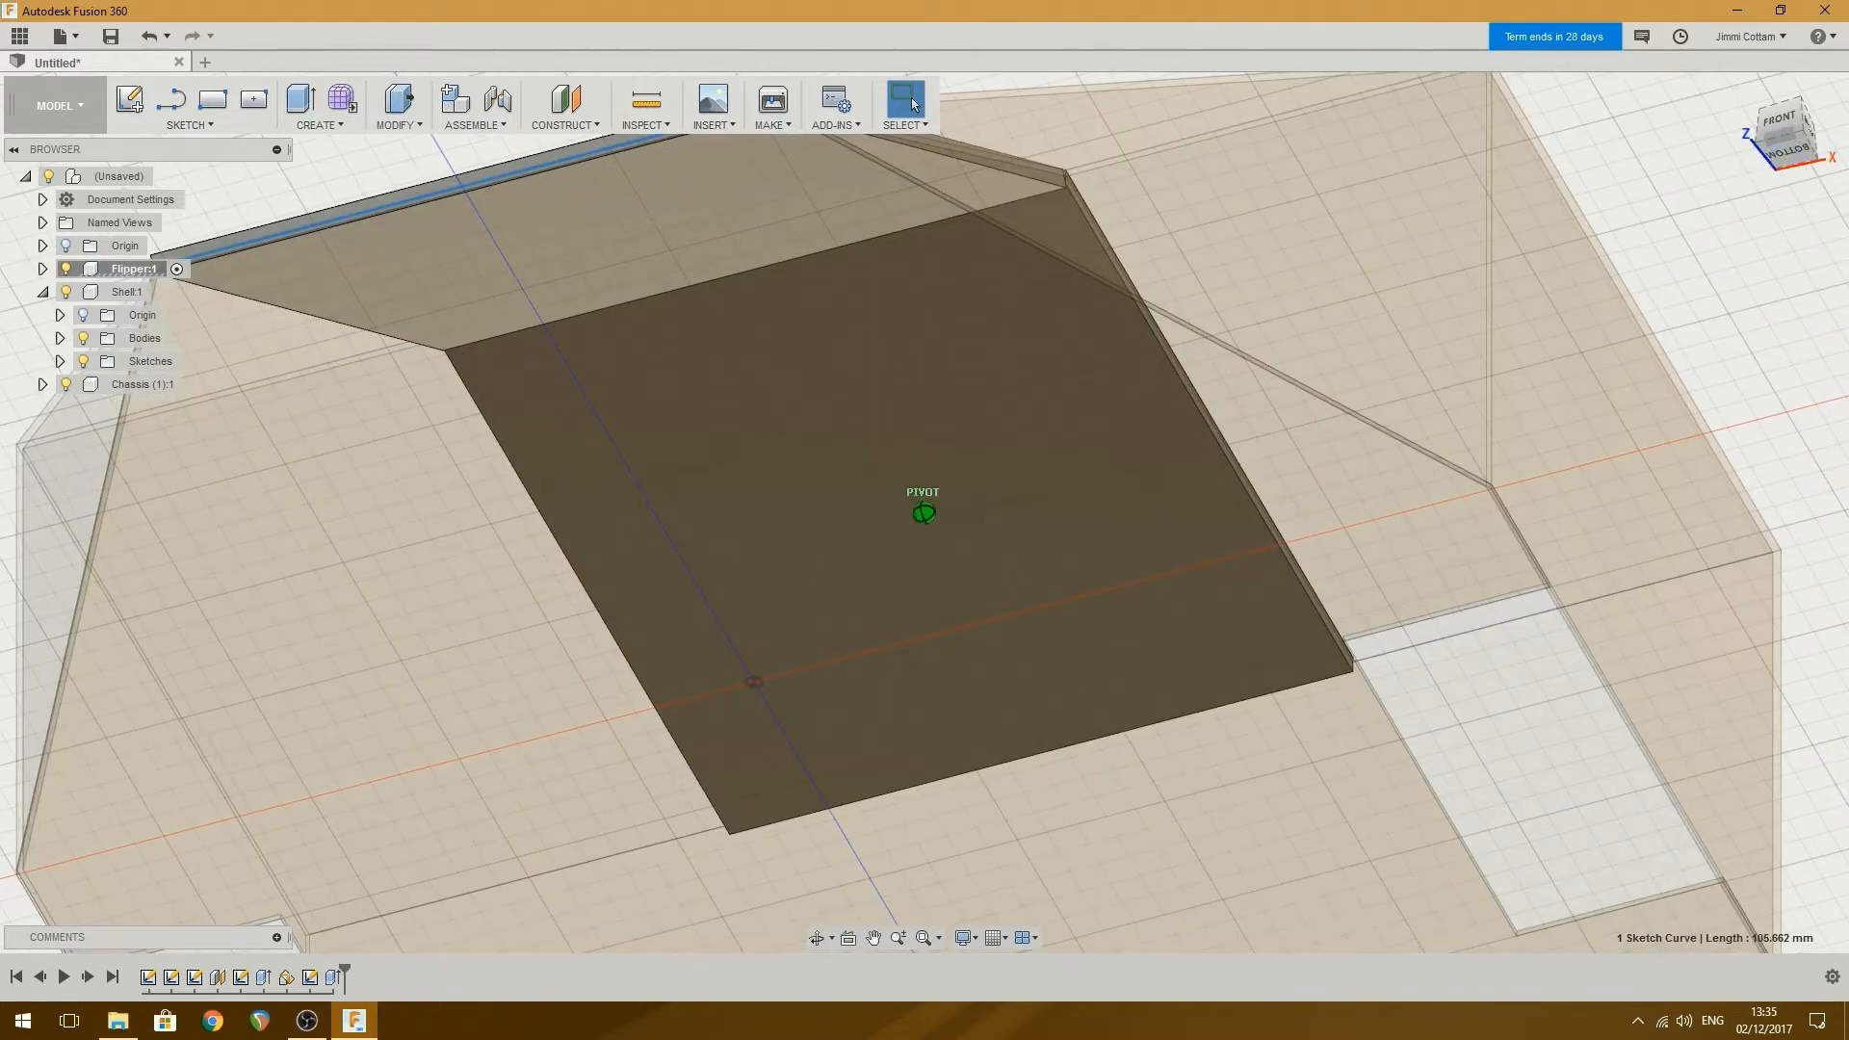
Re-edit Plane2's tilt angle so the flipper plate lies along the chassis wedge slope.
left_click(1779, 133)
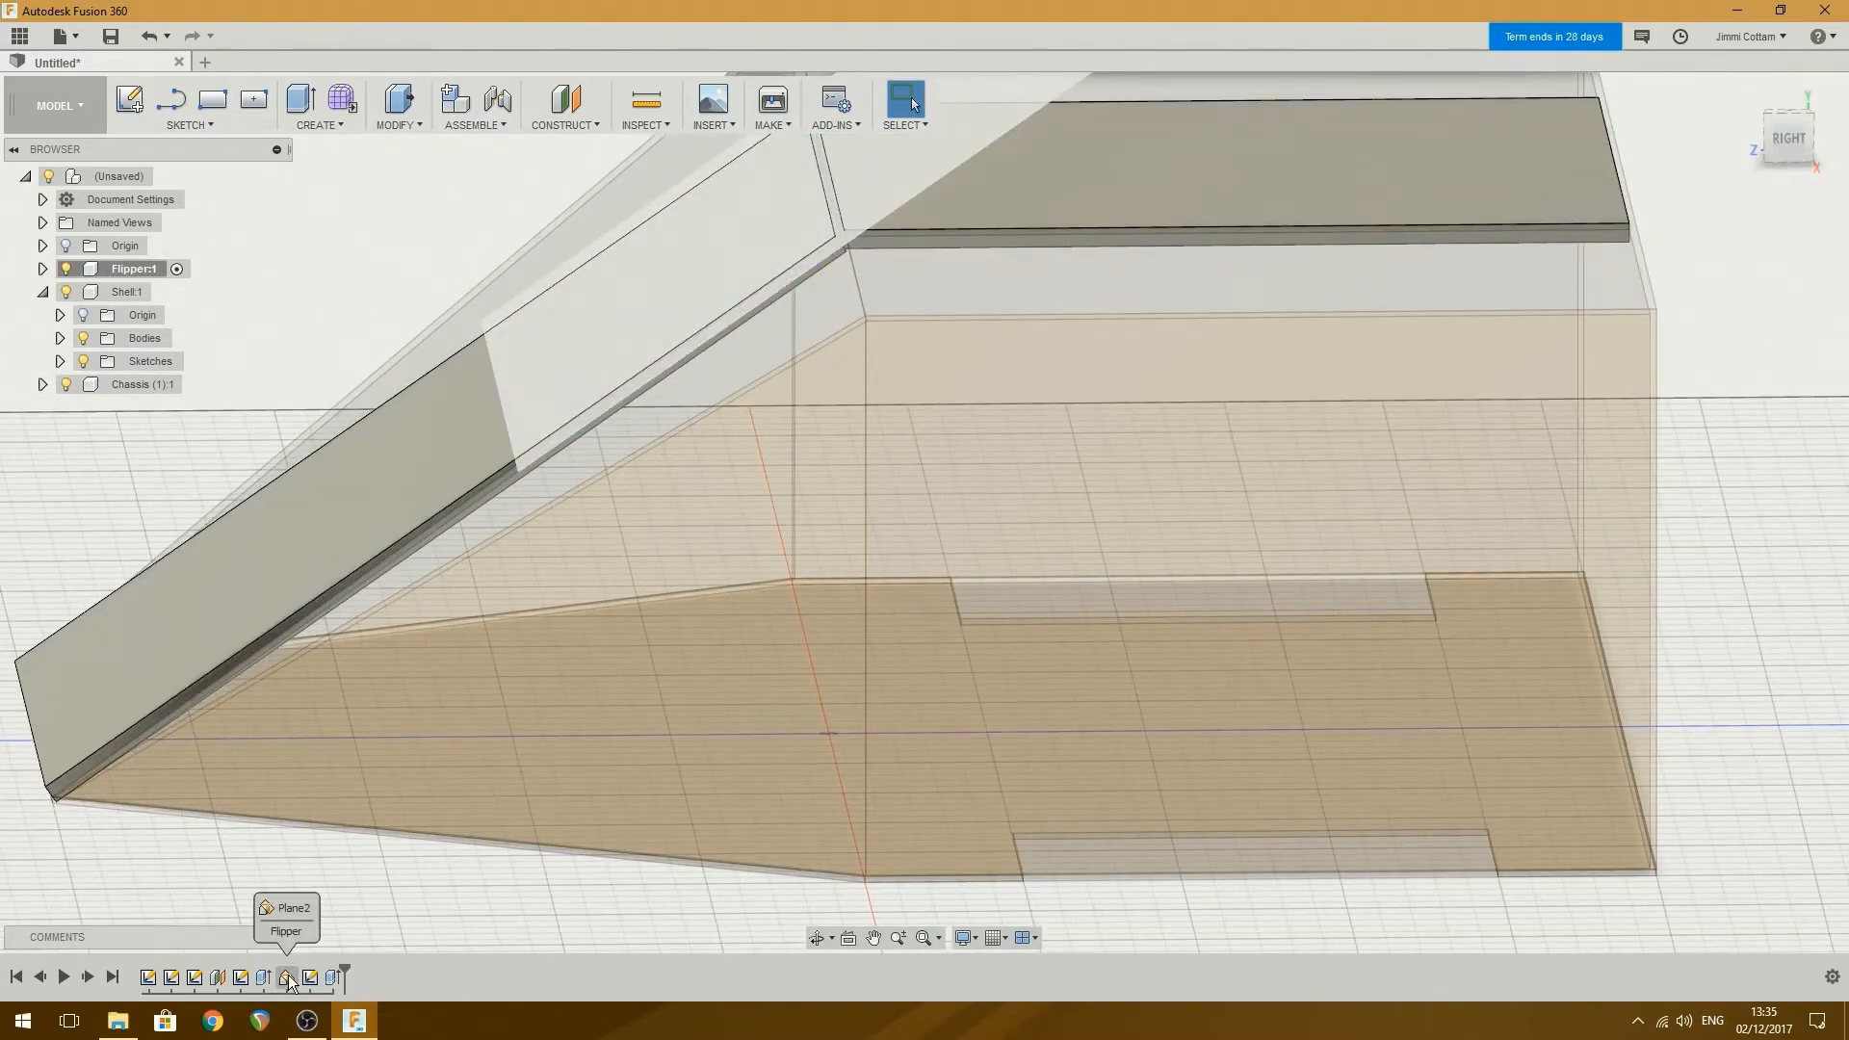
right_click(284, 979)
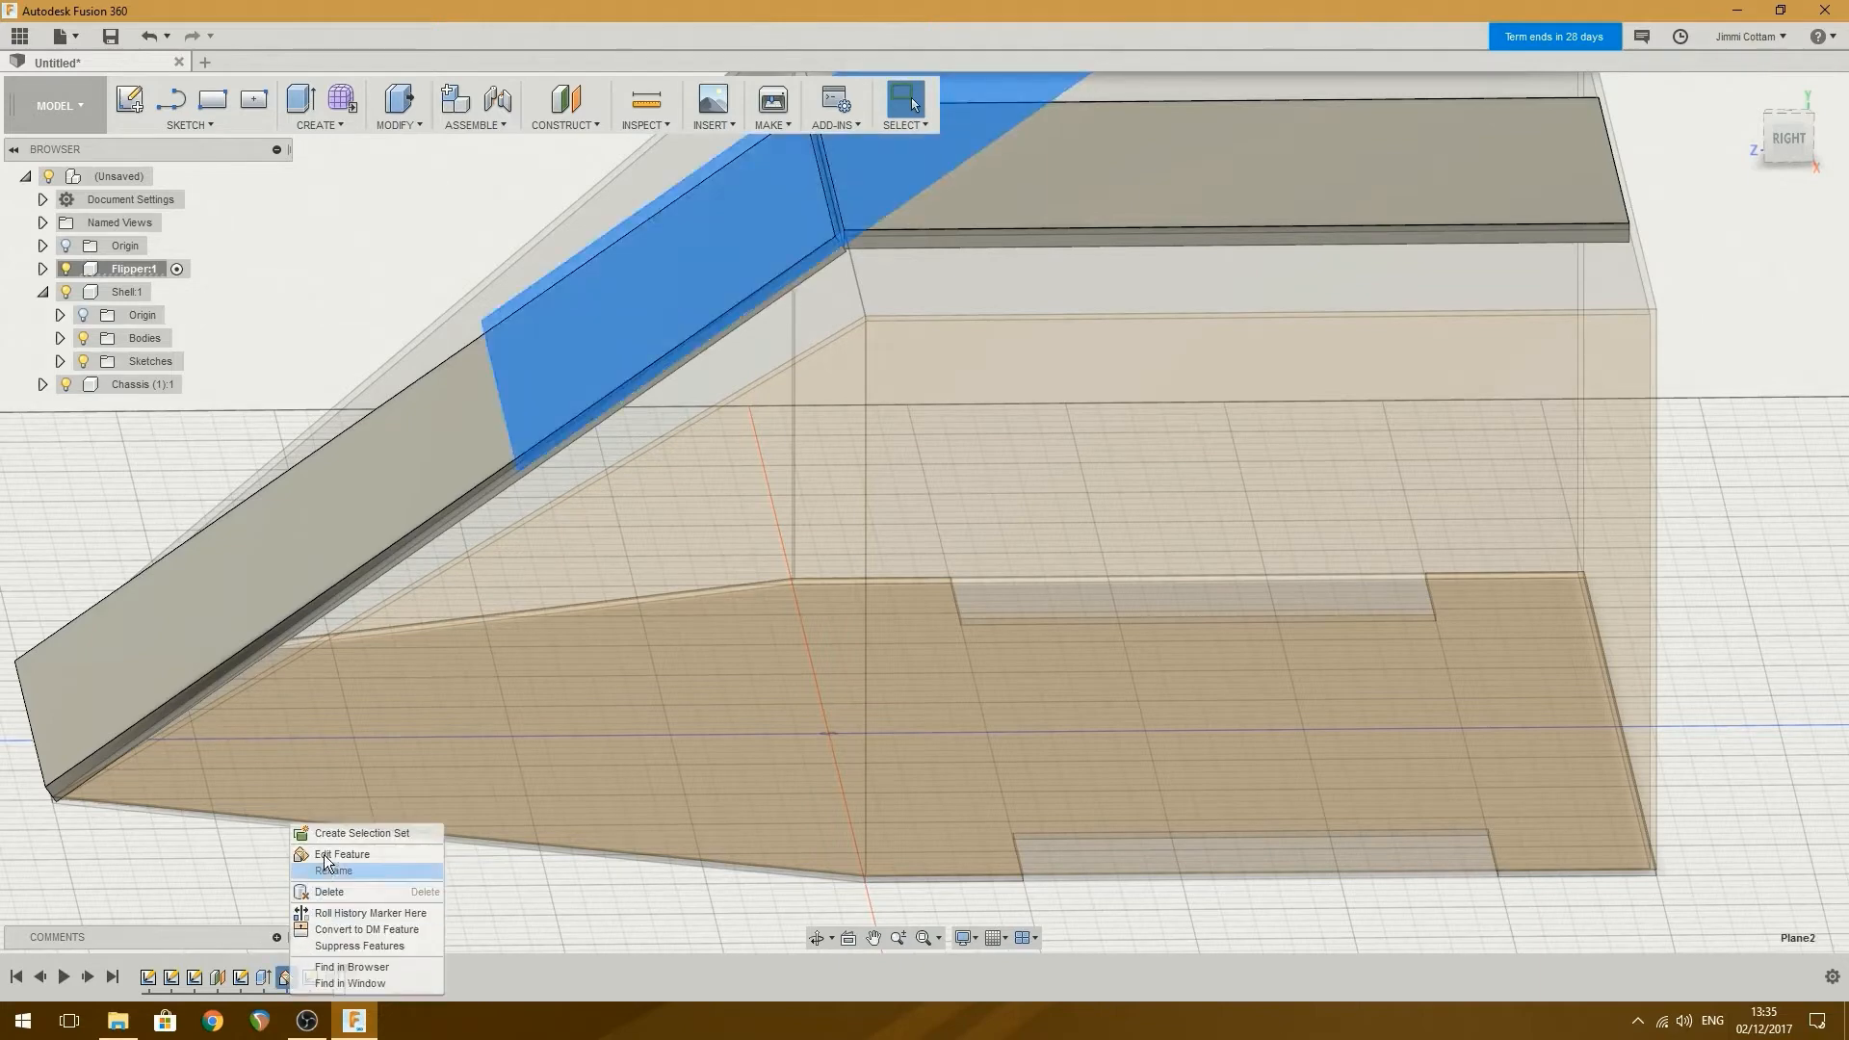
left_click(342, 854)
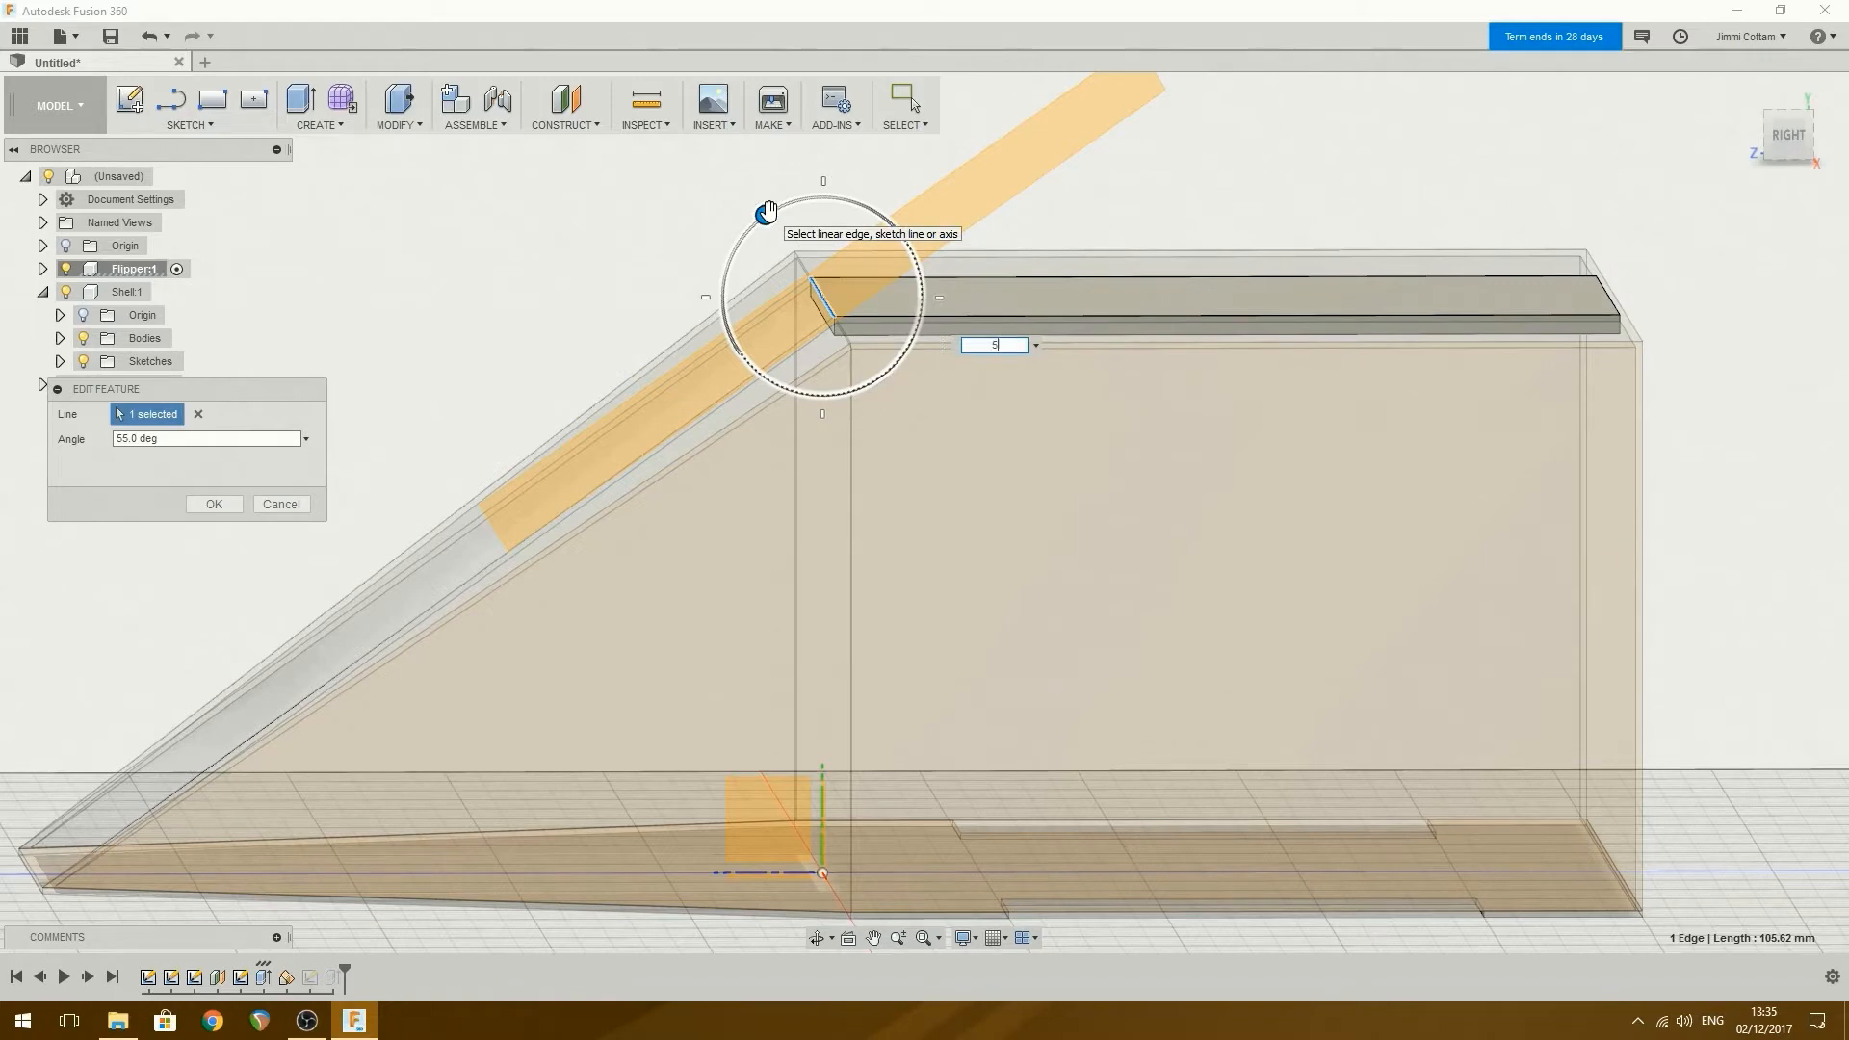
left_click(214, 503)
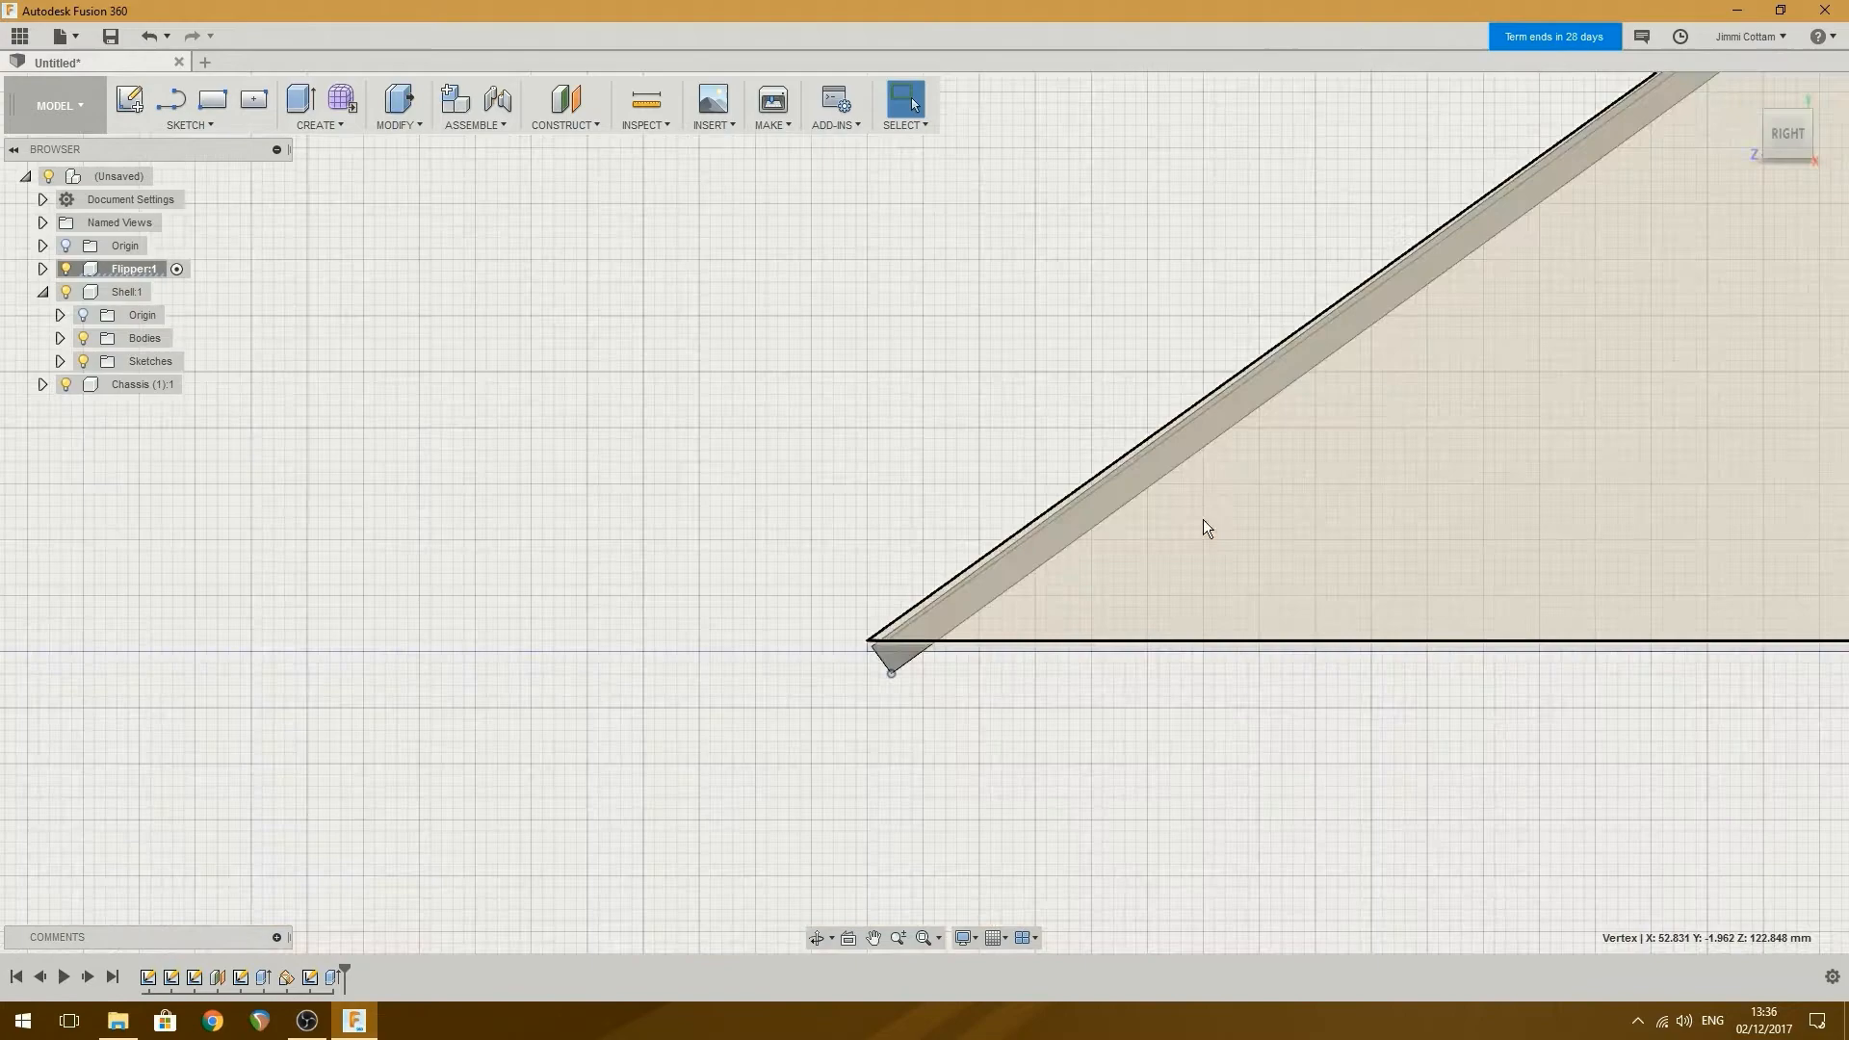
Apply a 3 mm equal-distance chamfer to the flipper's lower tip edge.
left_click(318, 105)
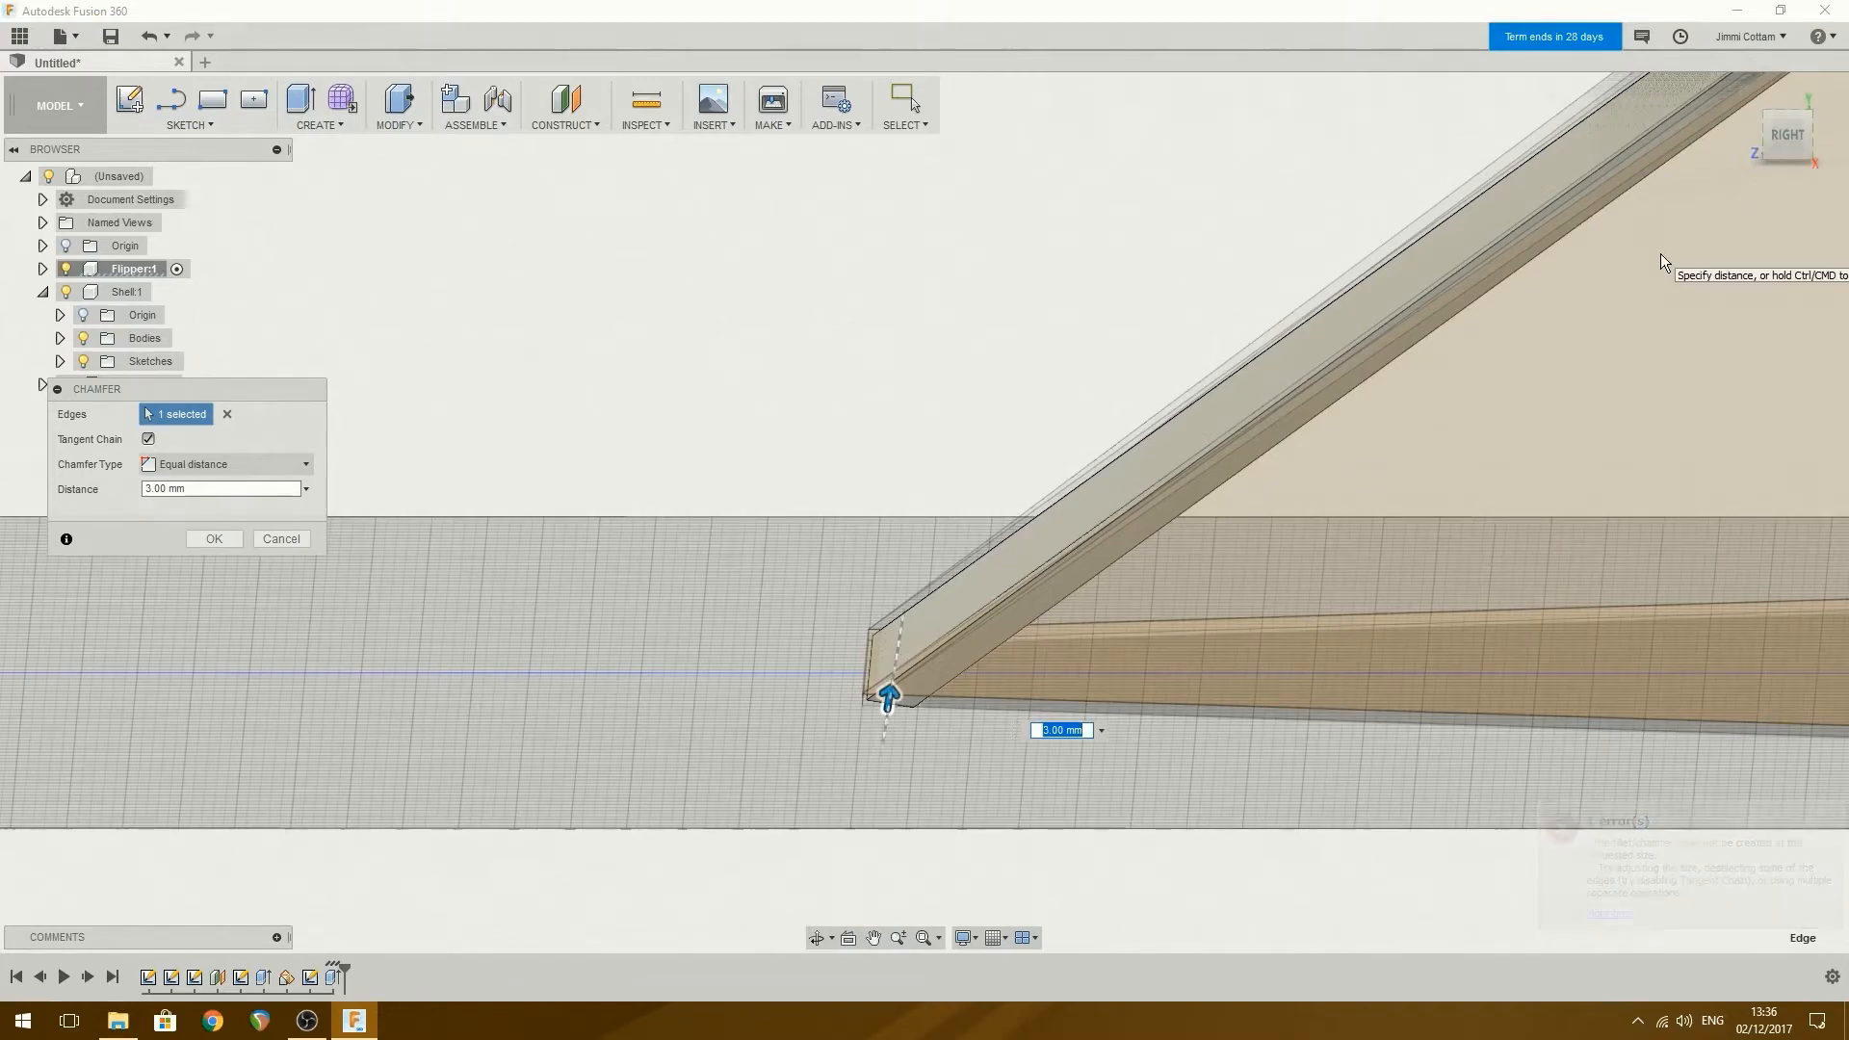
left_click(214, 539)
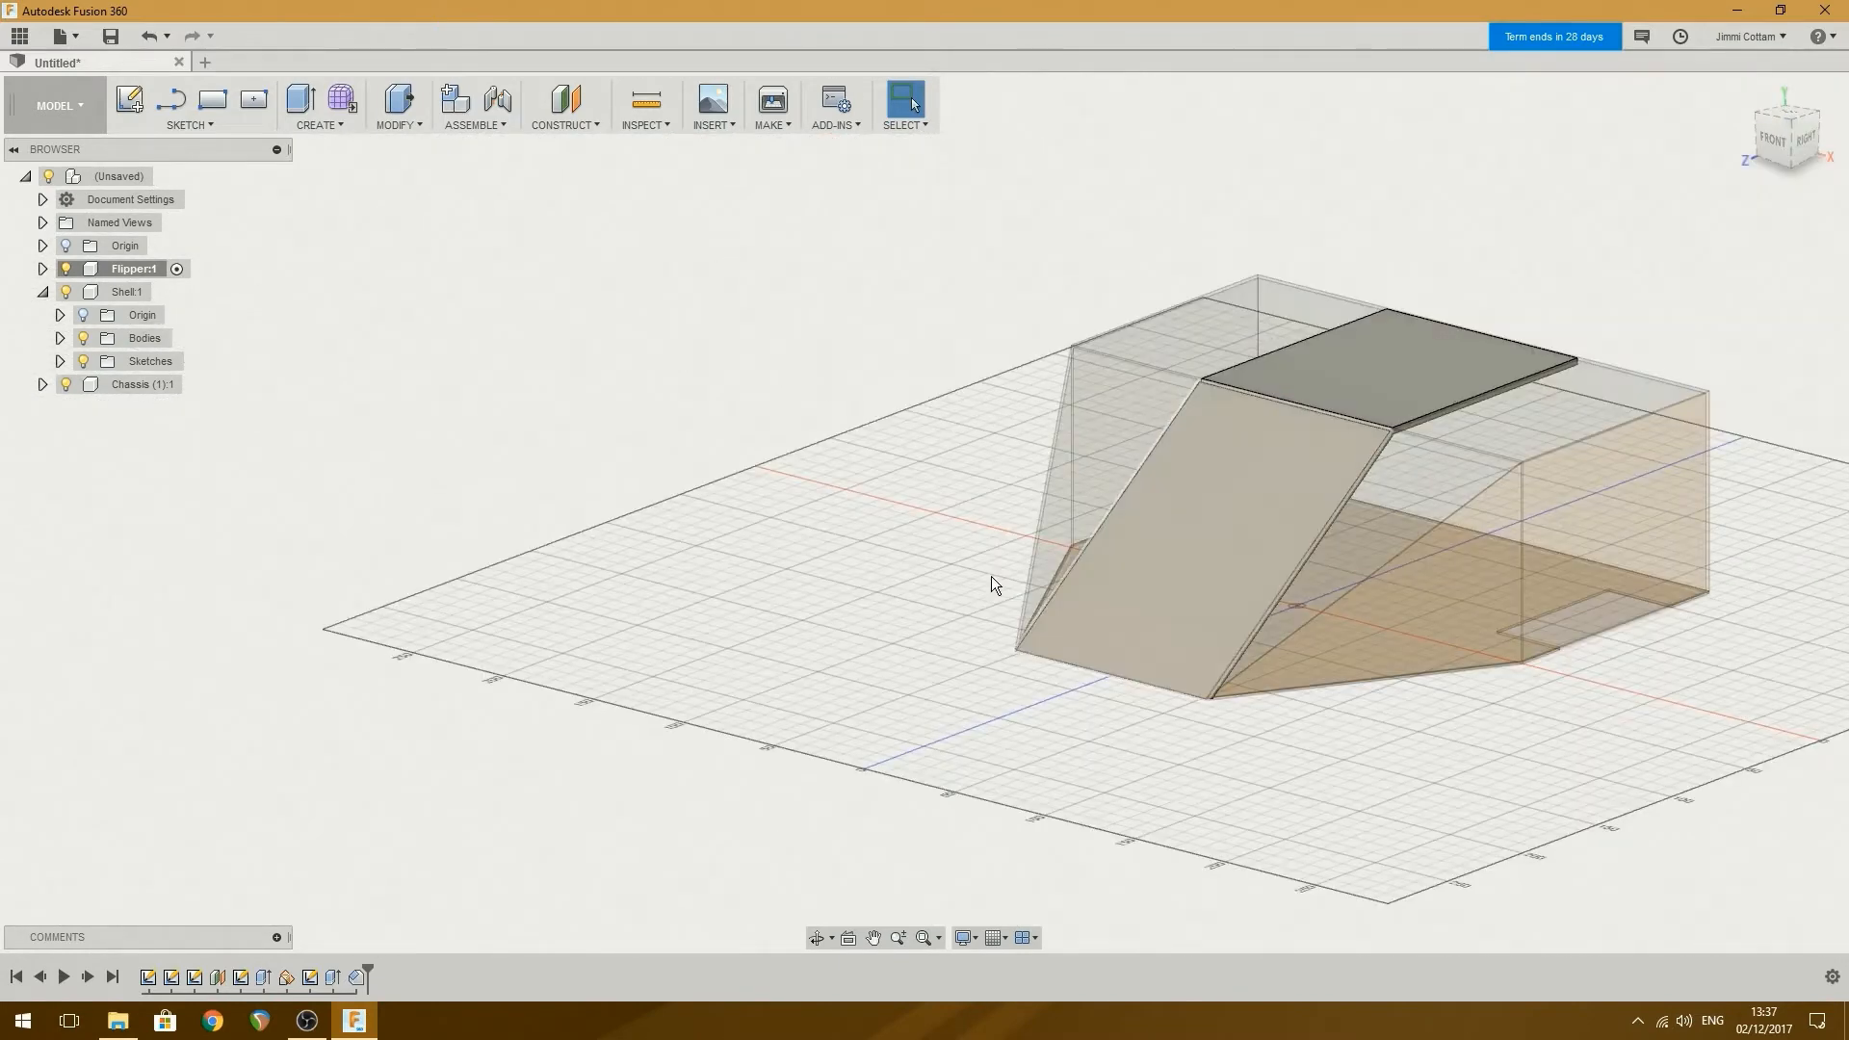
Sketch a 170 by 60 mm center rectangle on the flipper's sloped face.
left_click(1178, 530)
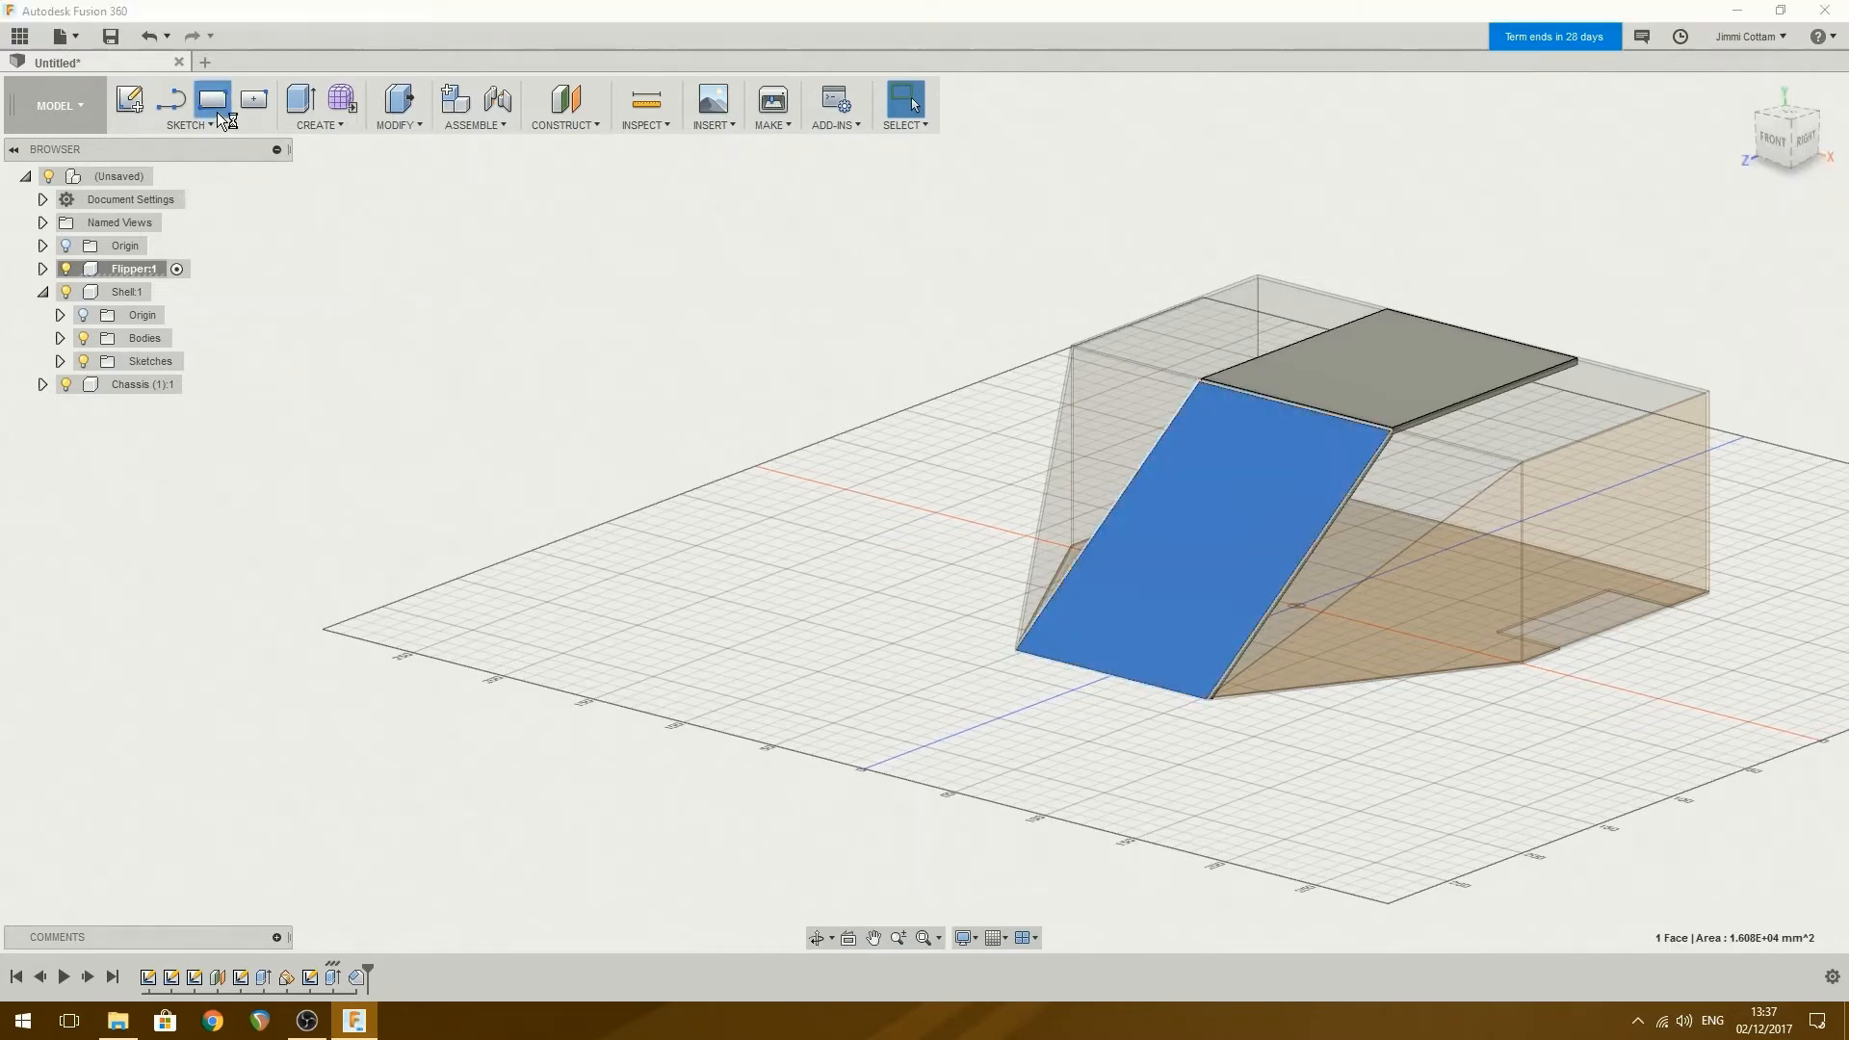
left_click(212, 99)
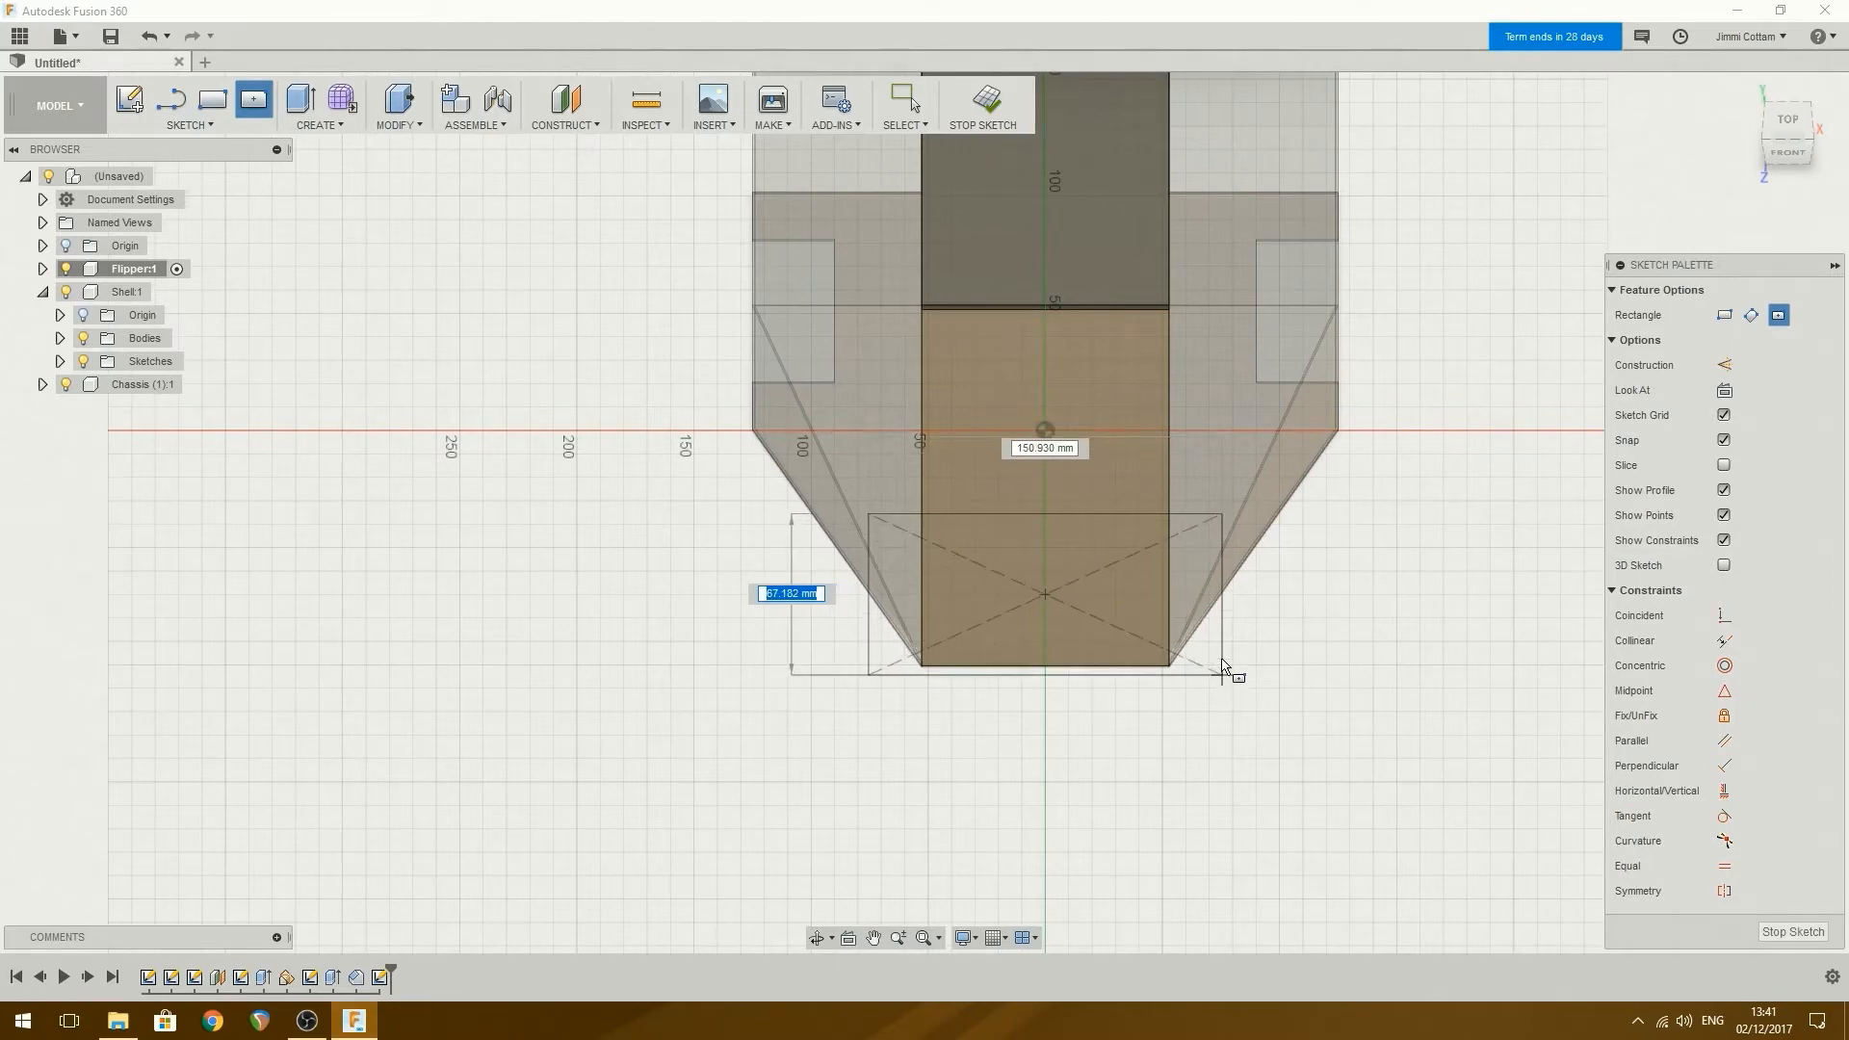
mouse_move(1250, 678)
type("60")
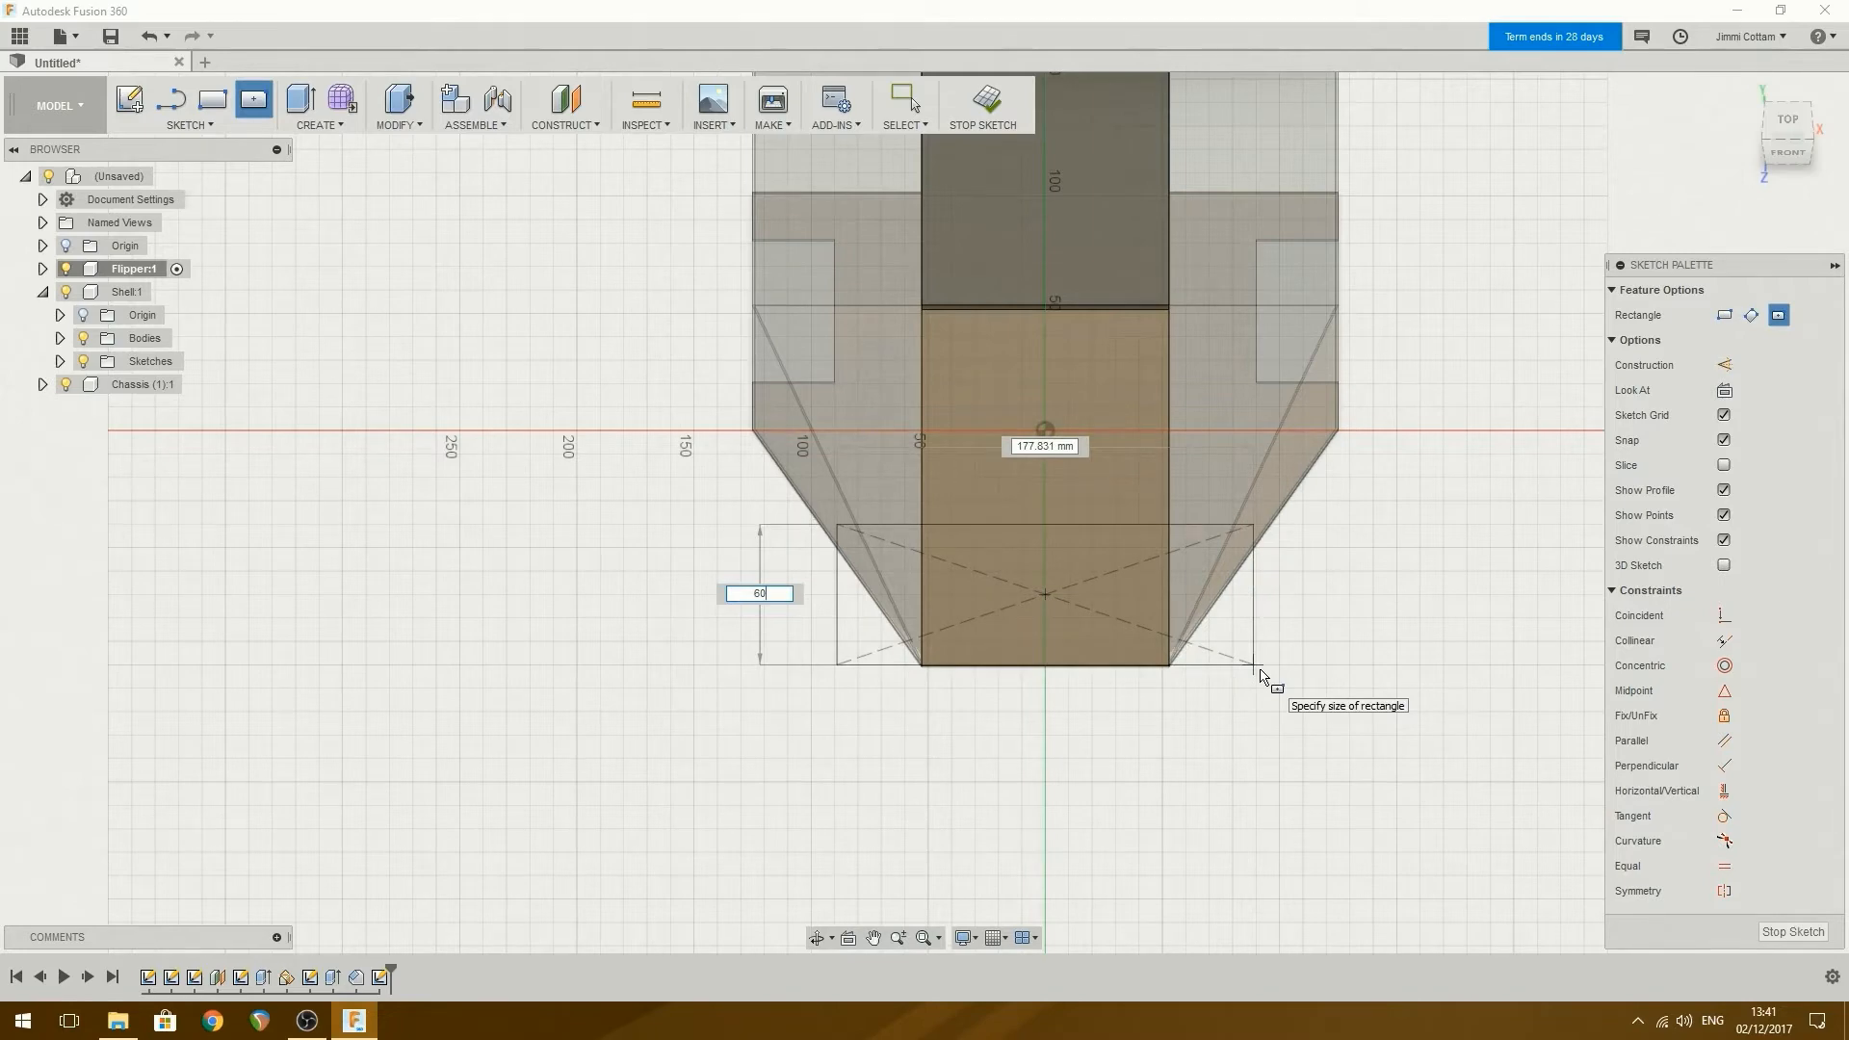
key("Tab")
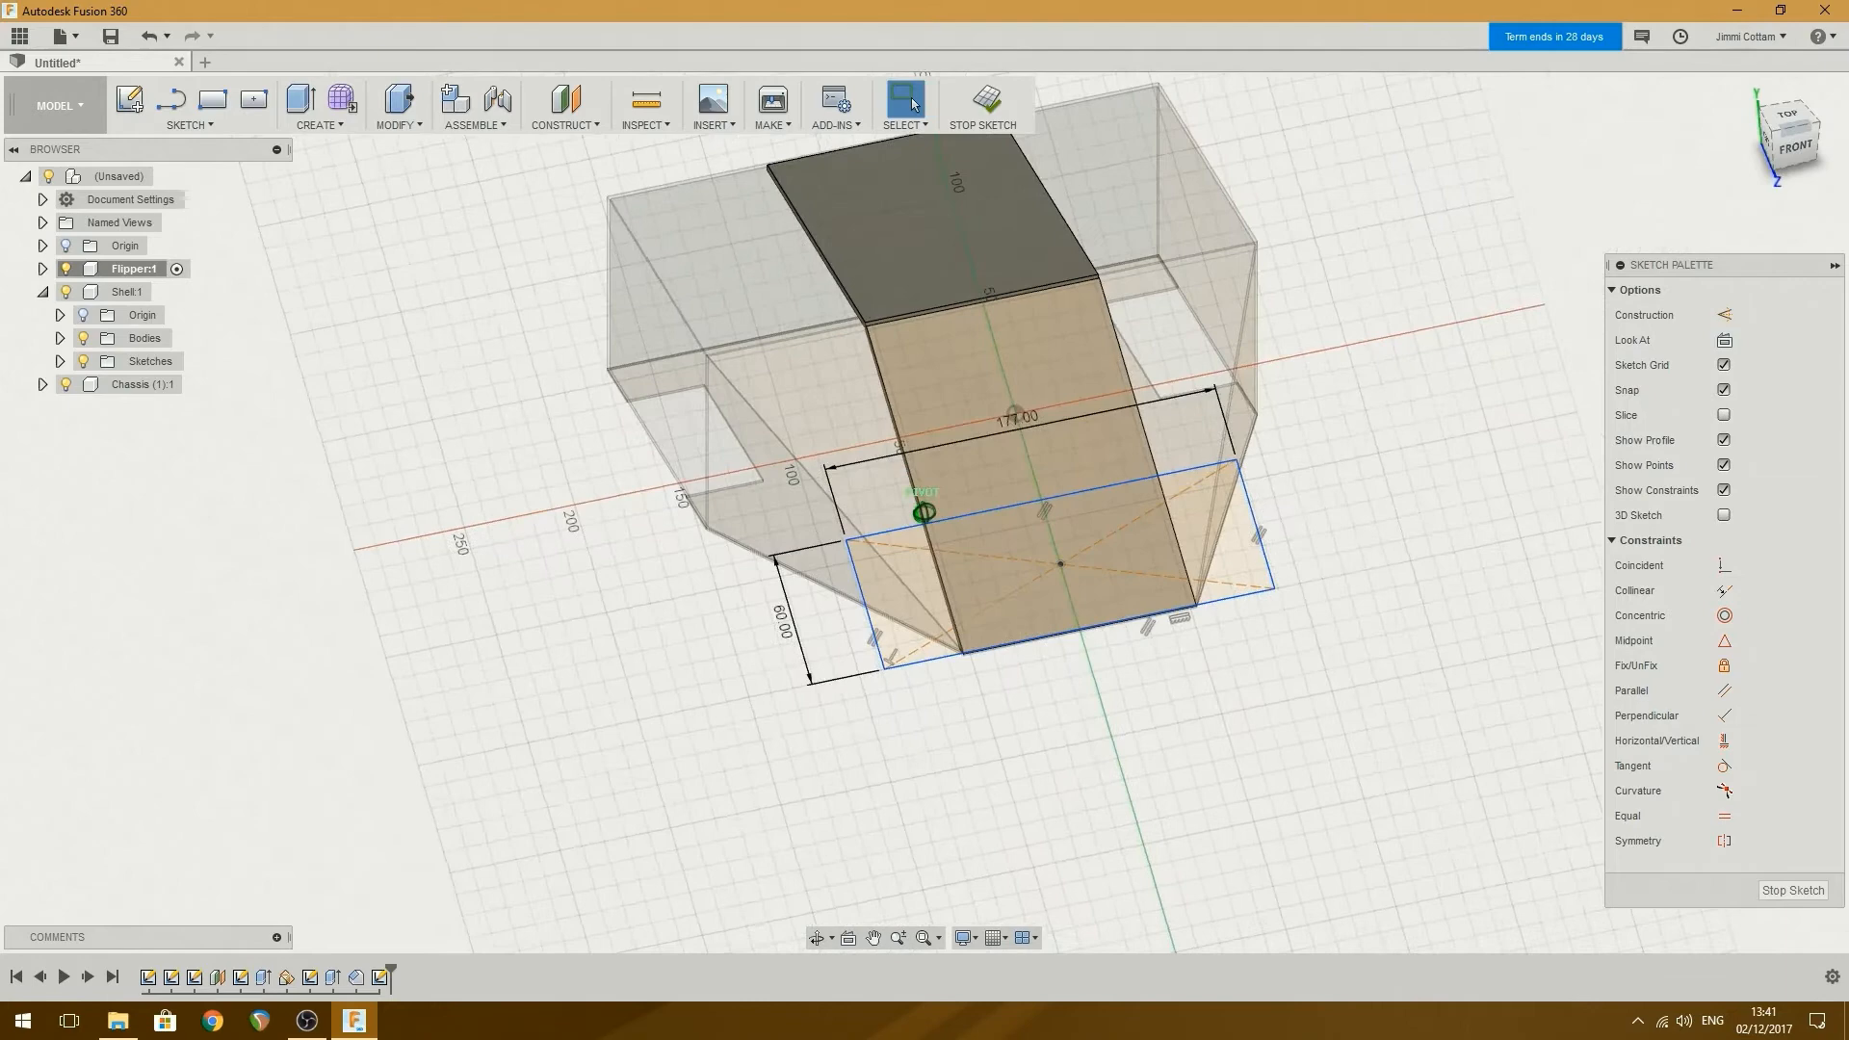
Extrude both rectangle side profiles into a thin lip and save as Robot 2 v1.
left_click(1786, 145)
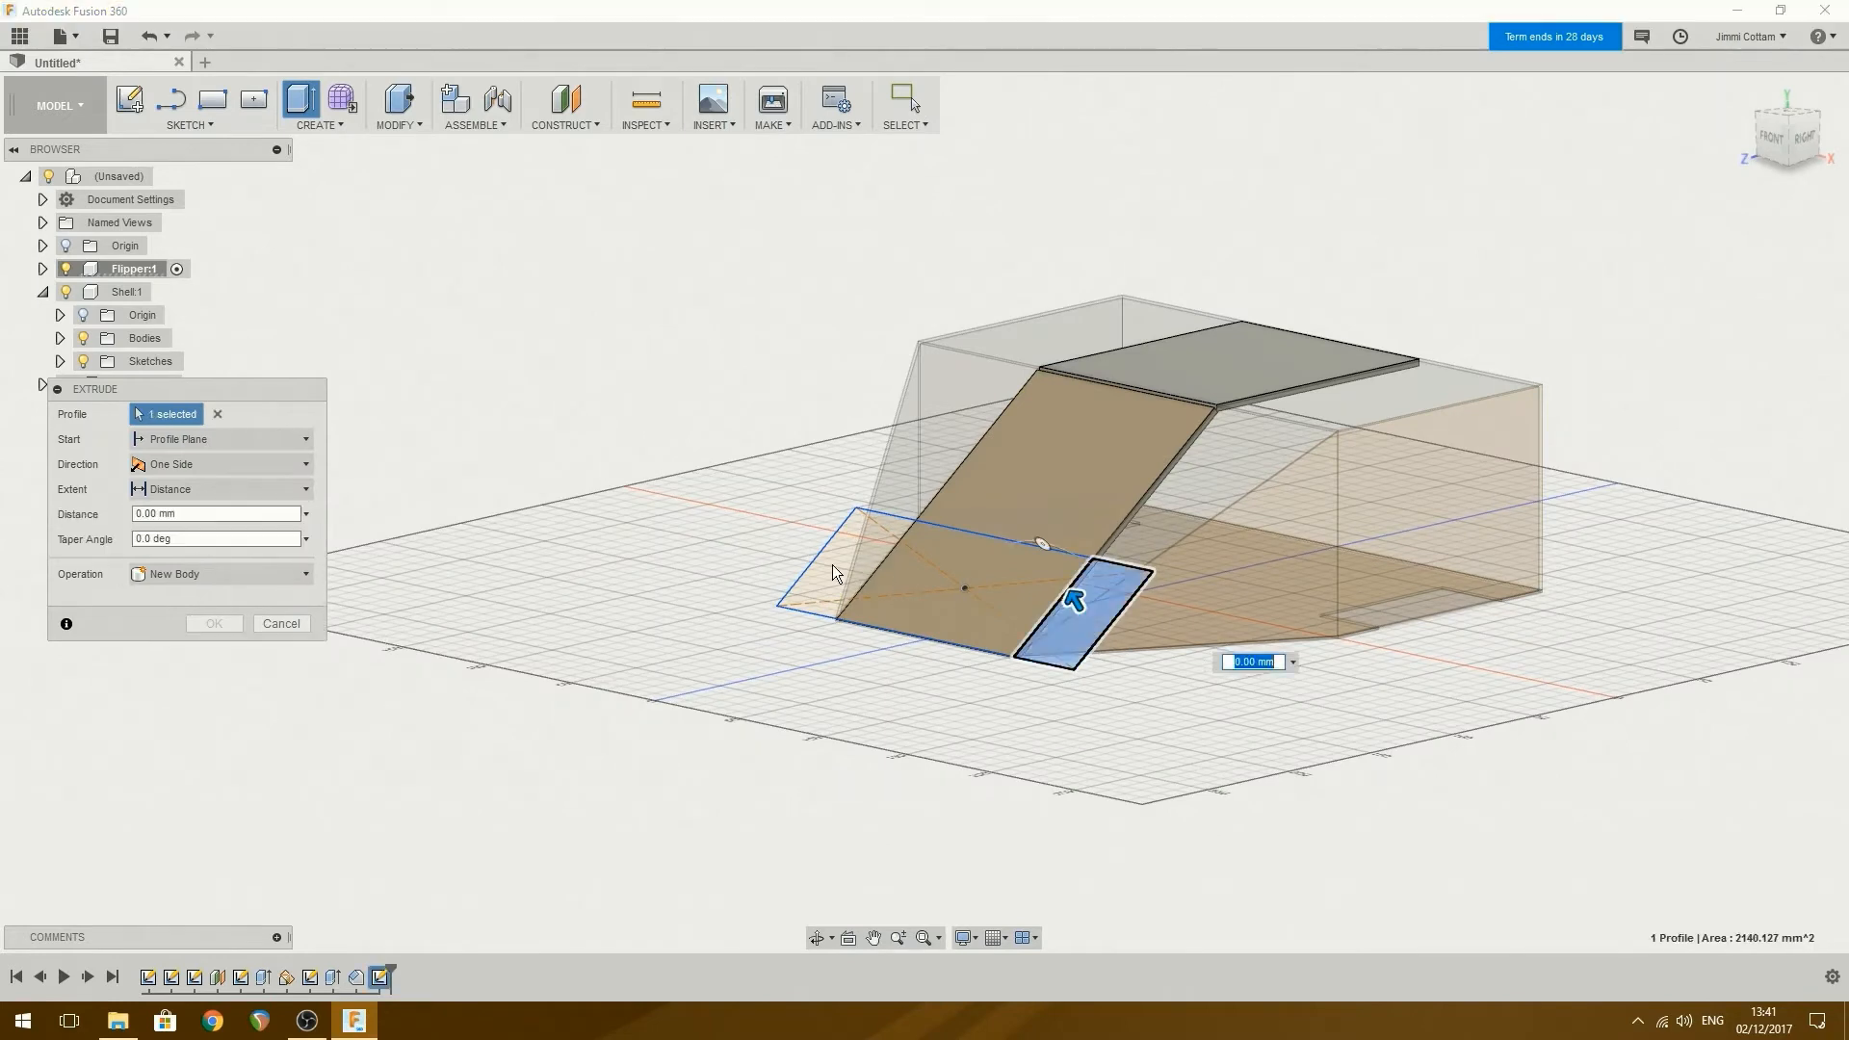
left_click(836, 555)
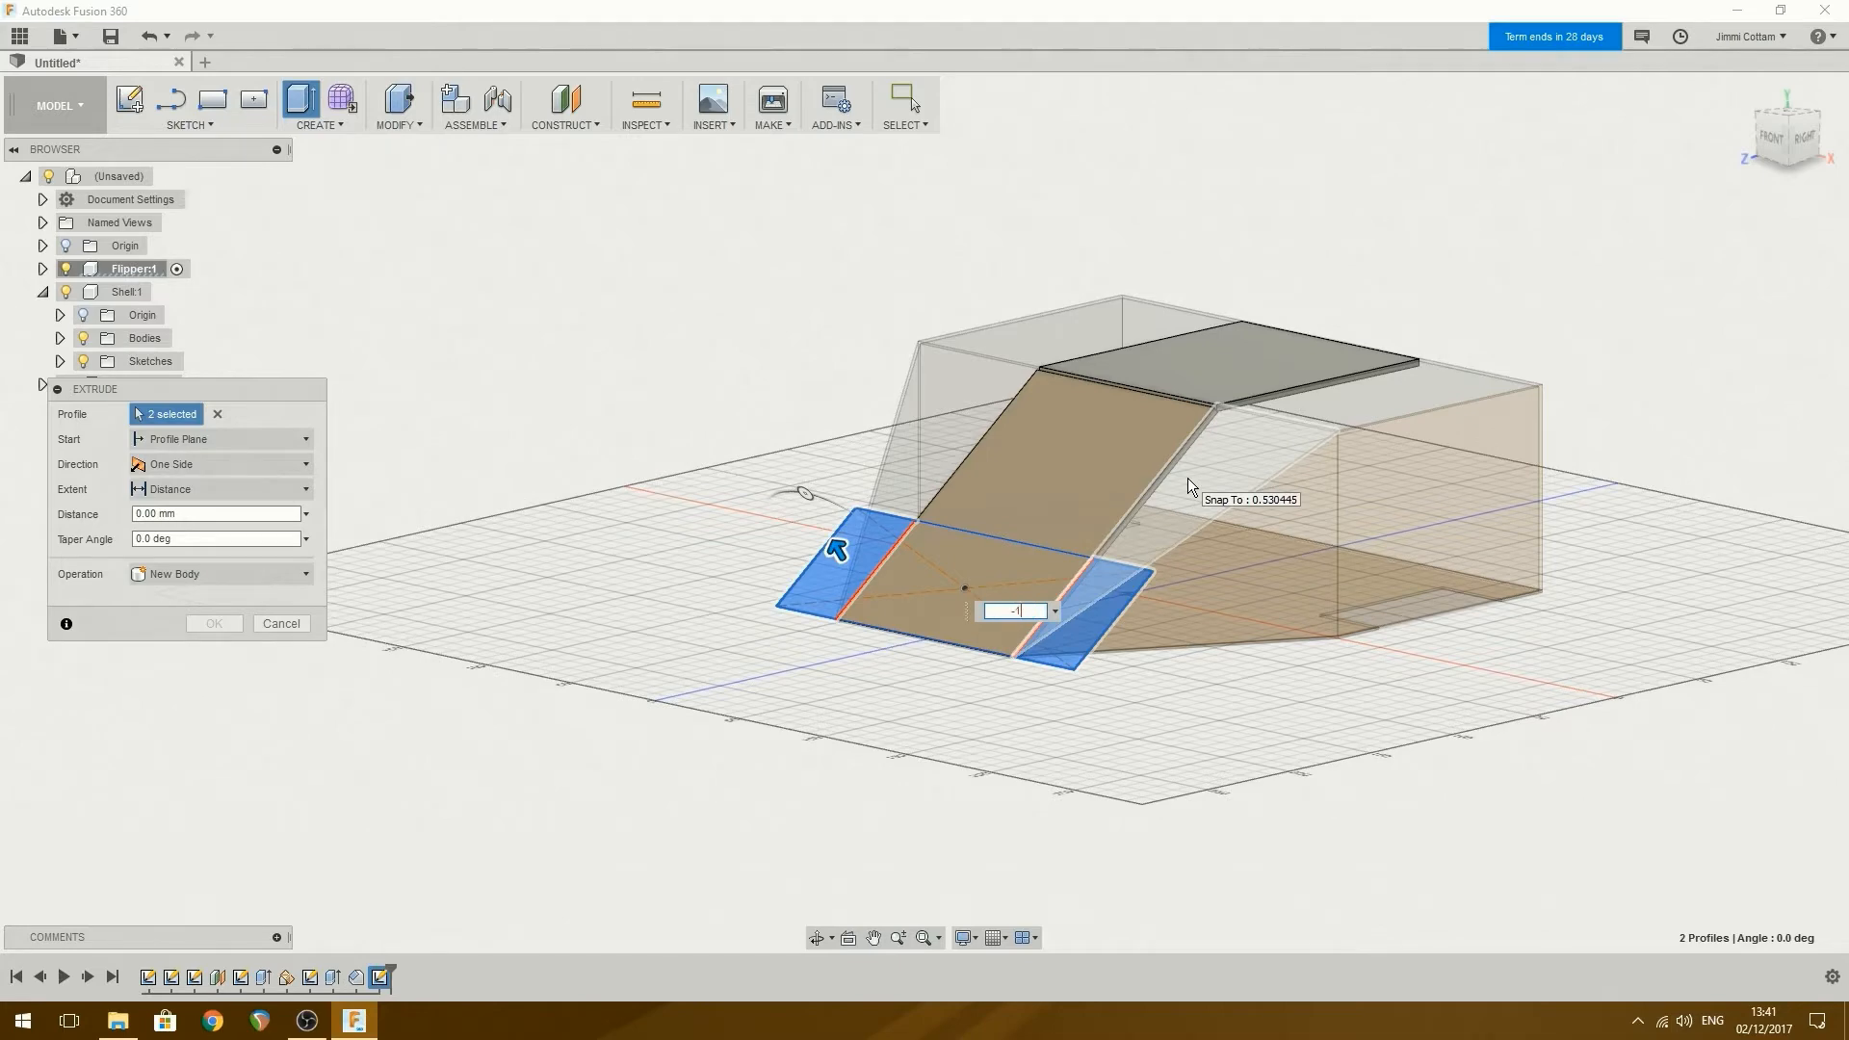
left_click(214, 623)
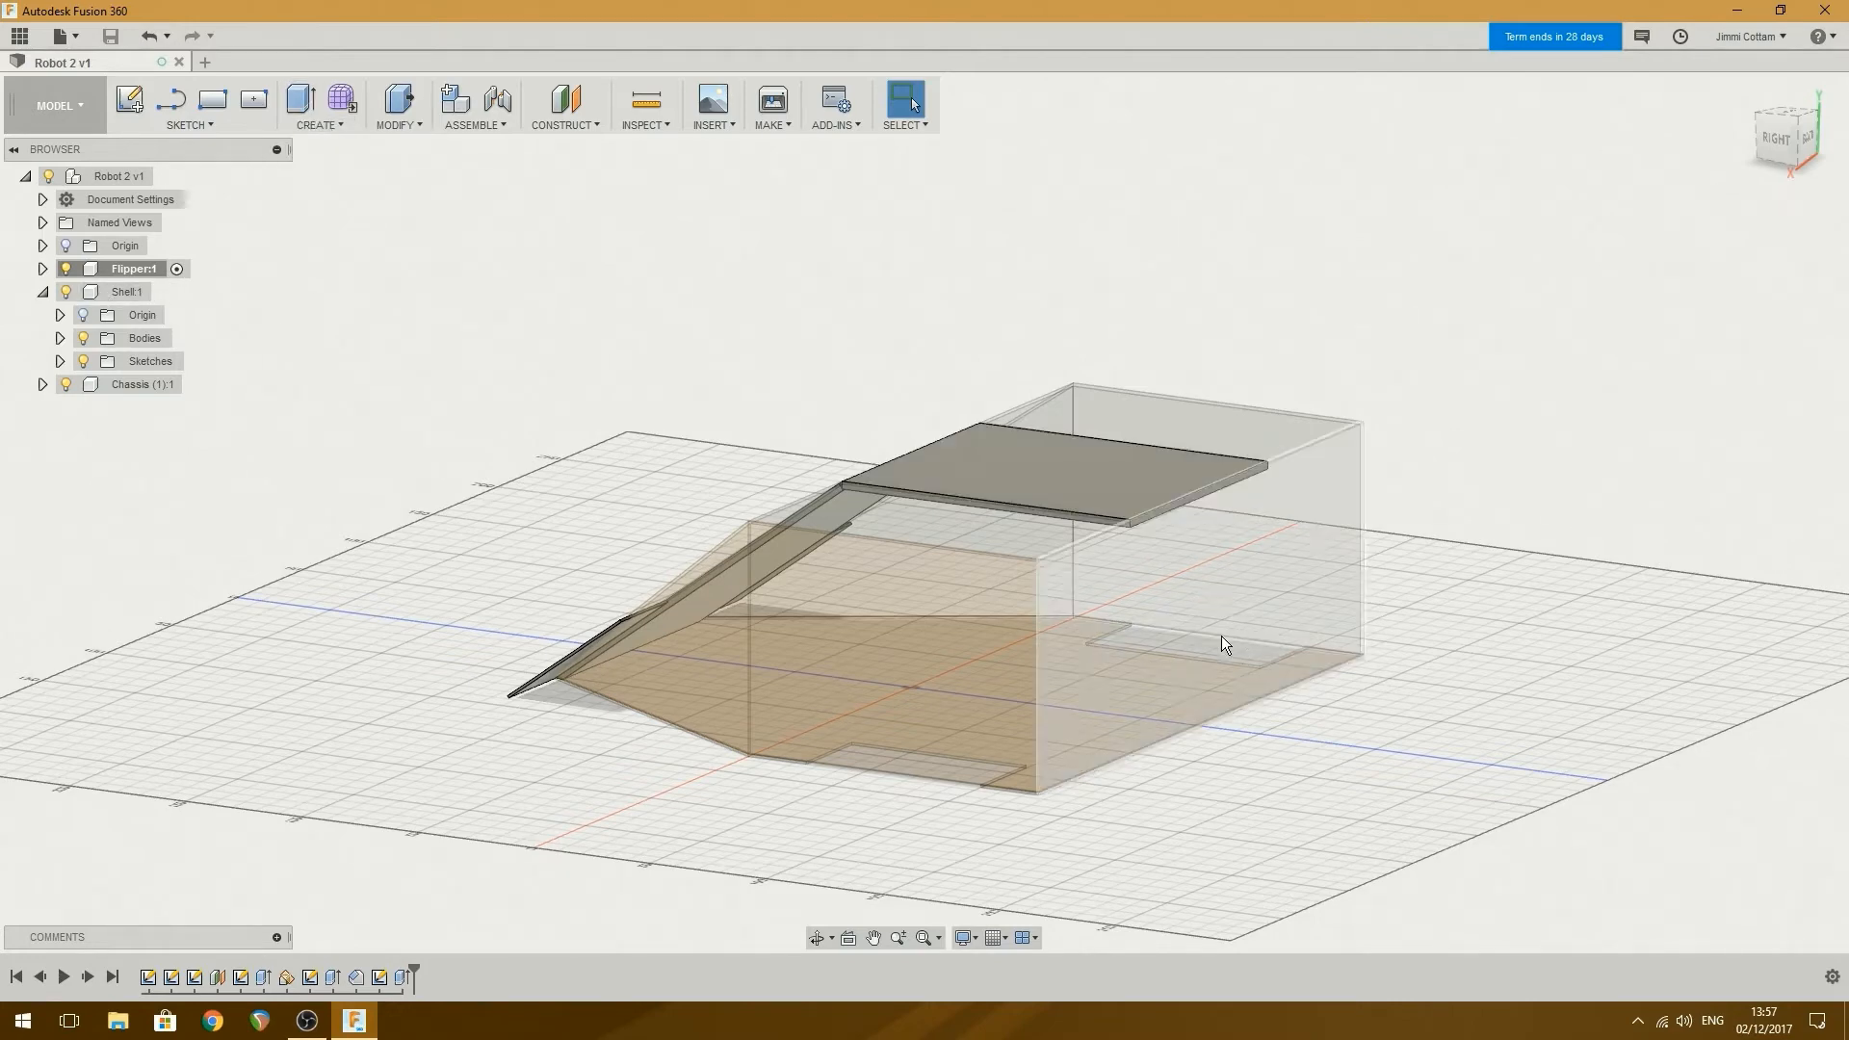
mouse_move(905, 542)
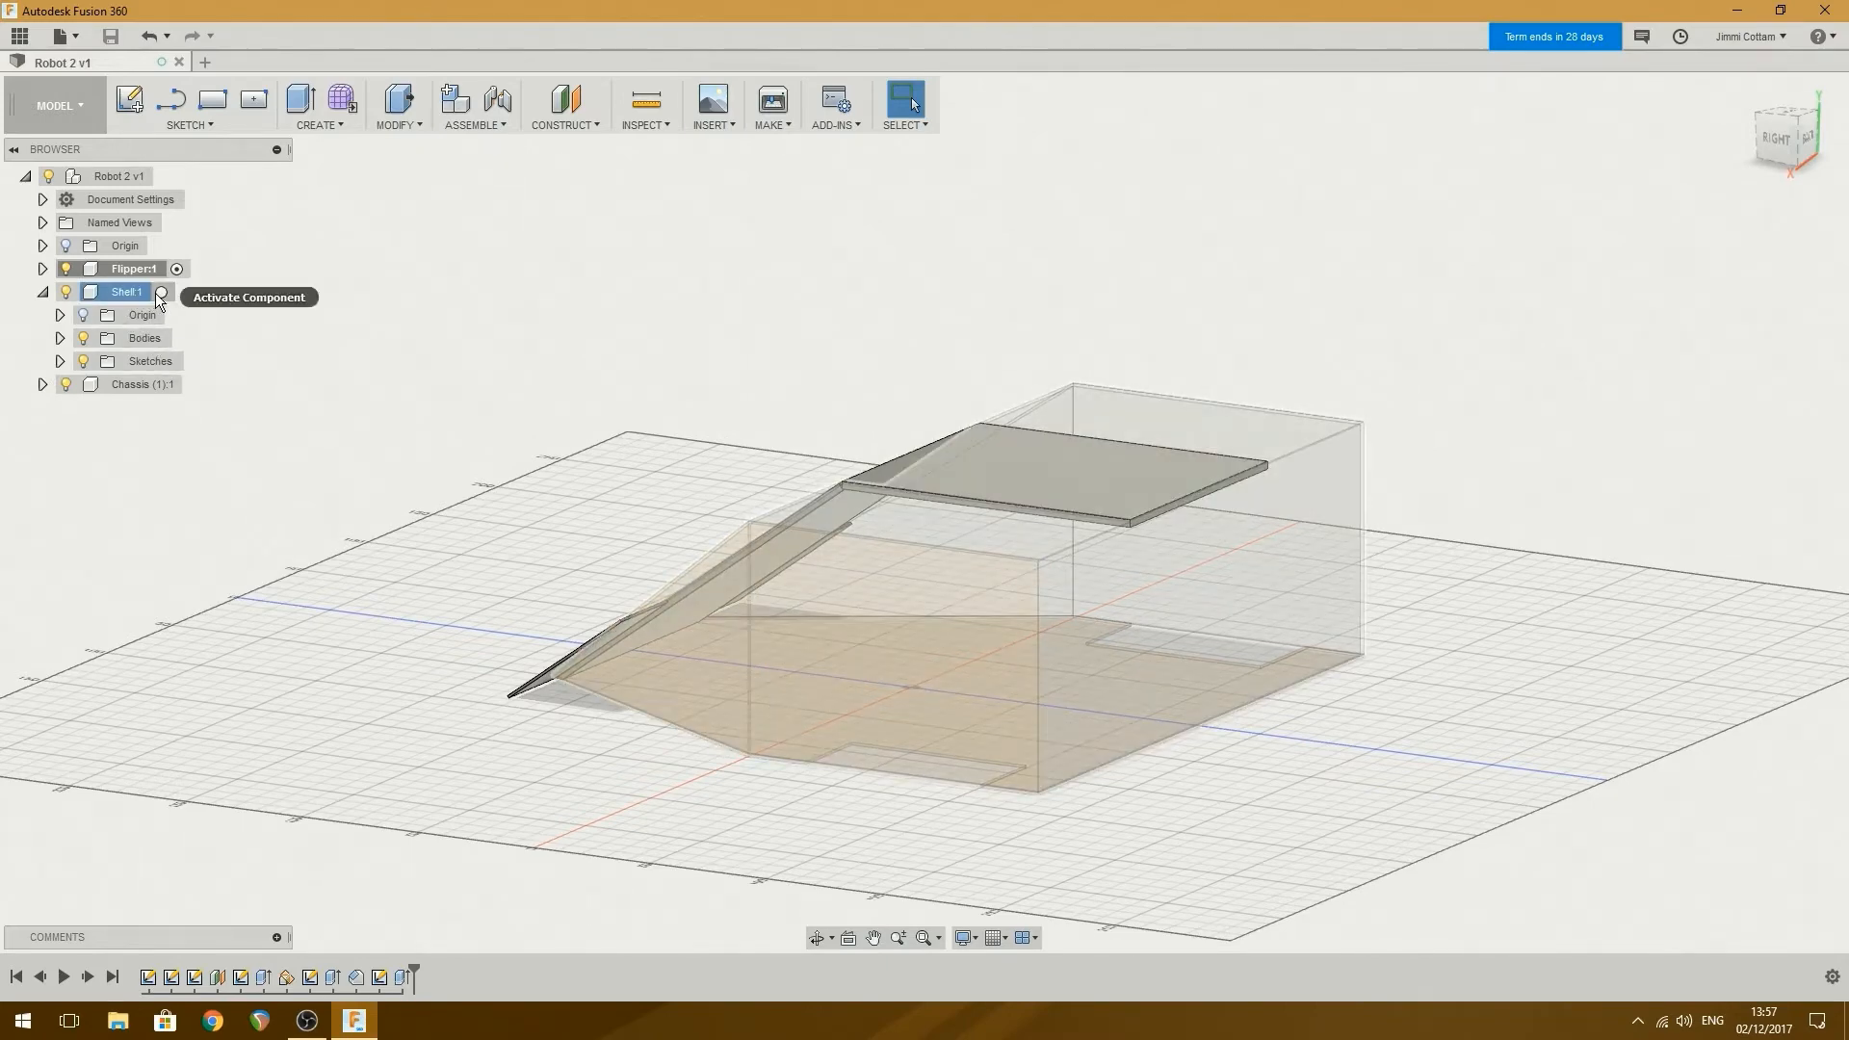
Activate Shell:1 and sketch a 2 by 80 mm rectangle at the back face's left end.
left_click(162, 291)
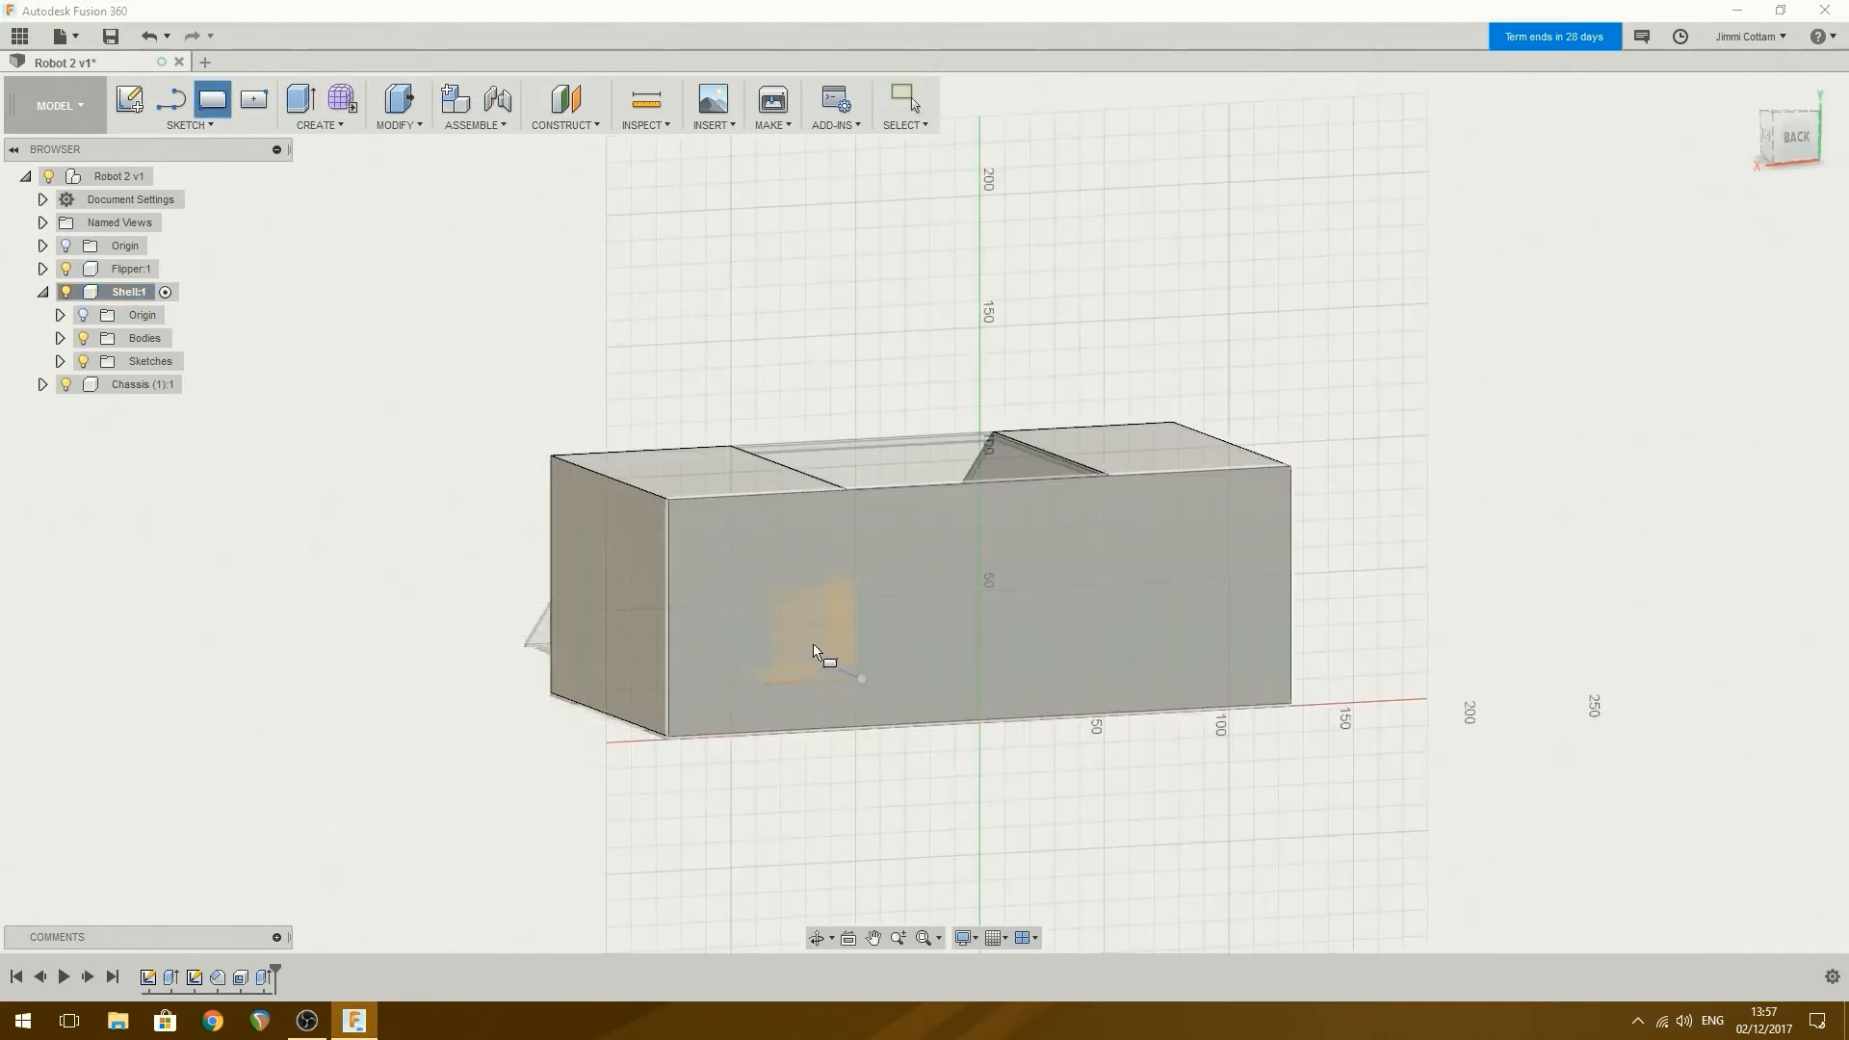
left_click(1787, 132)
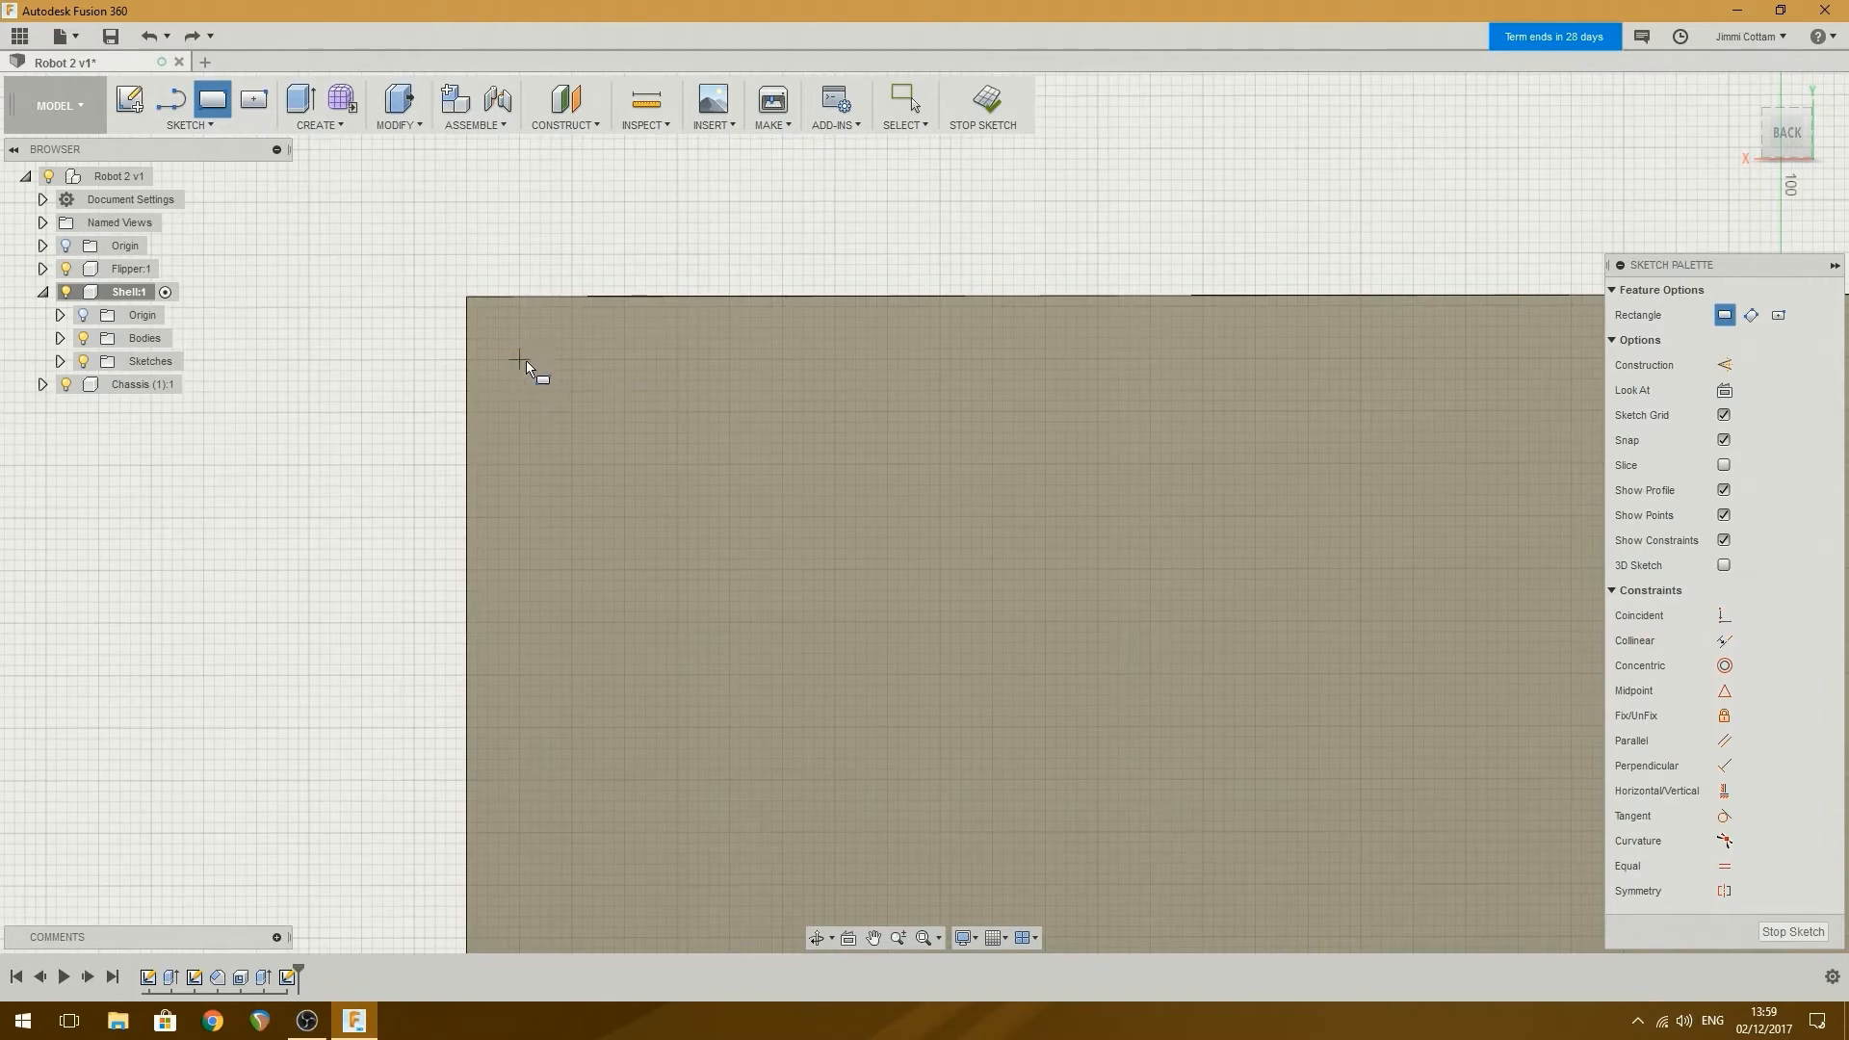
left_click(521, 358)
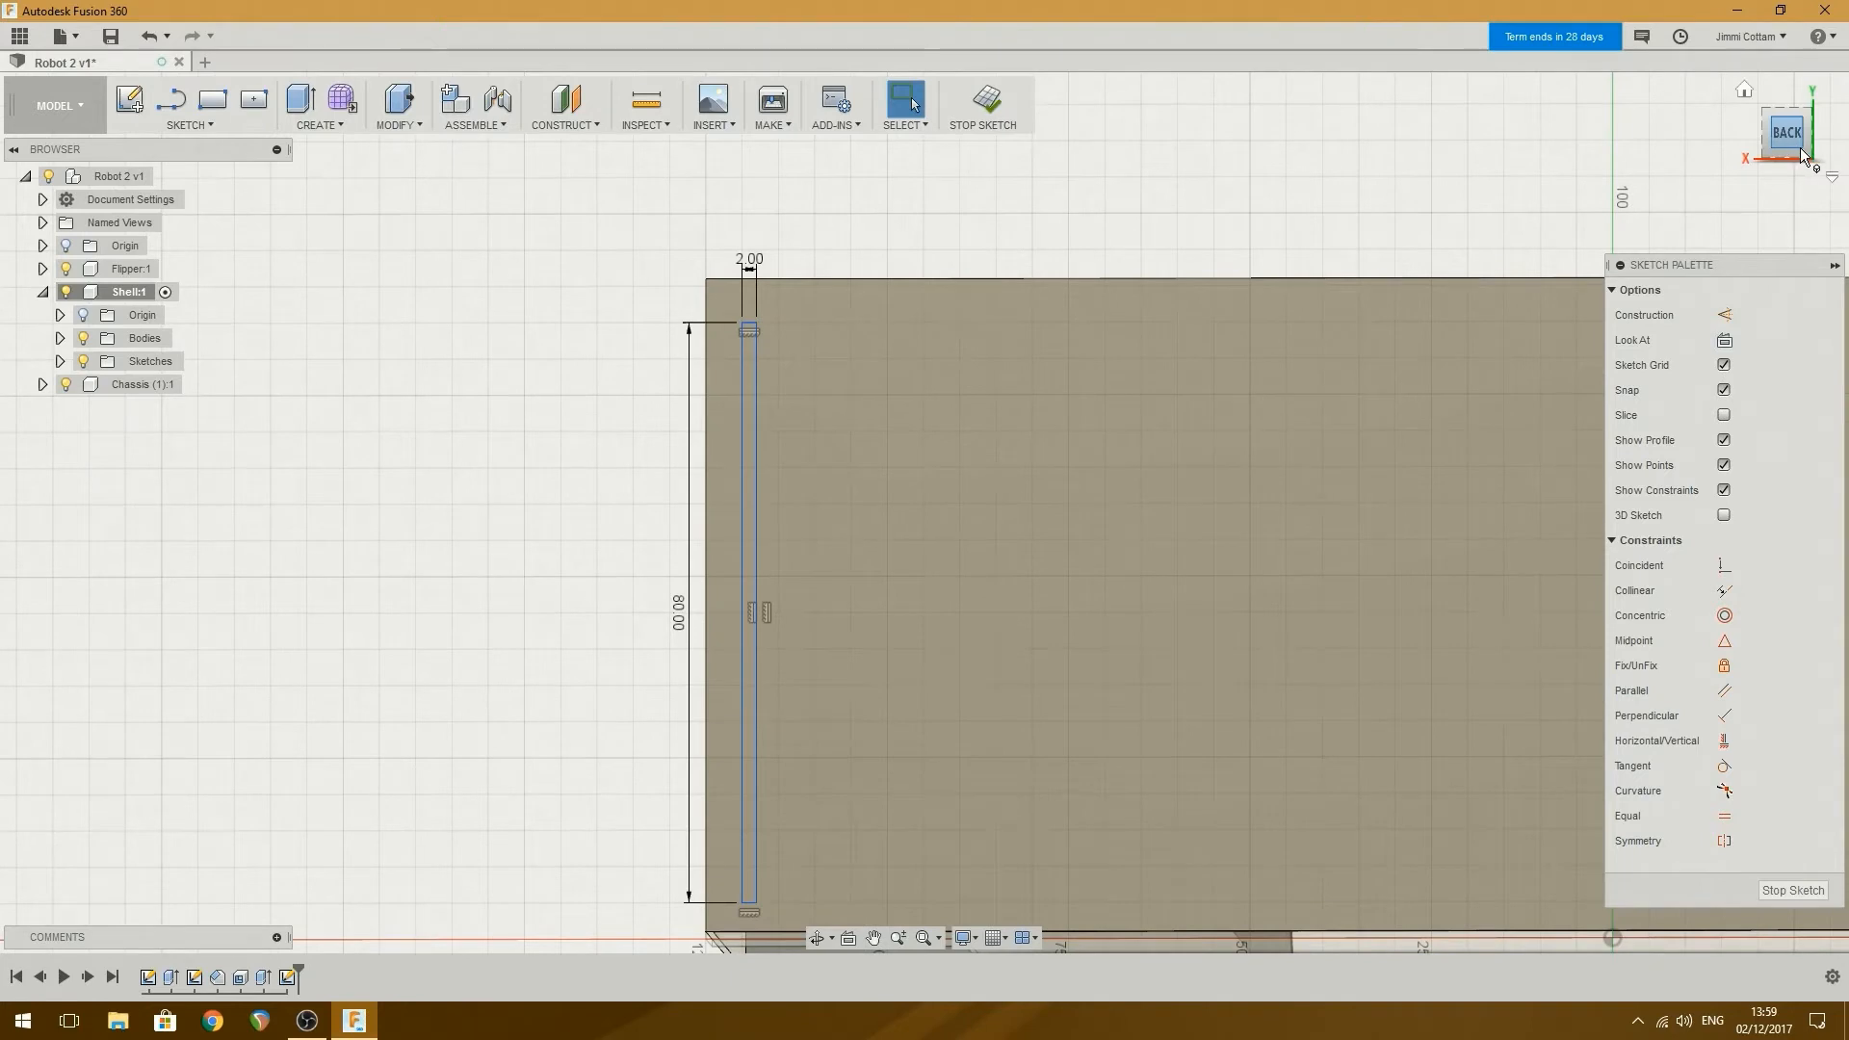
mouse_move(1797, 143)
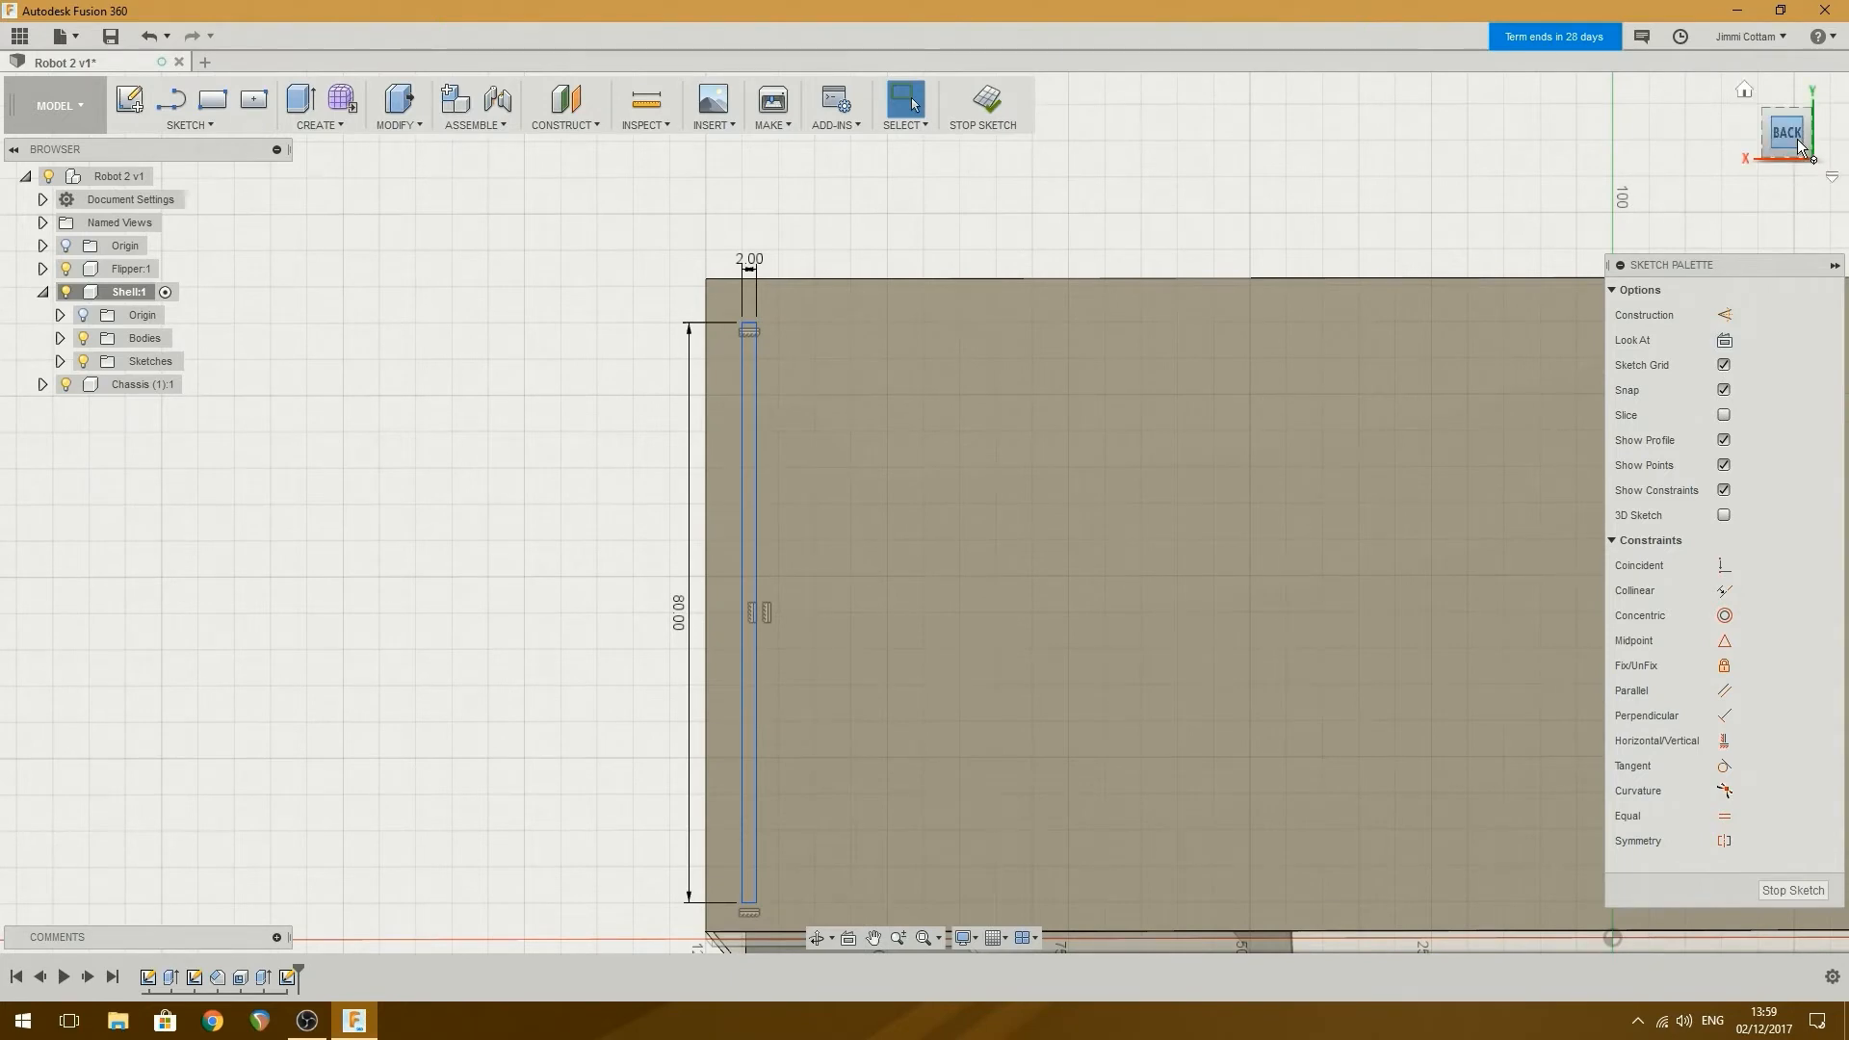
mouse_move(1718, 248)
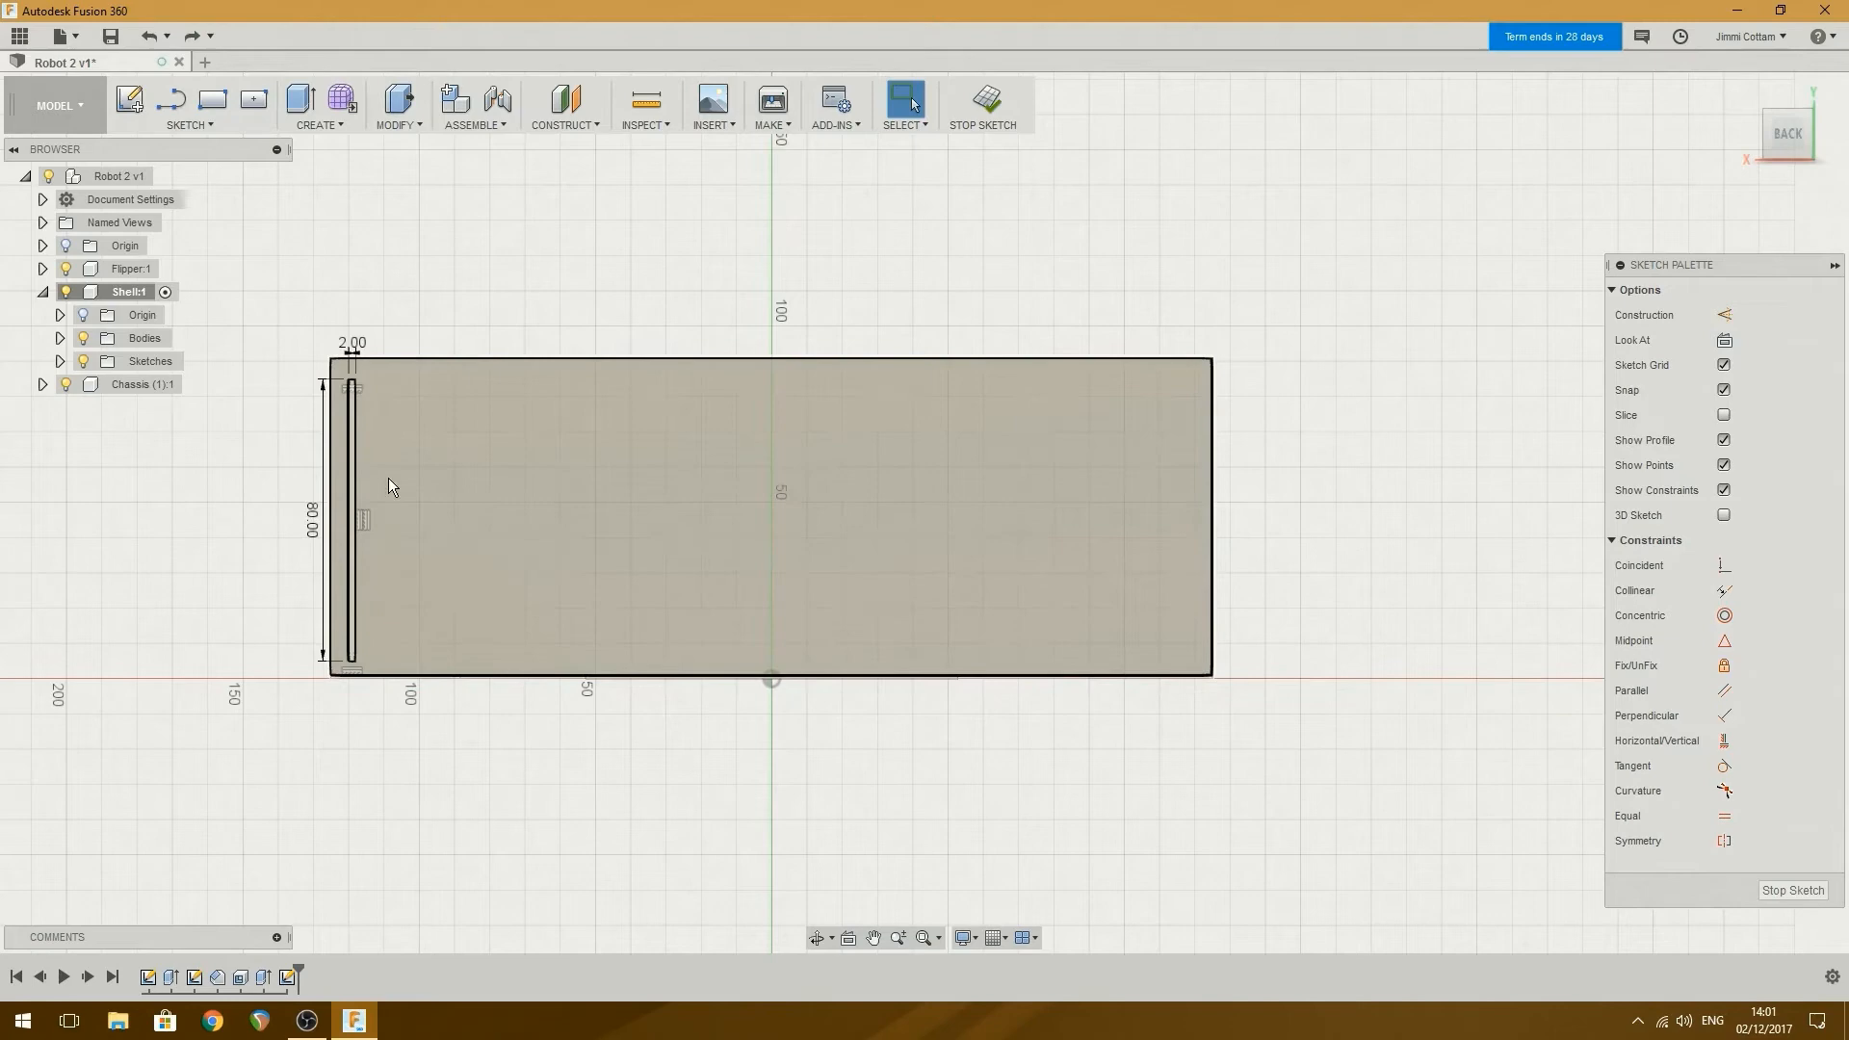
left_click(351, 519)
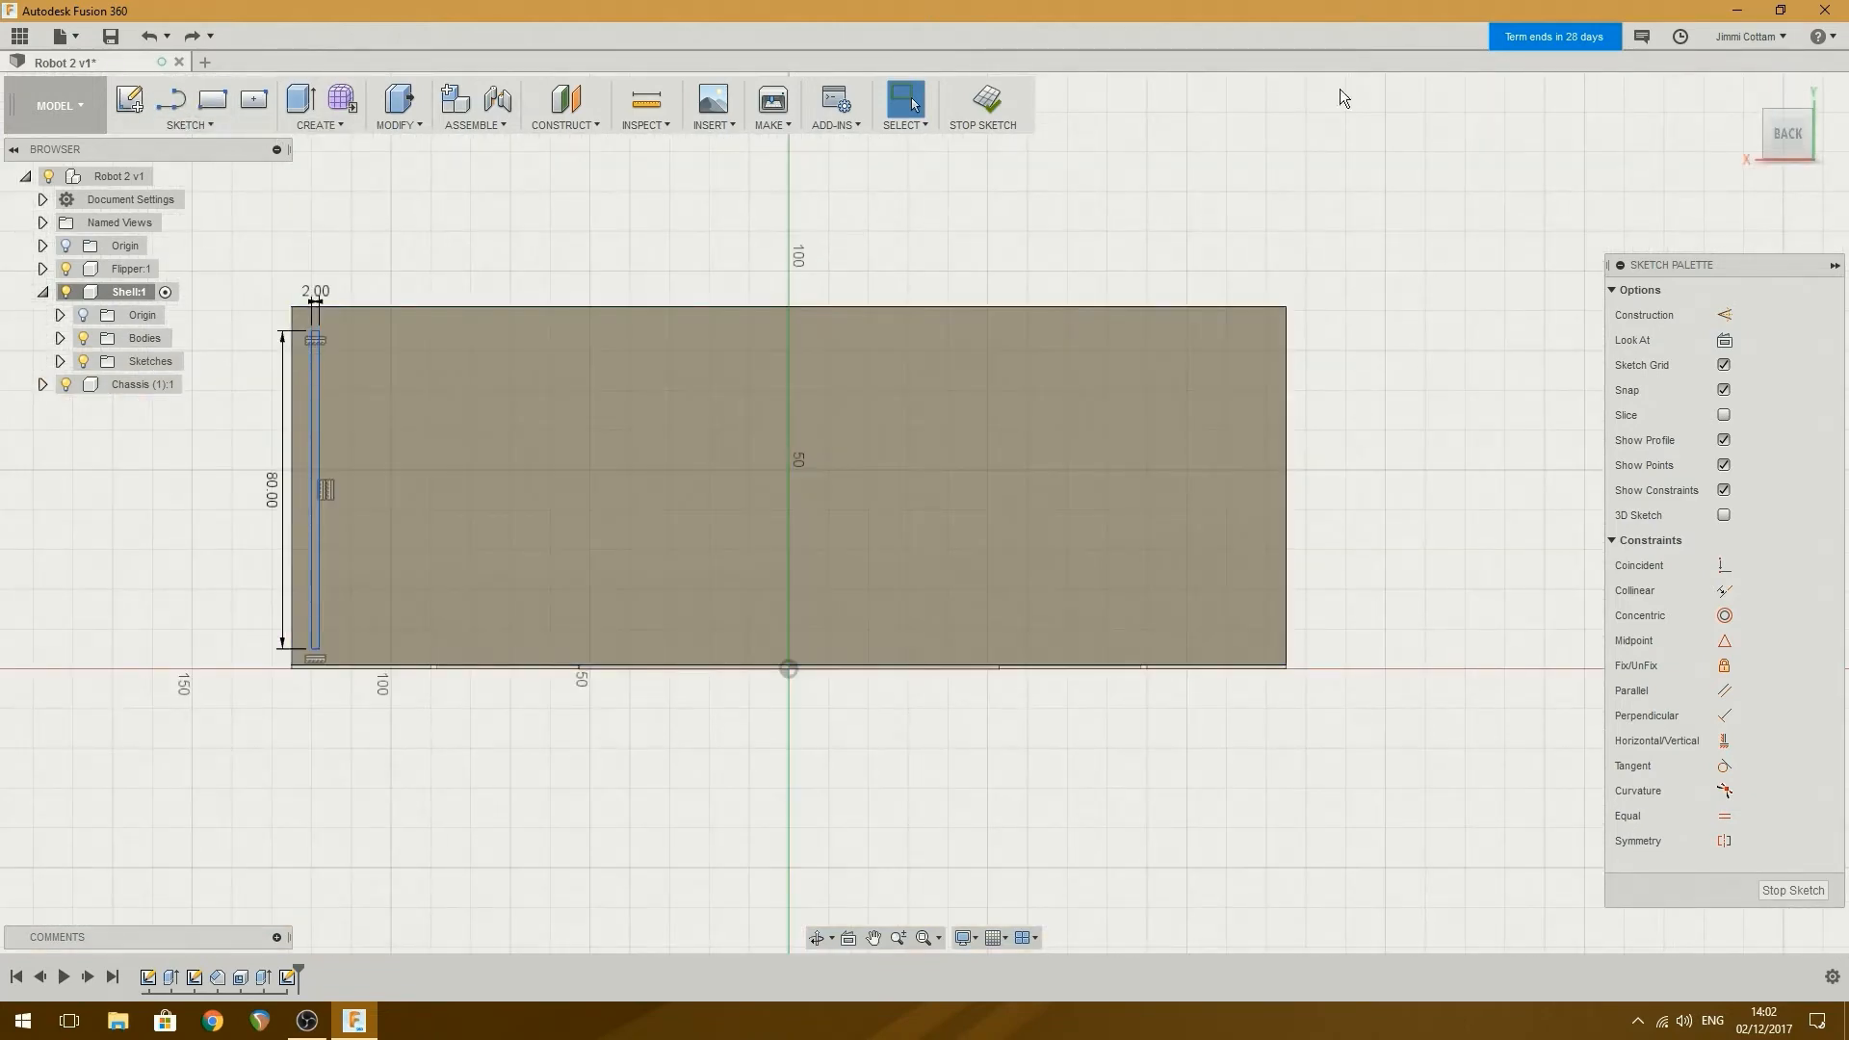
mouse_move(1722, 315)
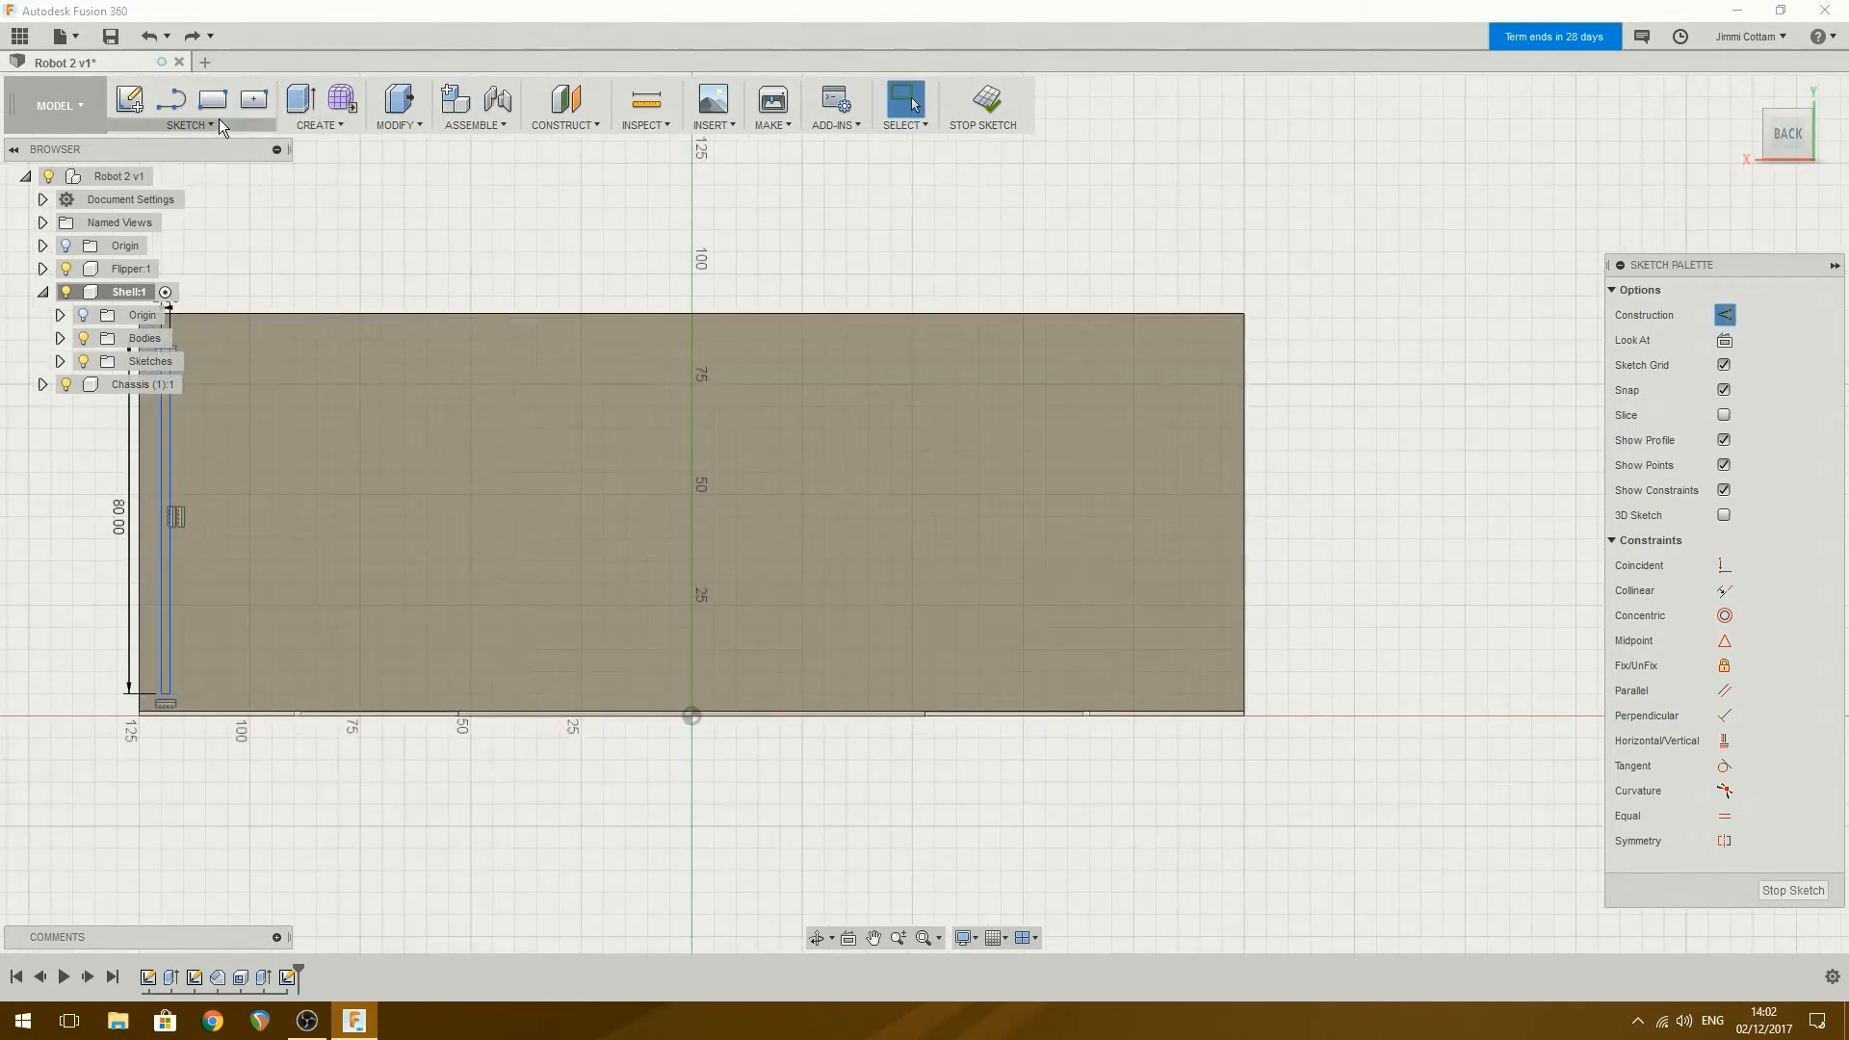
Draw a 250 mm construction rectangle and dimension its position.
left_click(213, 99)
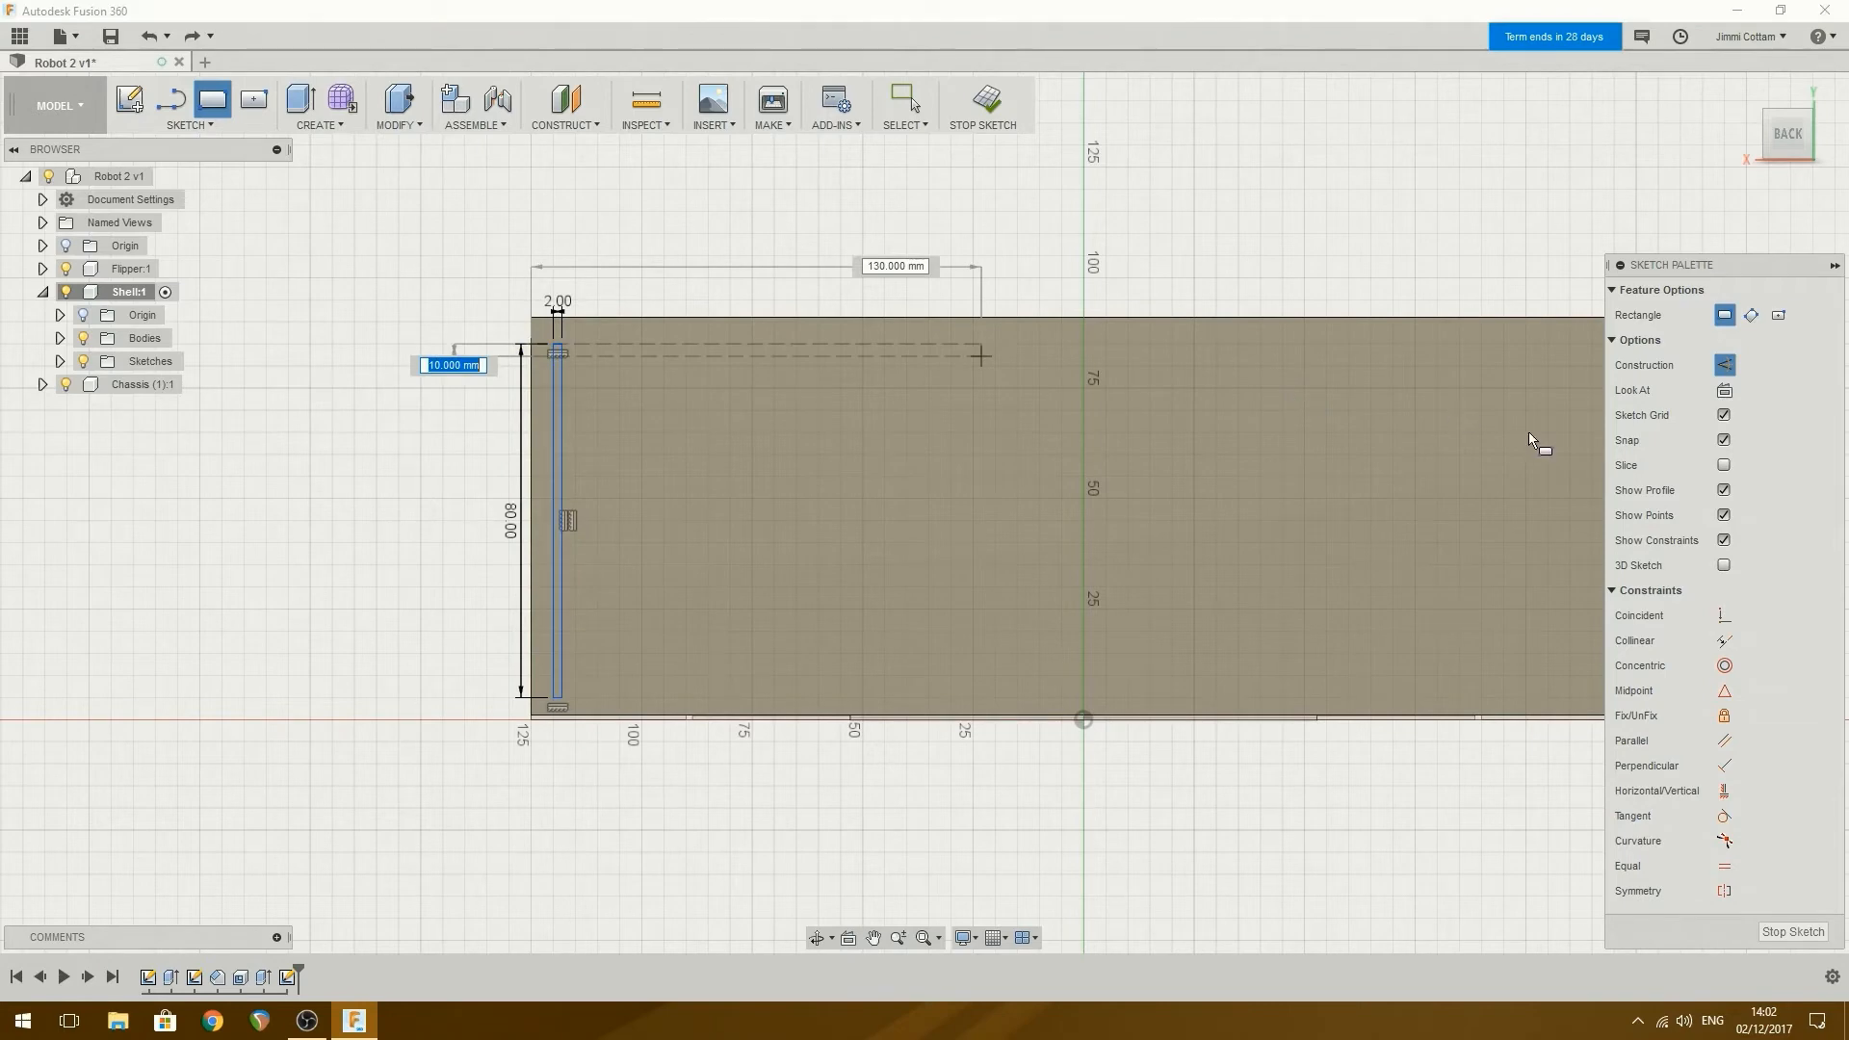
mouse_move(1596, 695)
type("80")
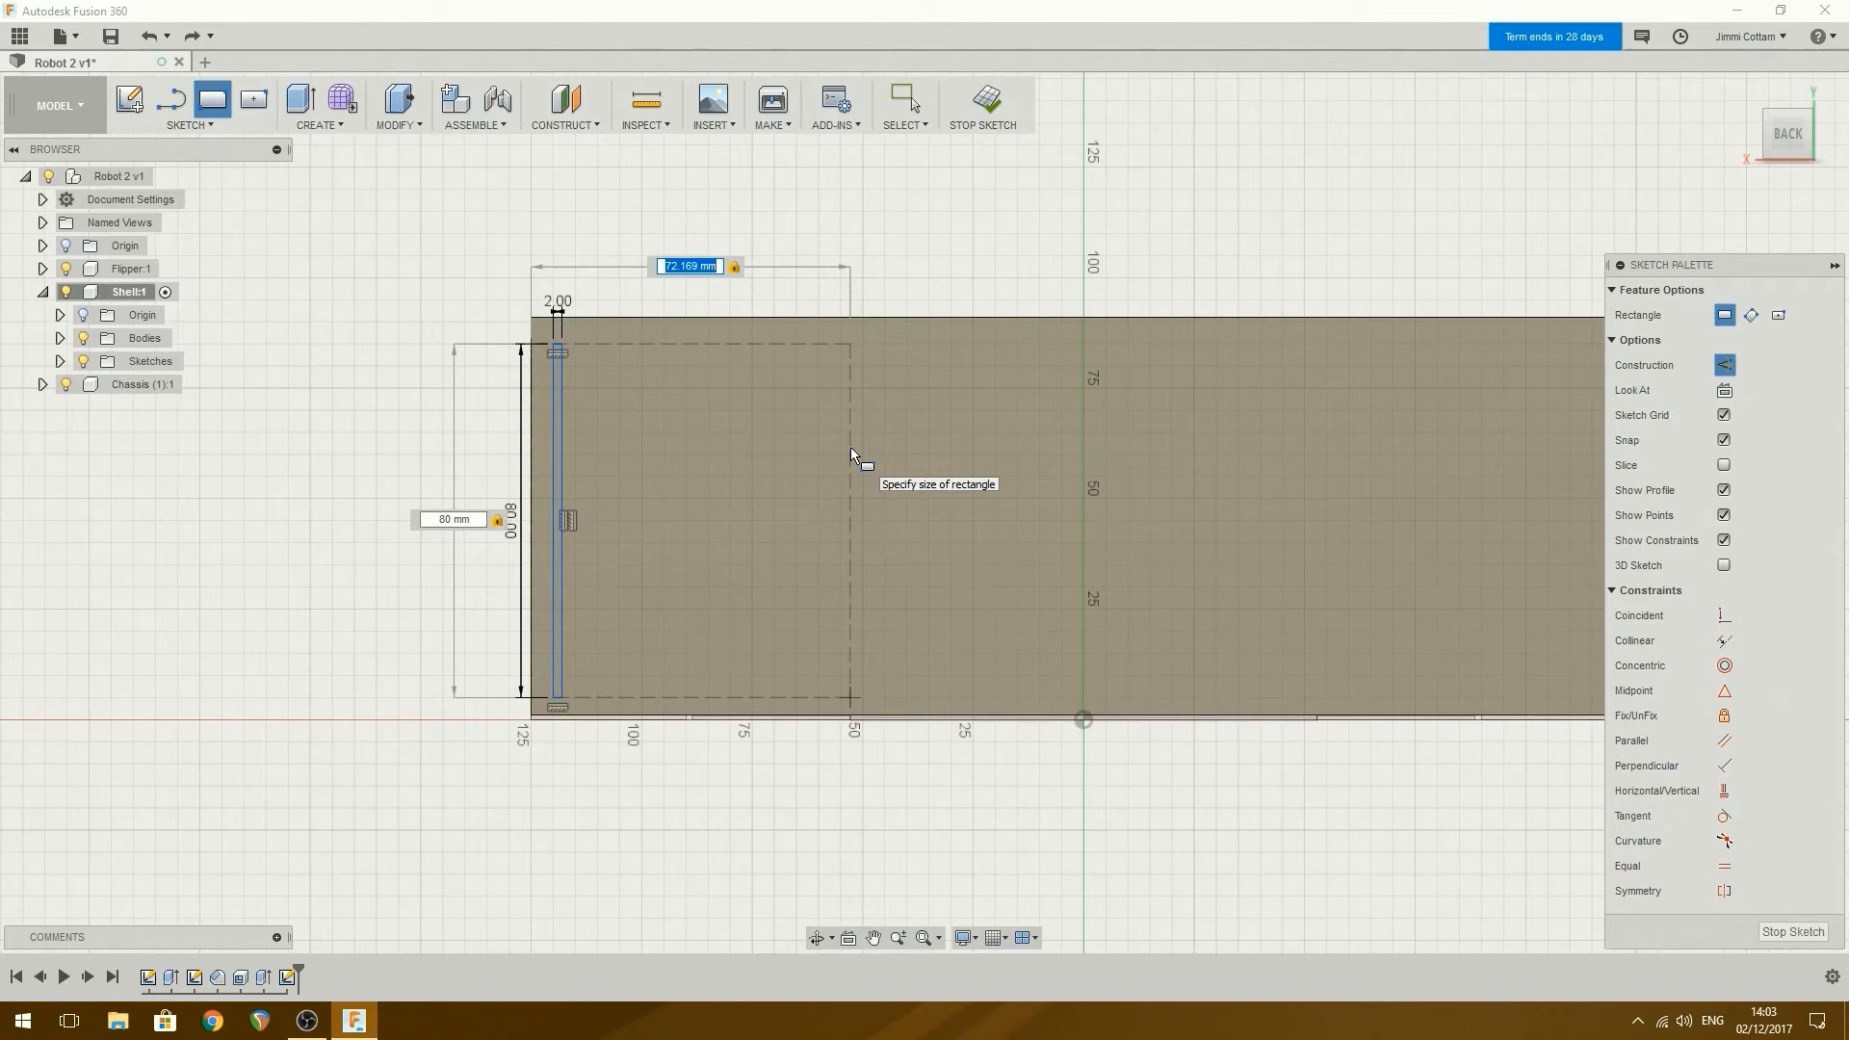
type("250.00")
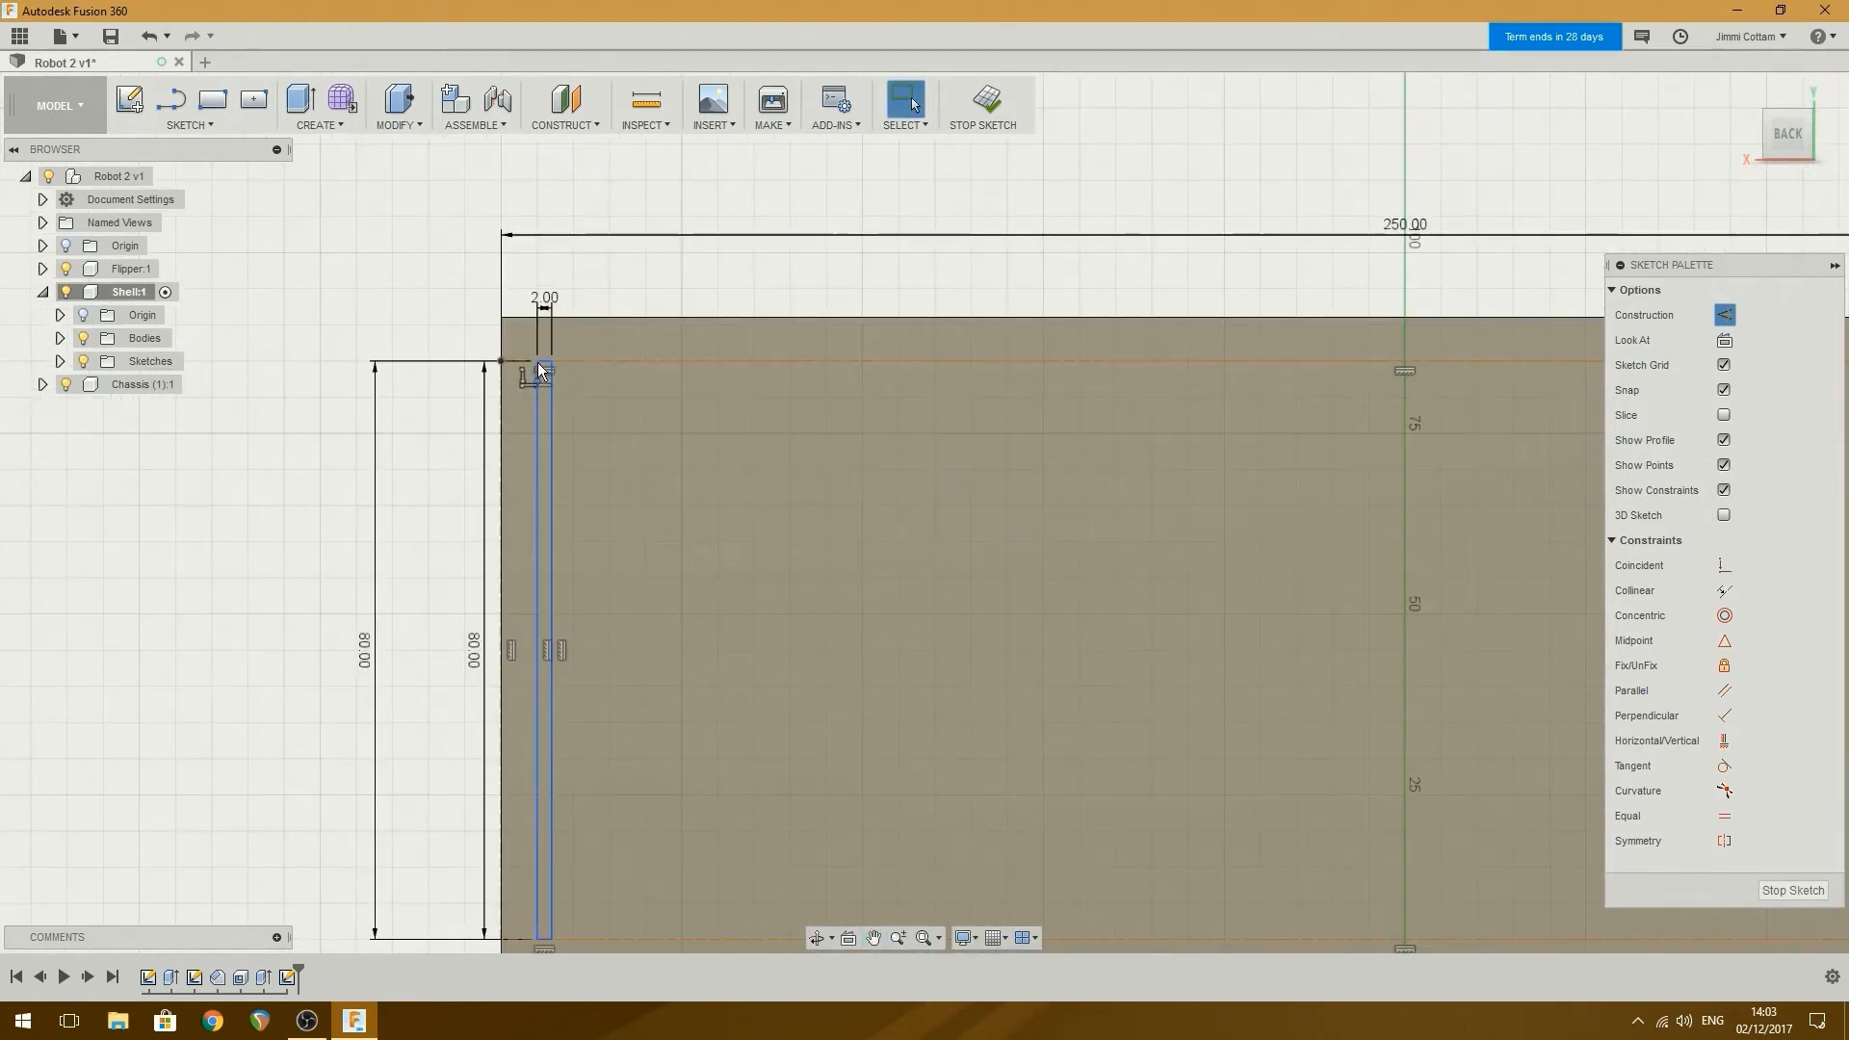
left_click(537, 359)
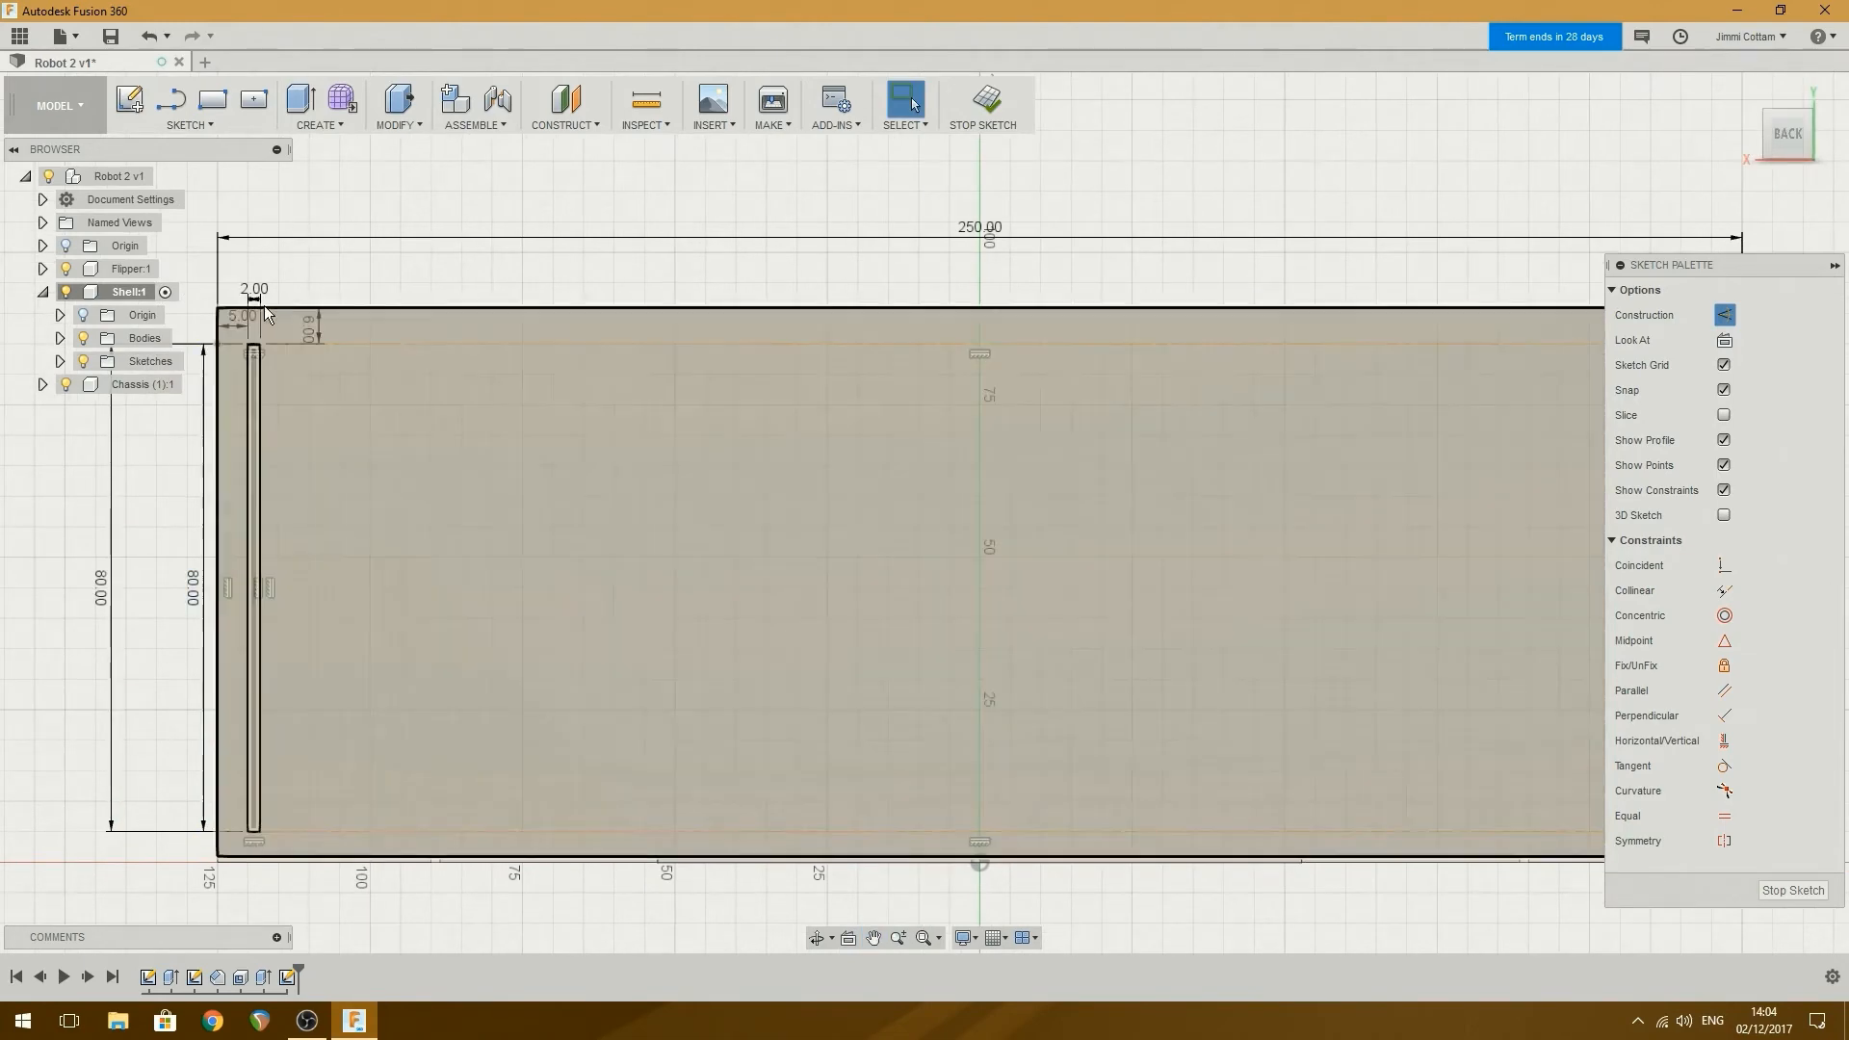
Draw the second 2 by 80 mm rectangle at the right end.
left_click(212, 100)
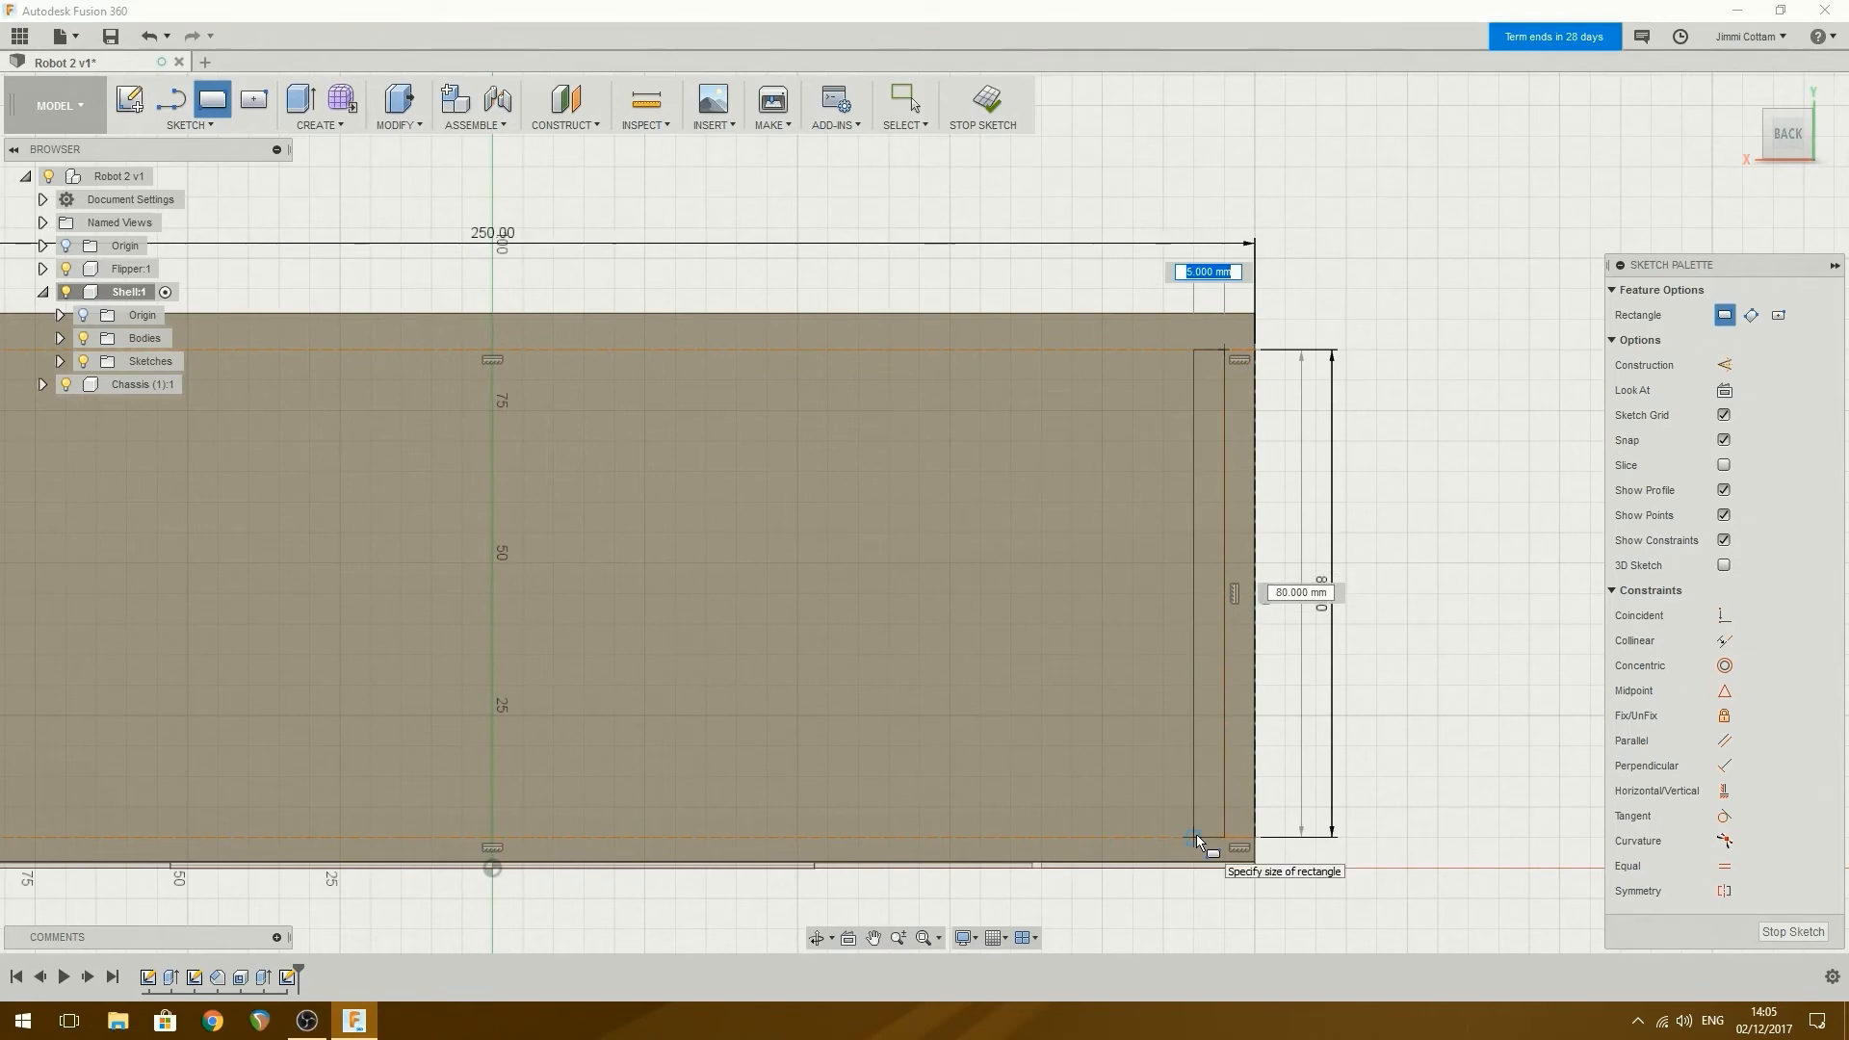
type("2")
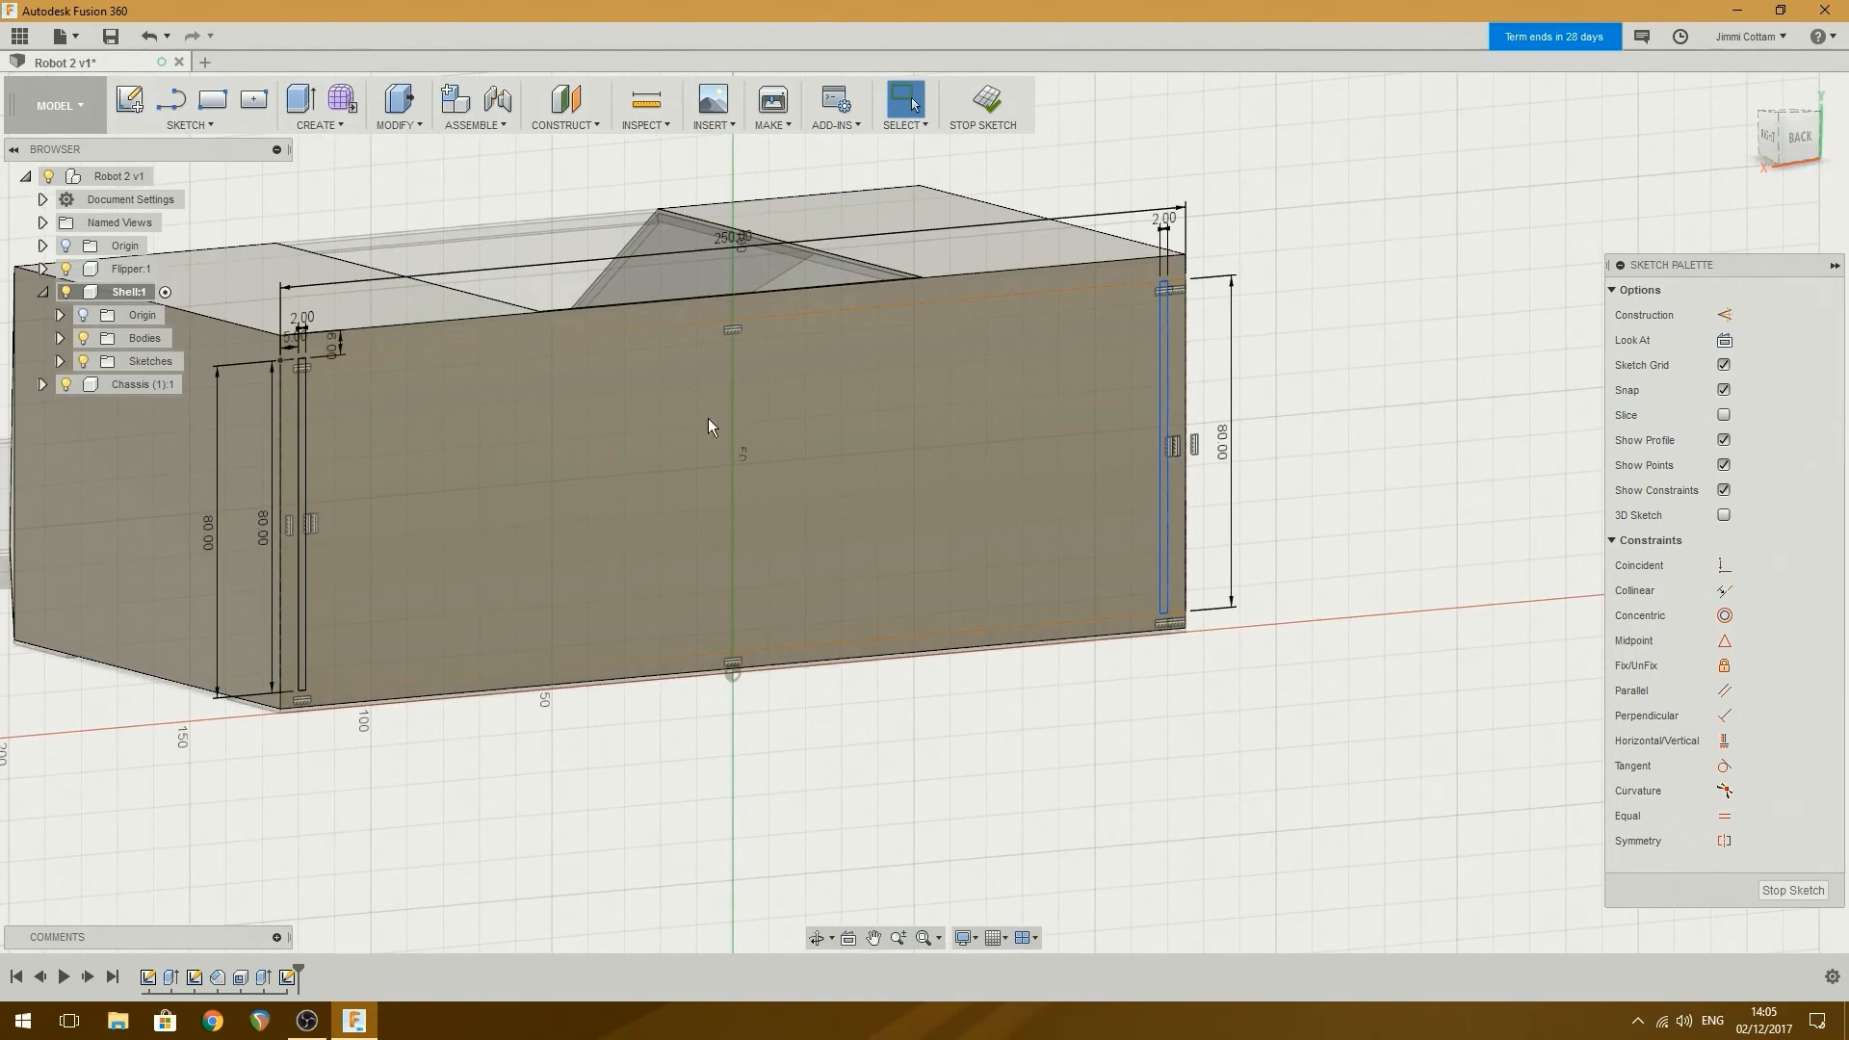
left_click(299, 99)
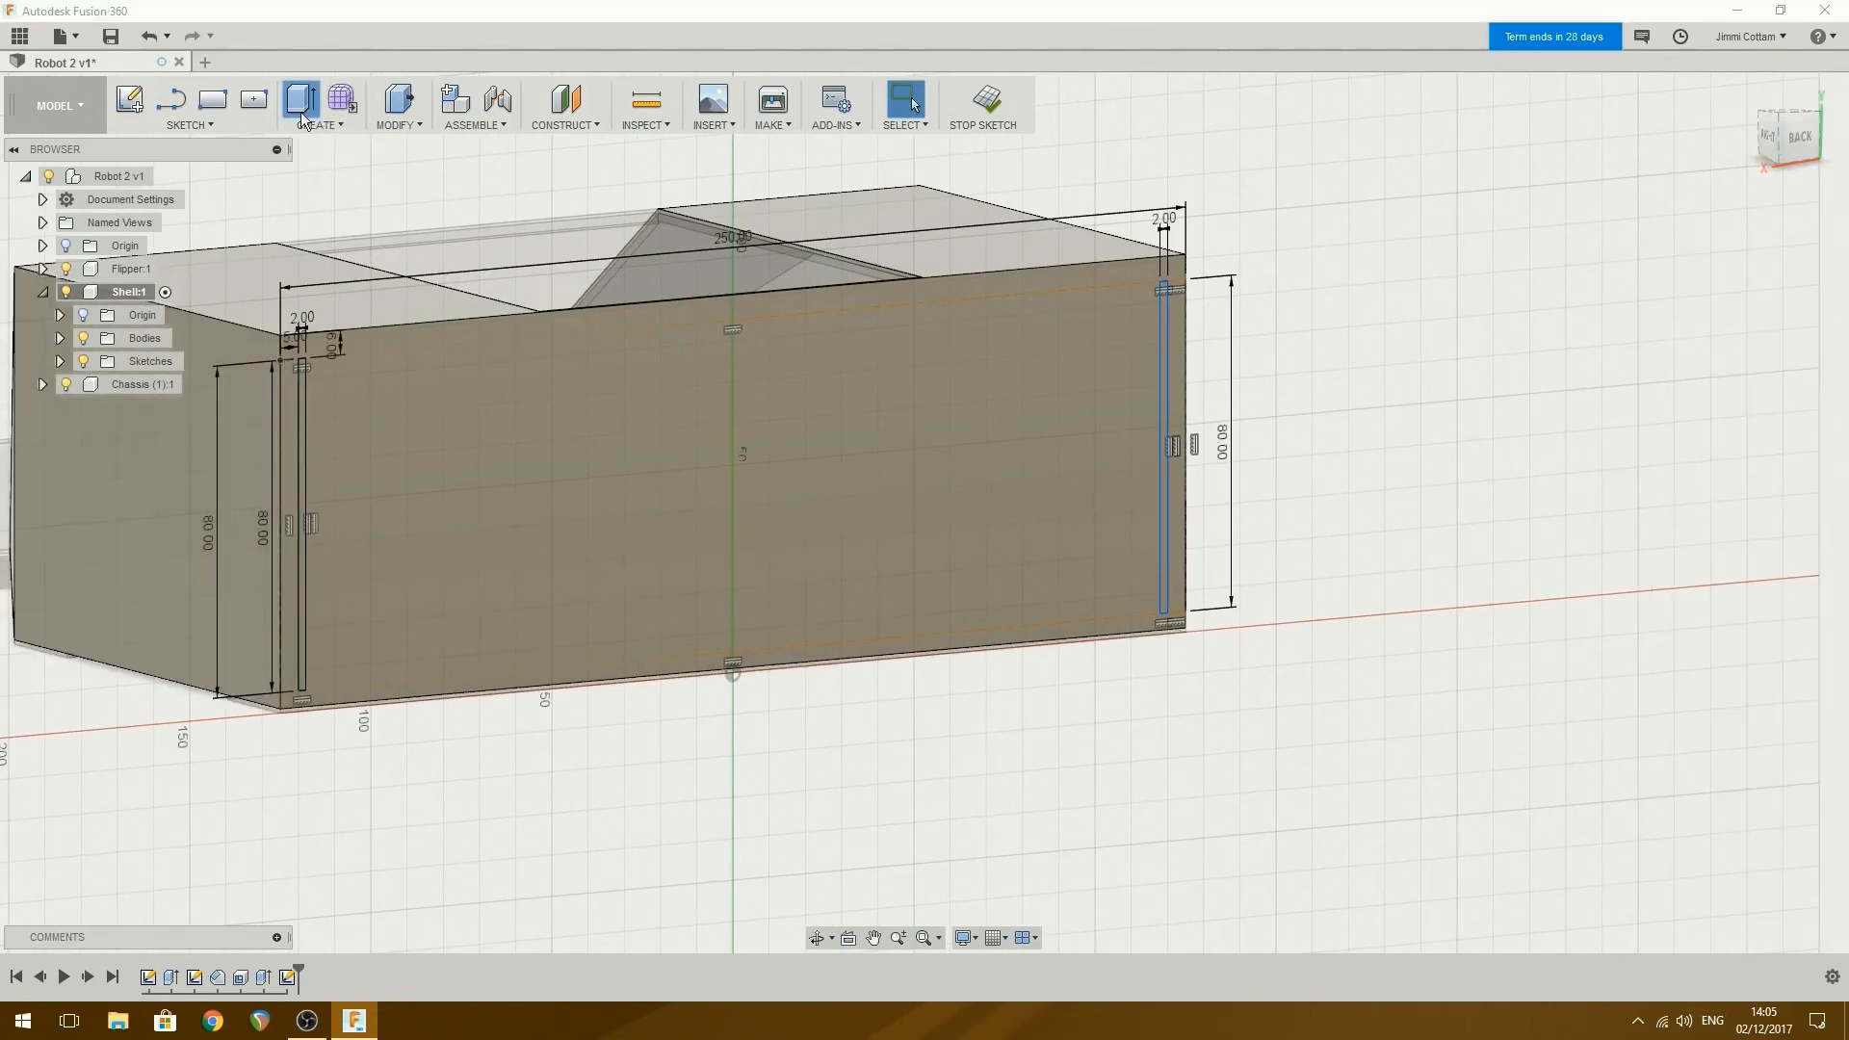
Extrude both thin rectangles 50 mm as a new body into upright plates.
left_click(300, 100)
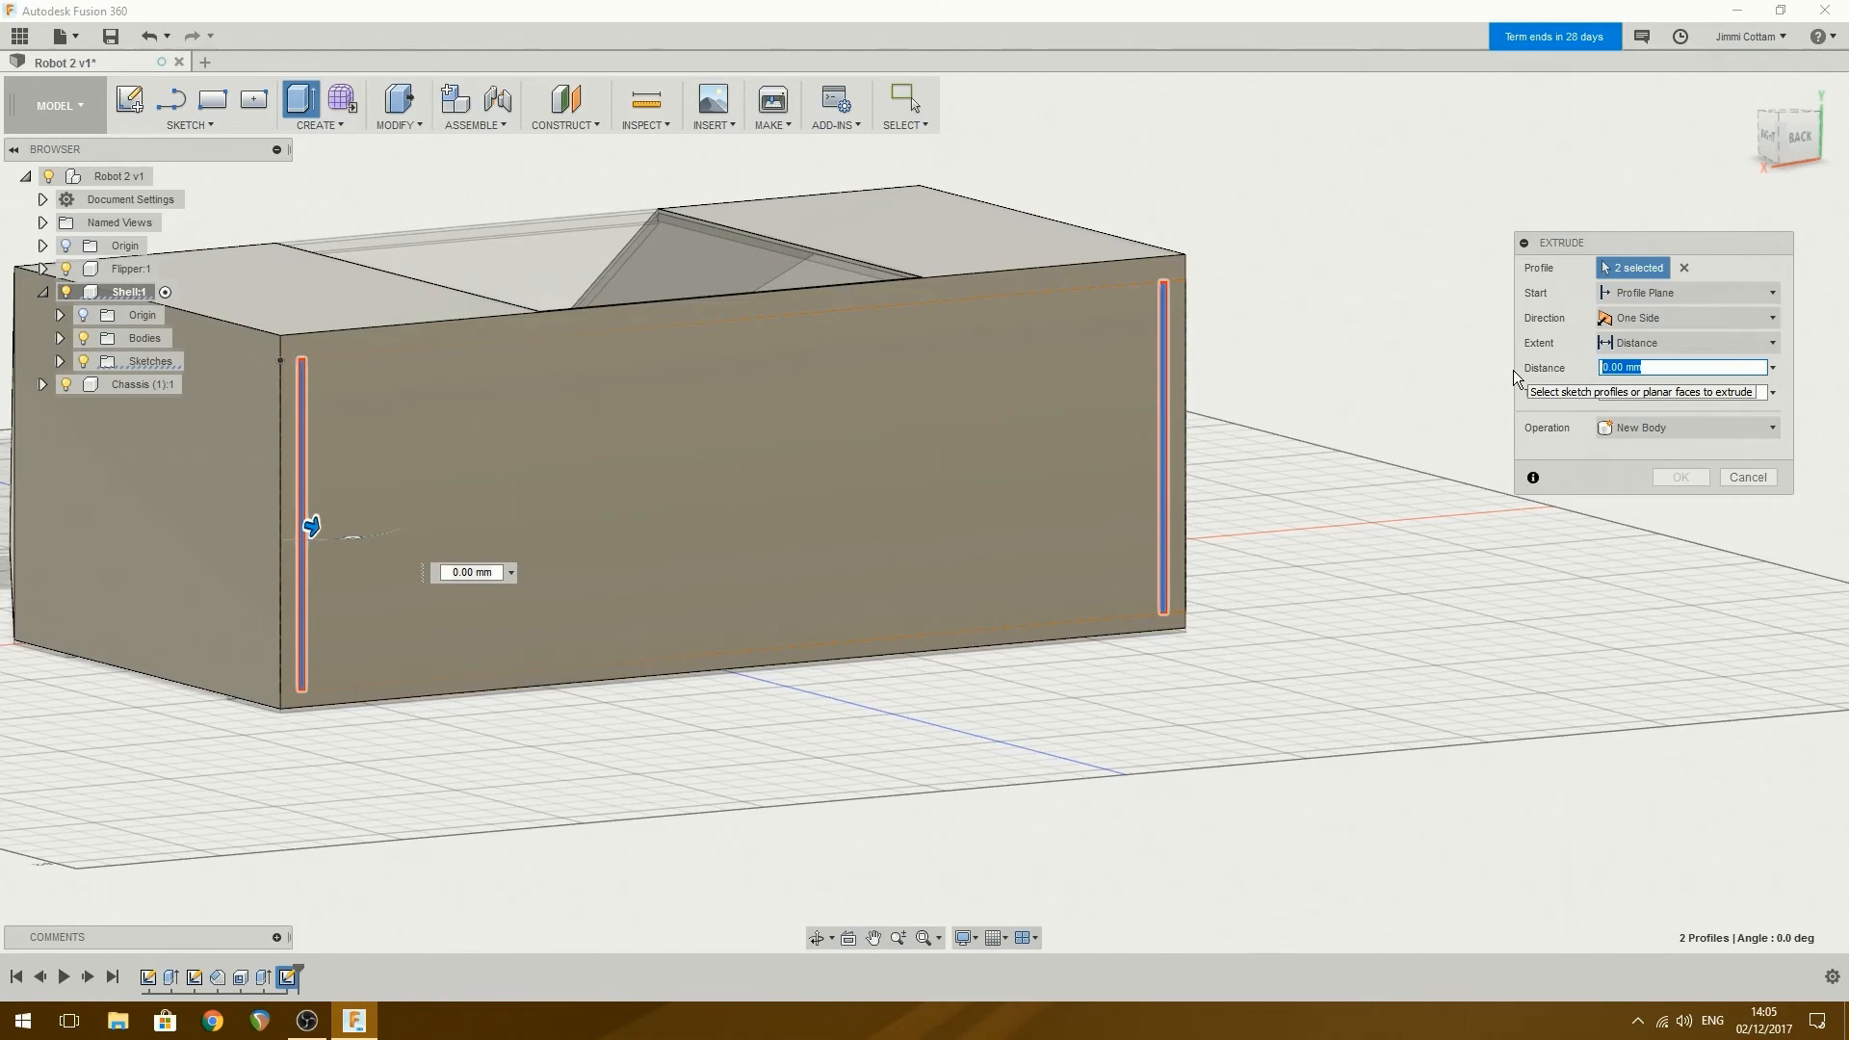
type("50")
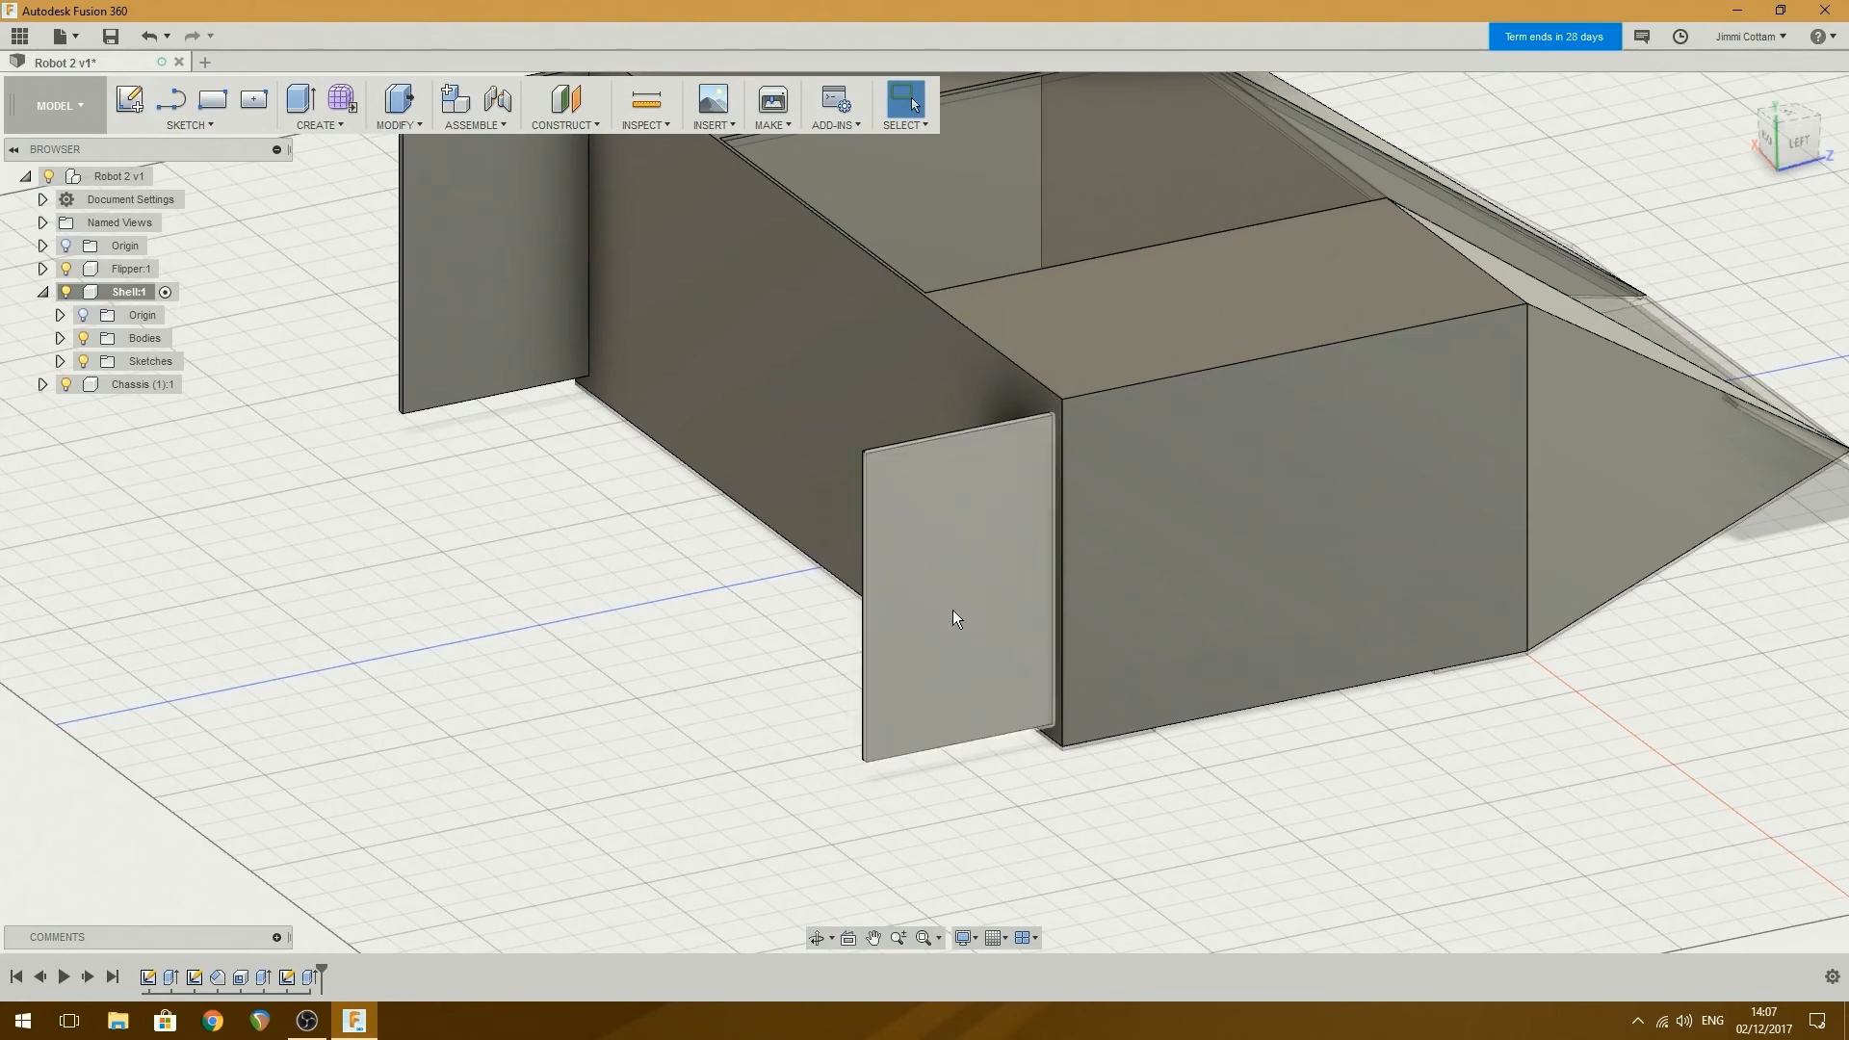
Chamfer both side plate edges with two distances, 70 mm and 50 mm.
left_click(397, 105)
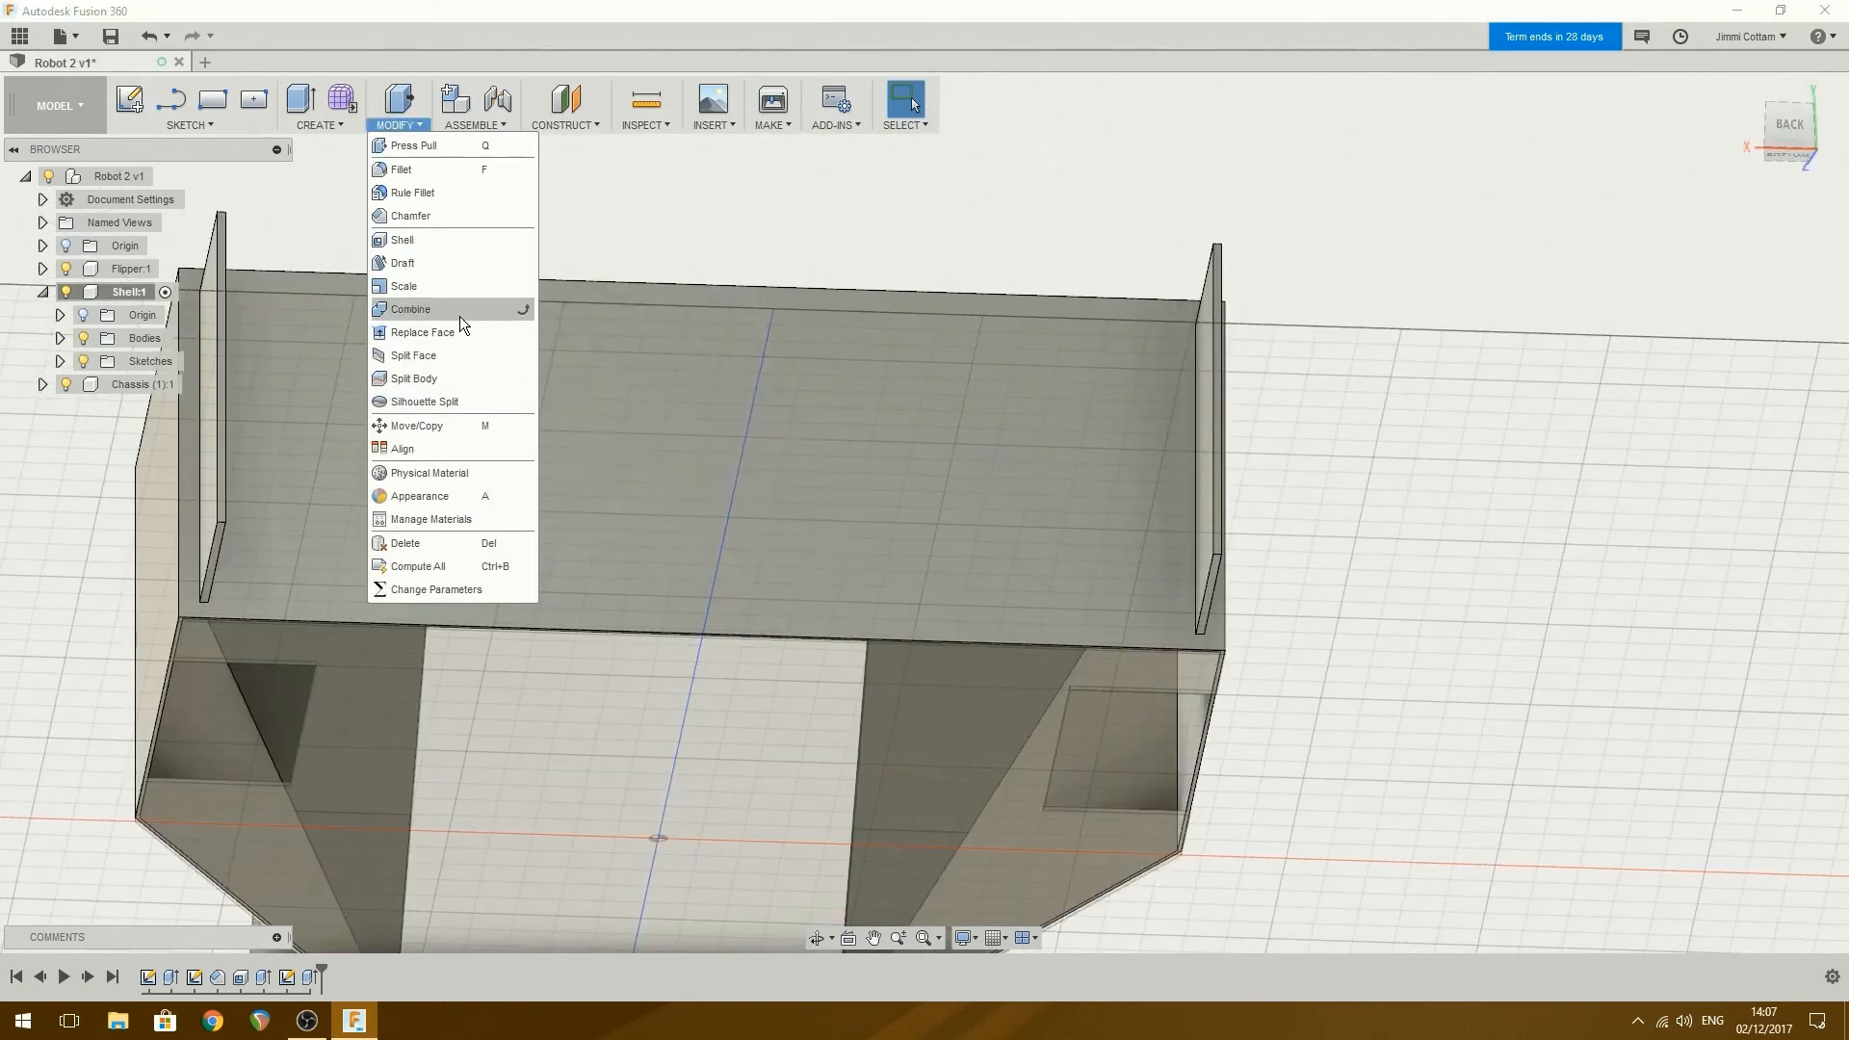
mouse_move(458, 301)
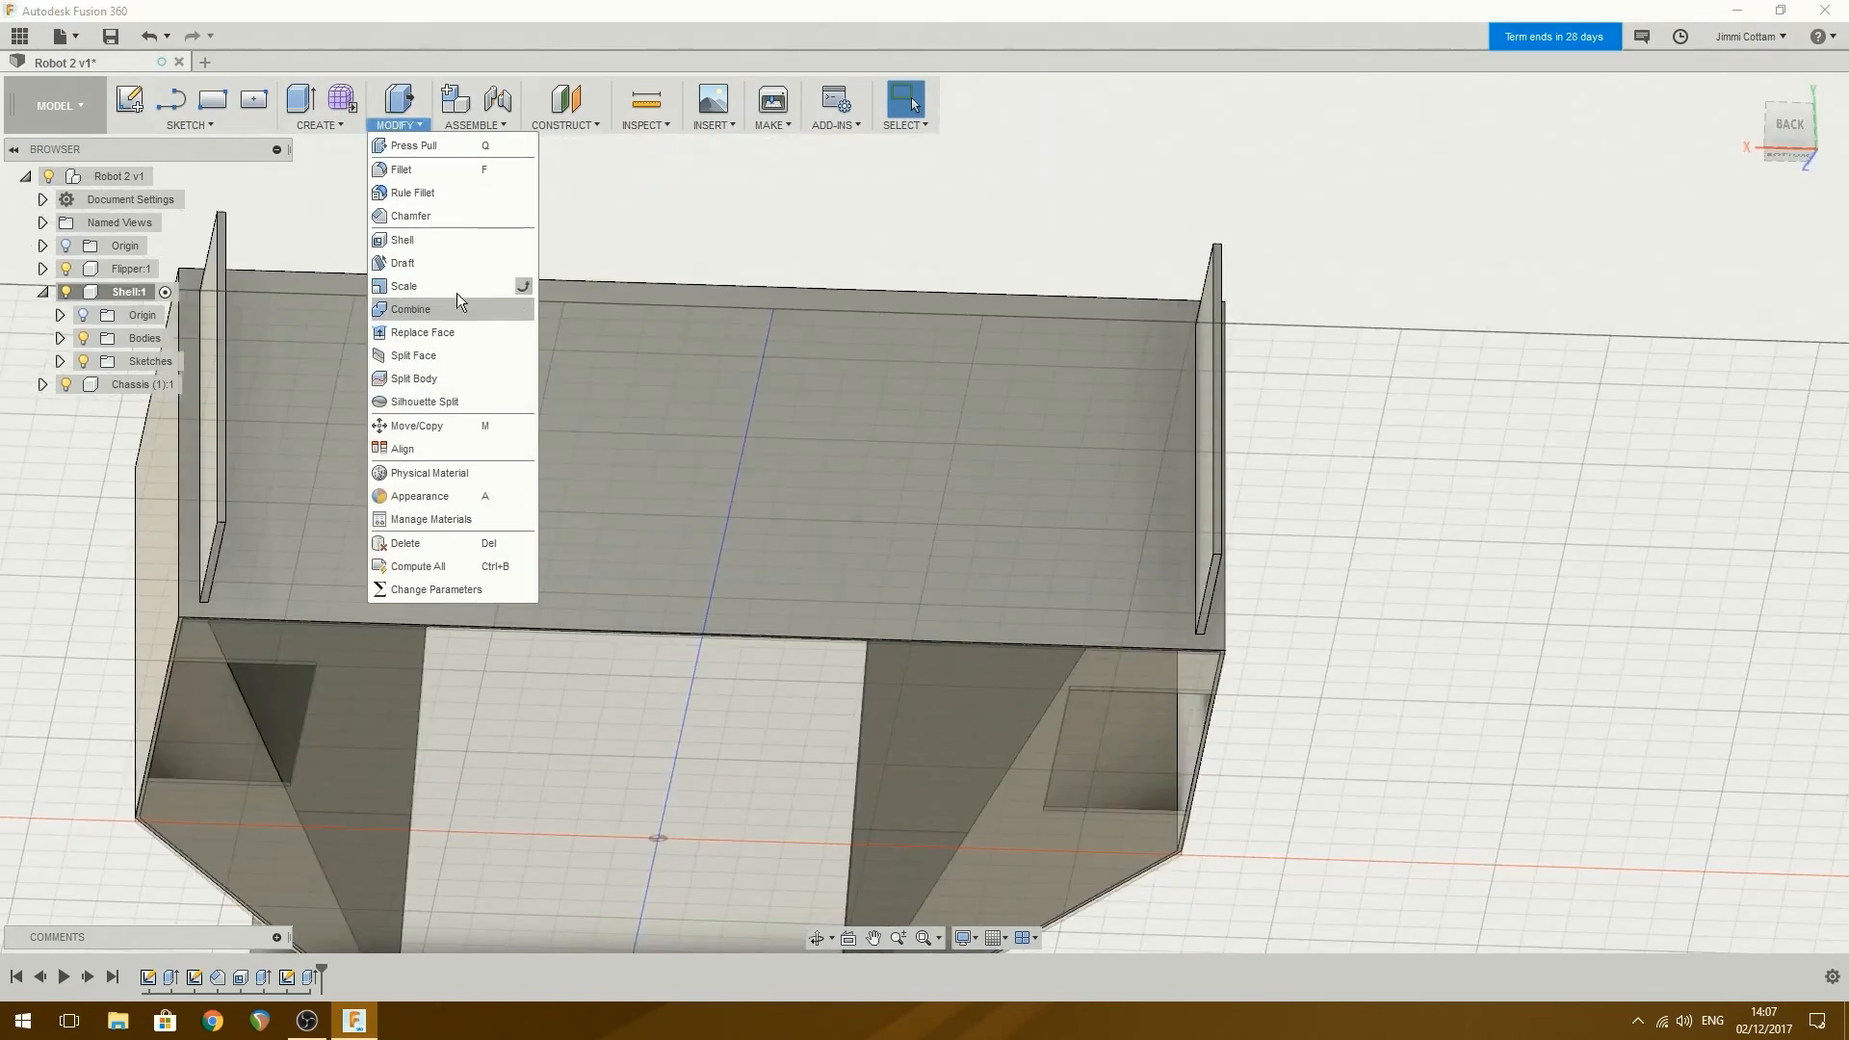
left_click(409, 216)
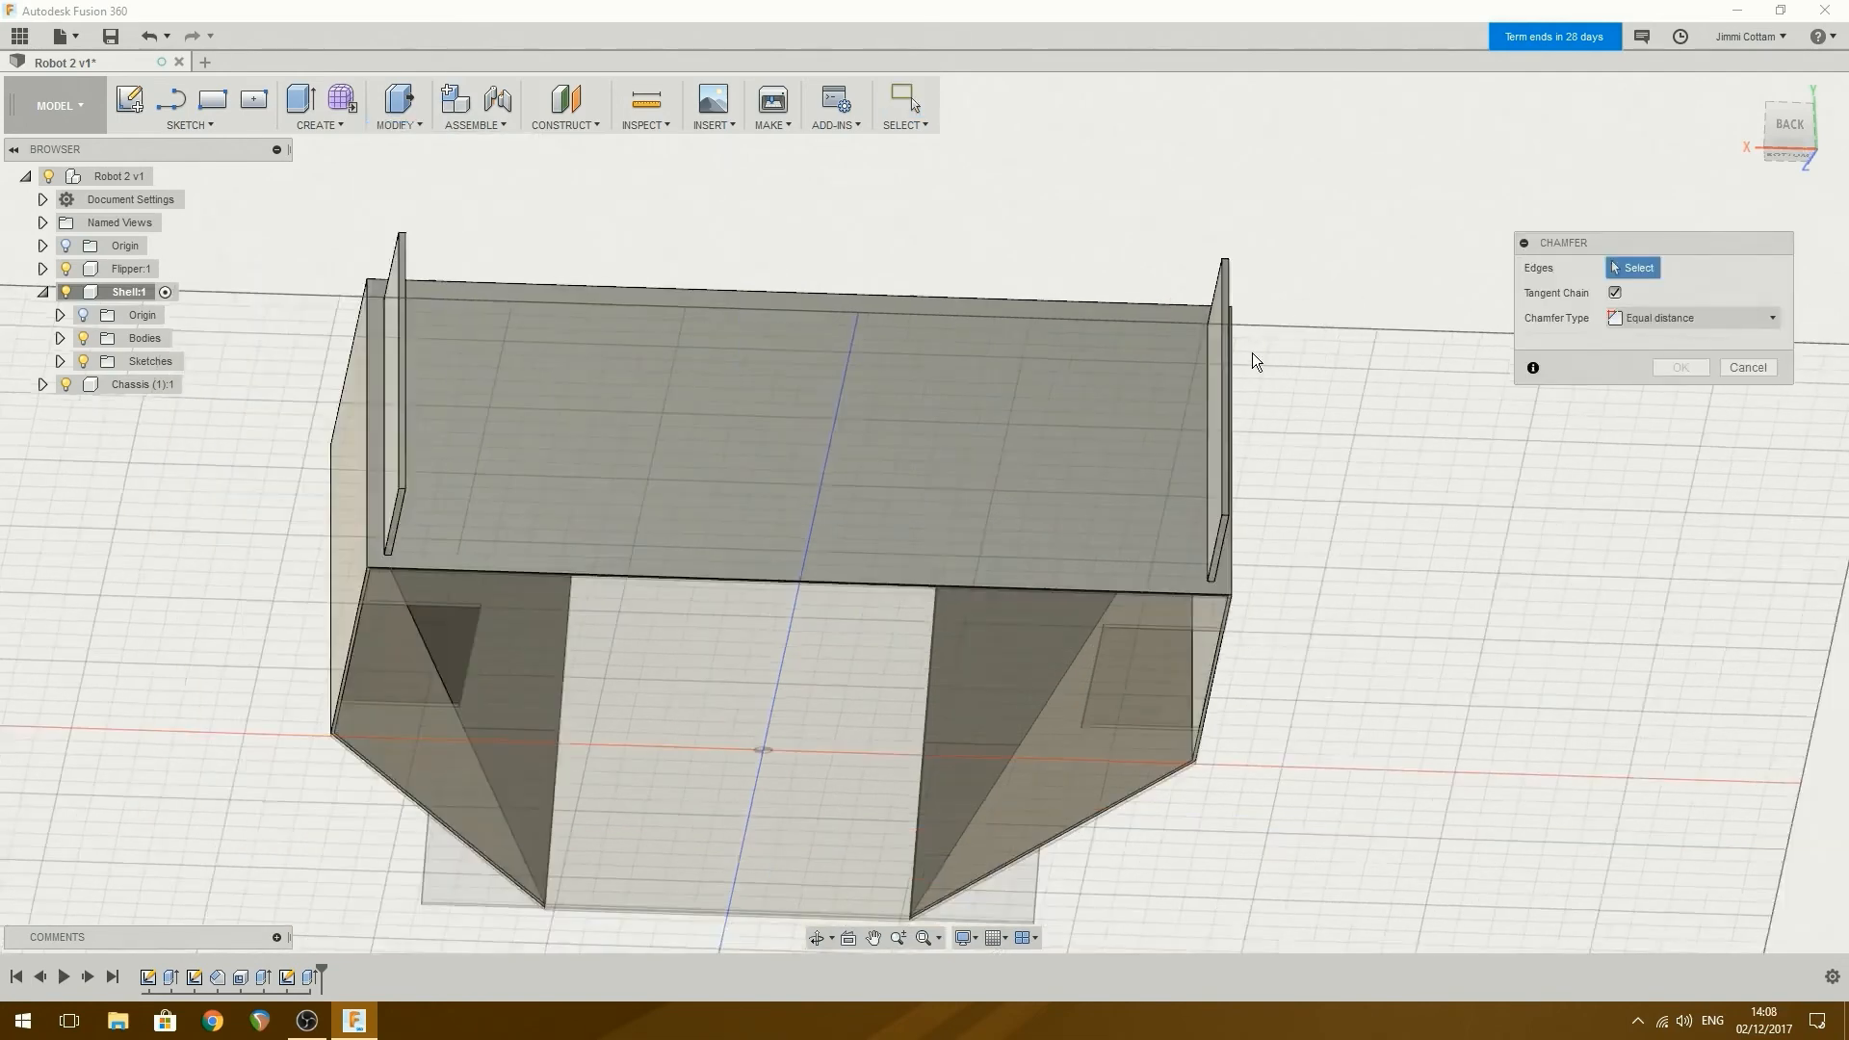
left_click(1201, 724)
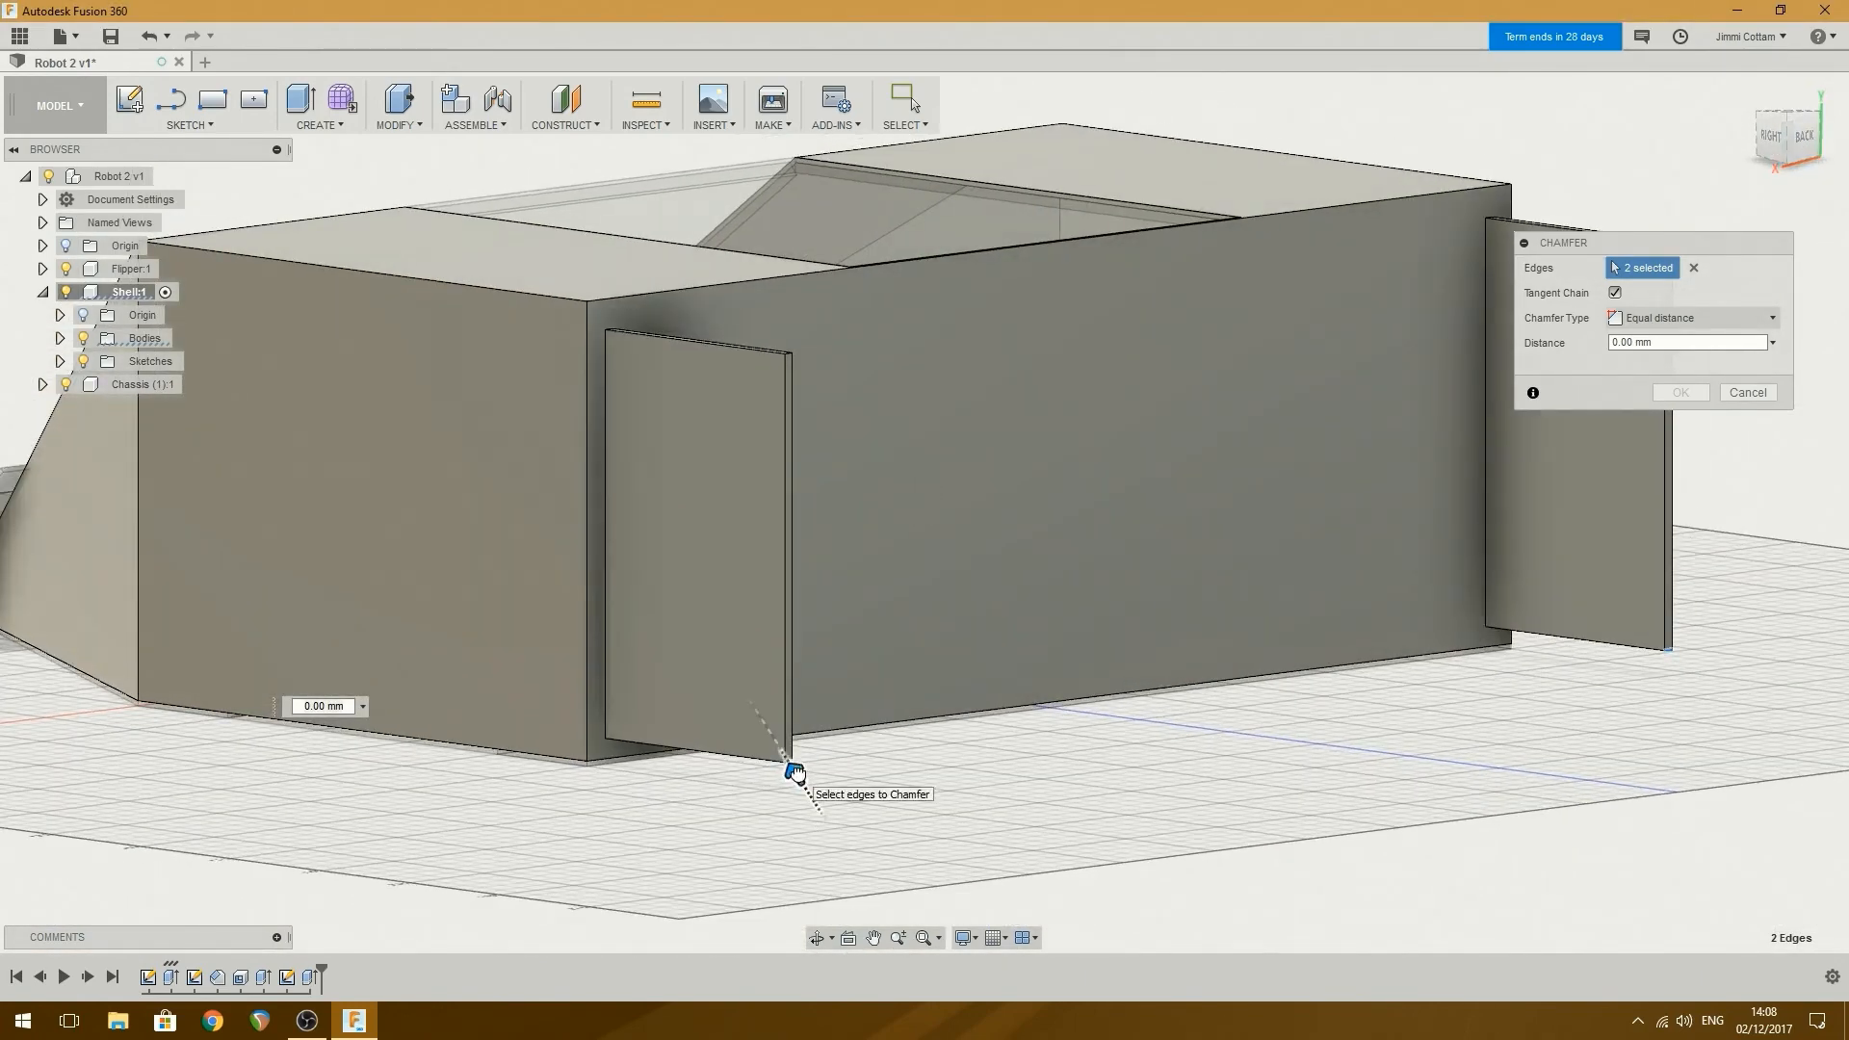
type("45.00 mm")
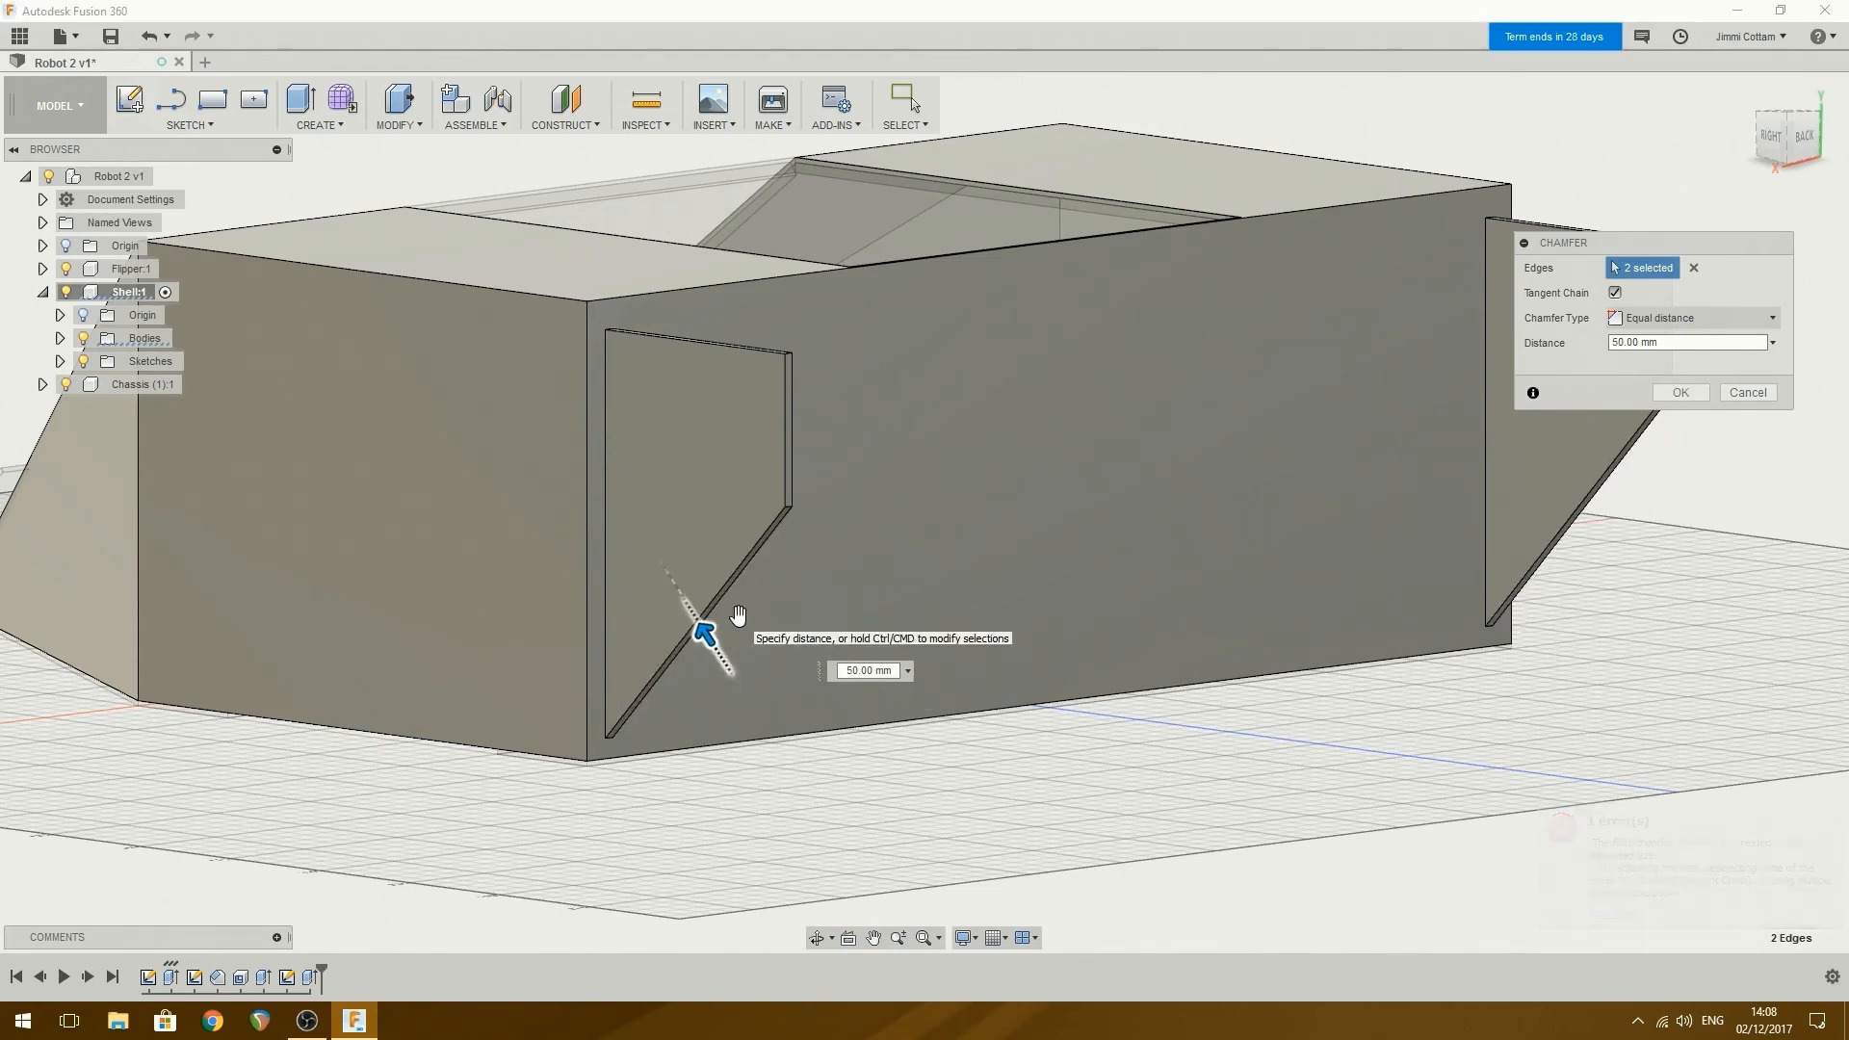
left_click(866, 670)
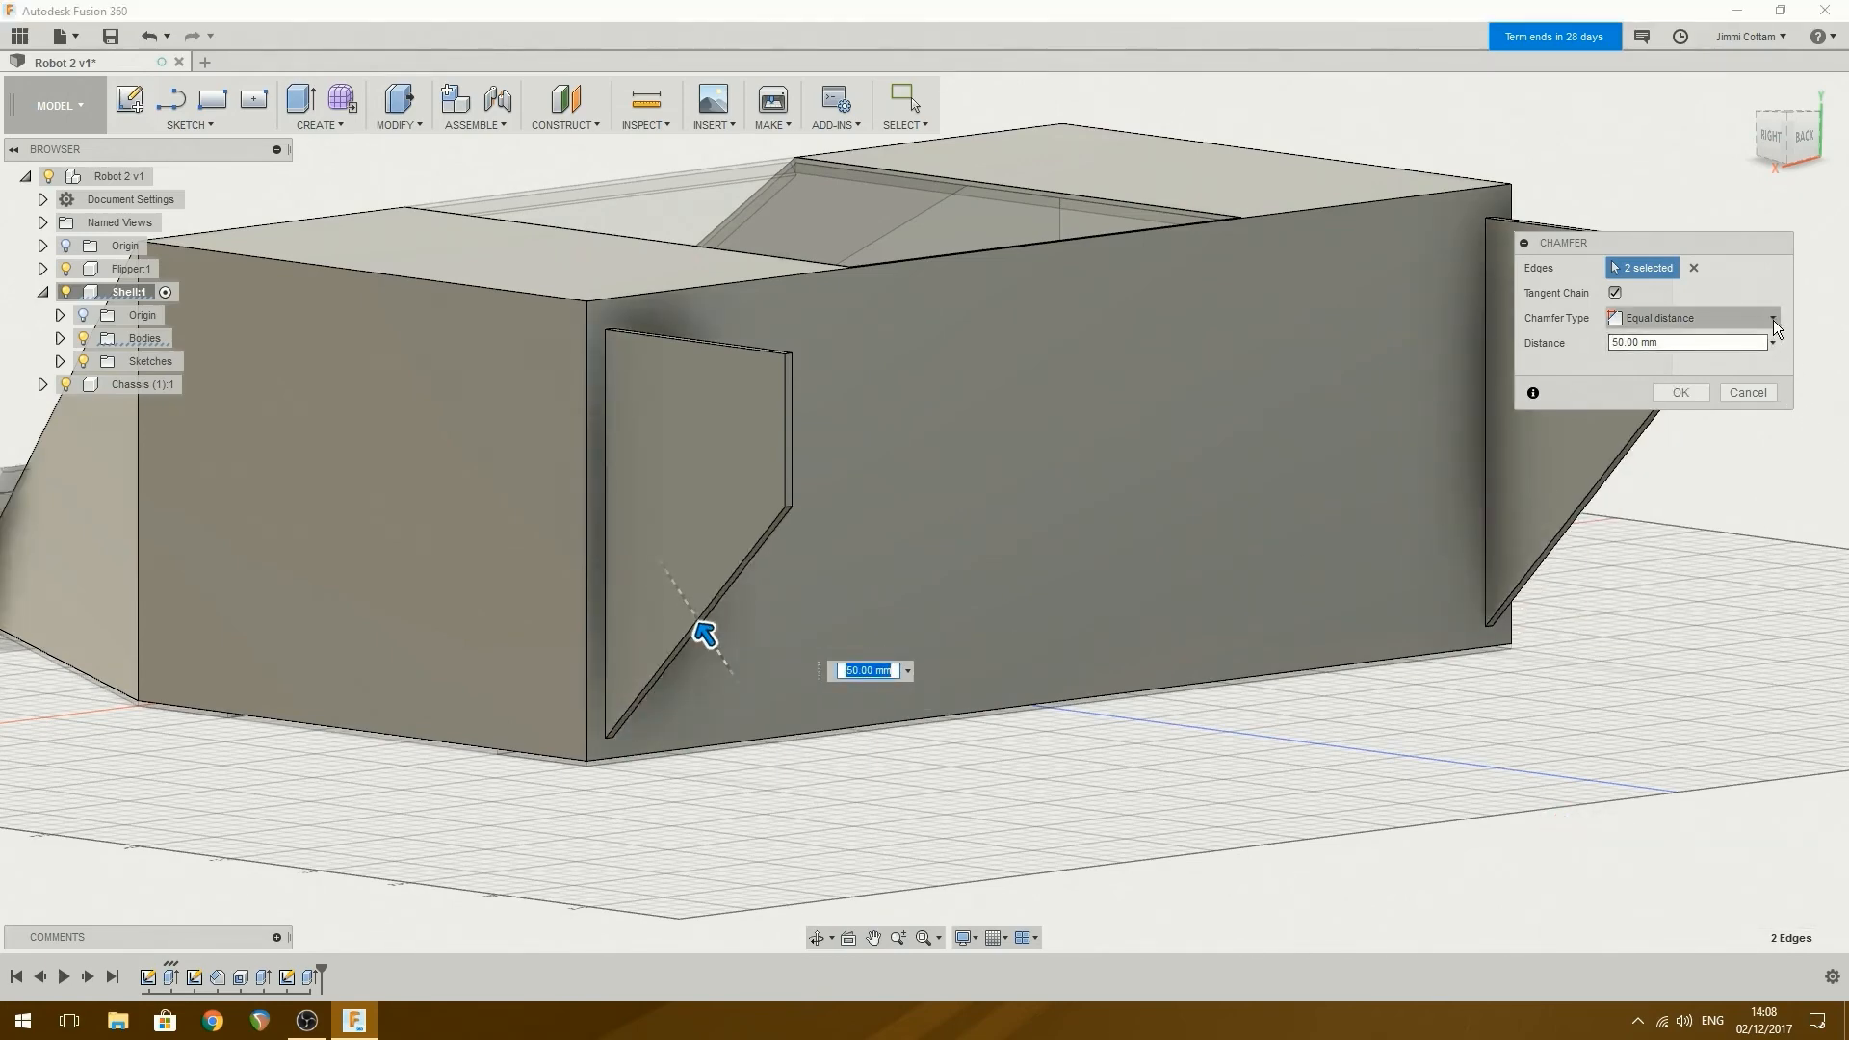
left_click(1688, 317)
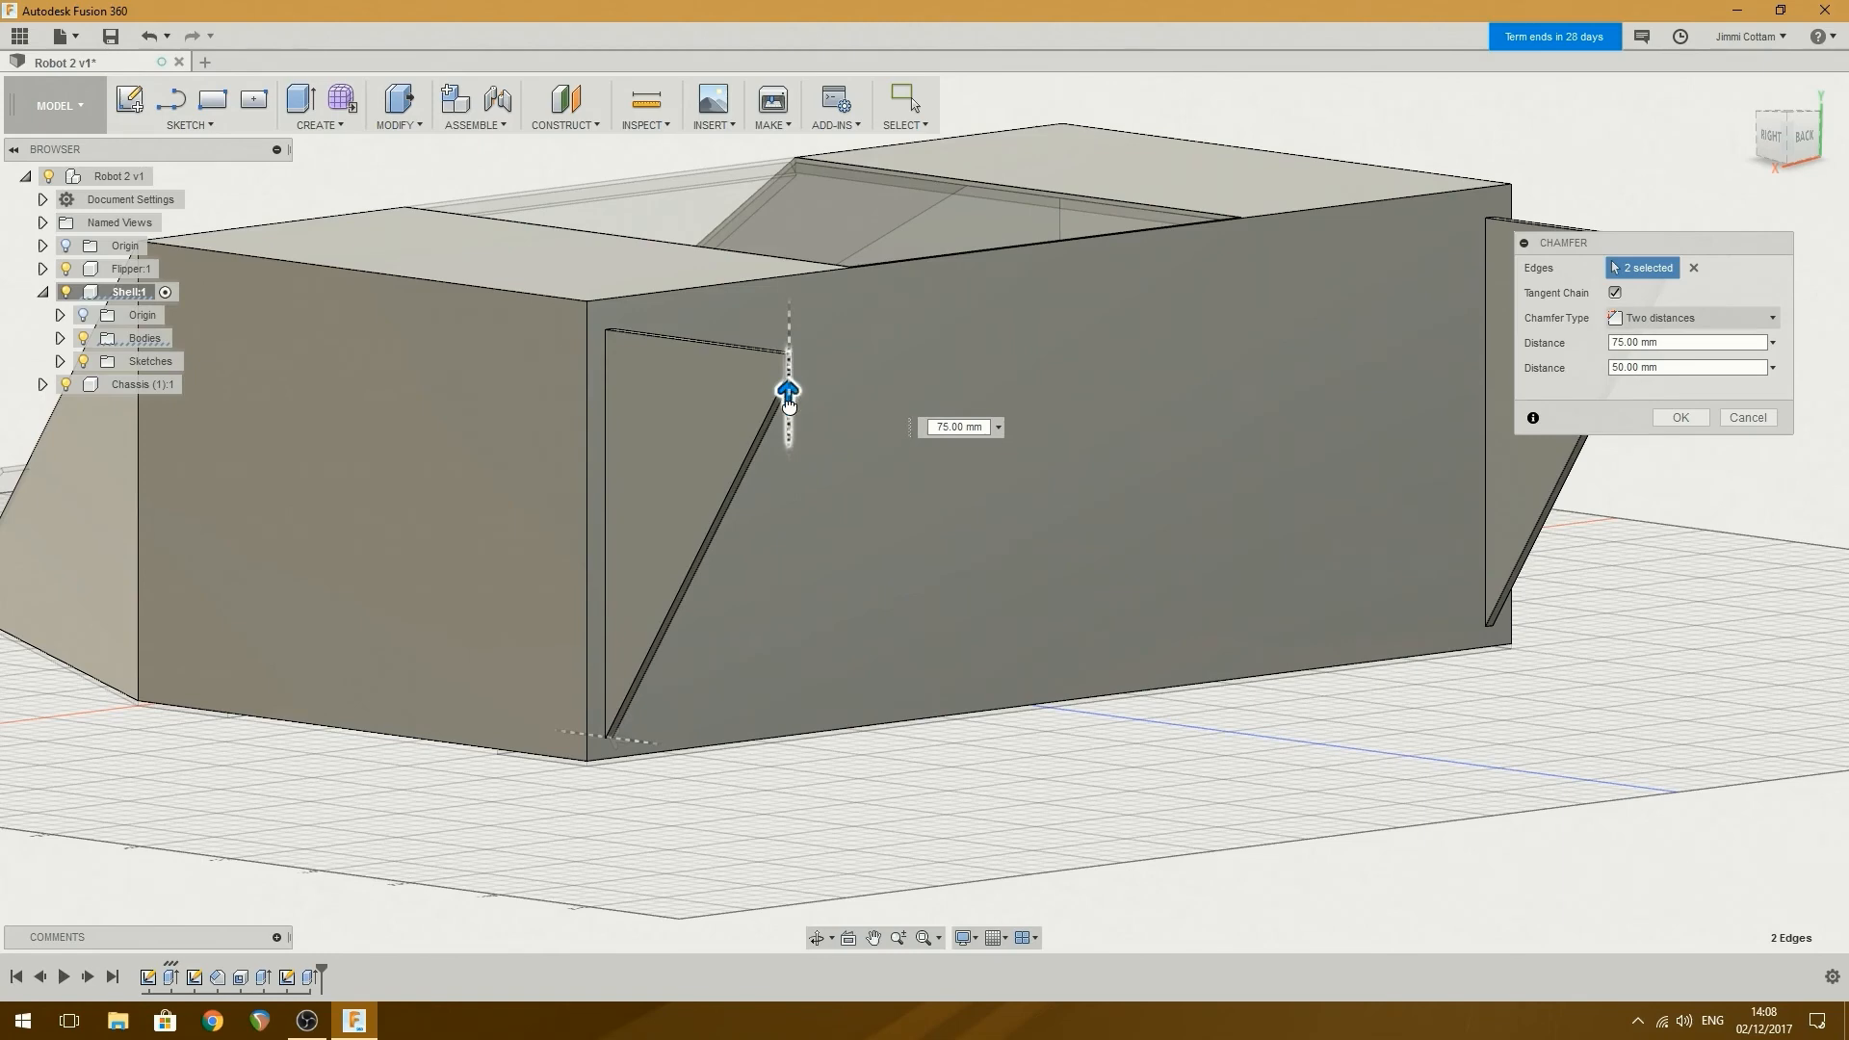
left_click_drag(787, 392, 787, 416)
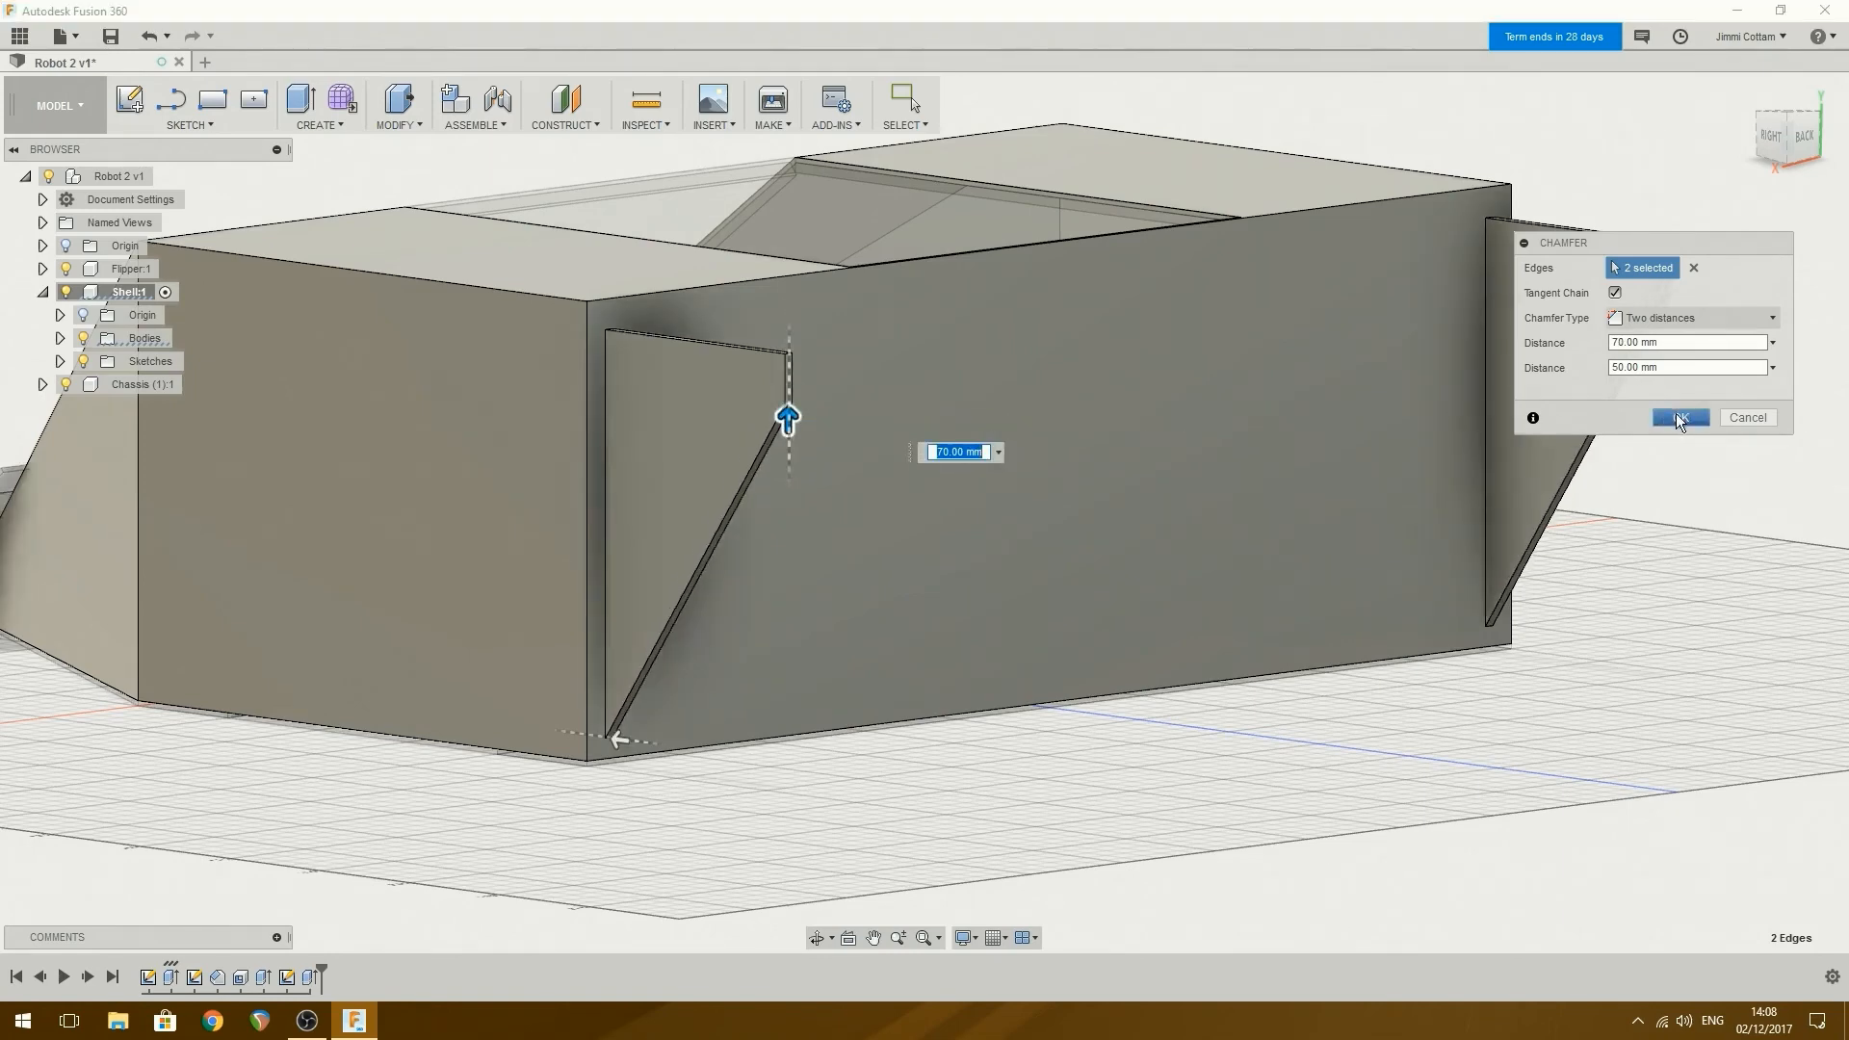
left_click(1679, 417)
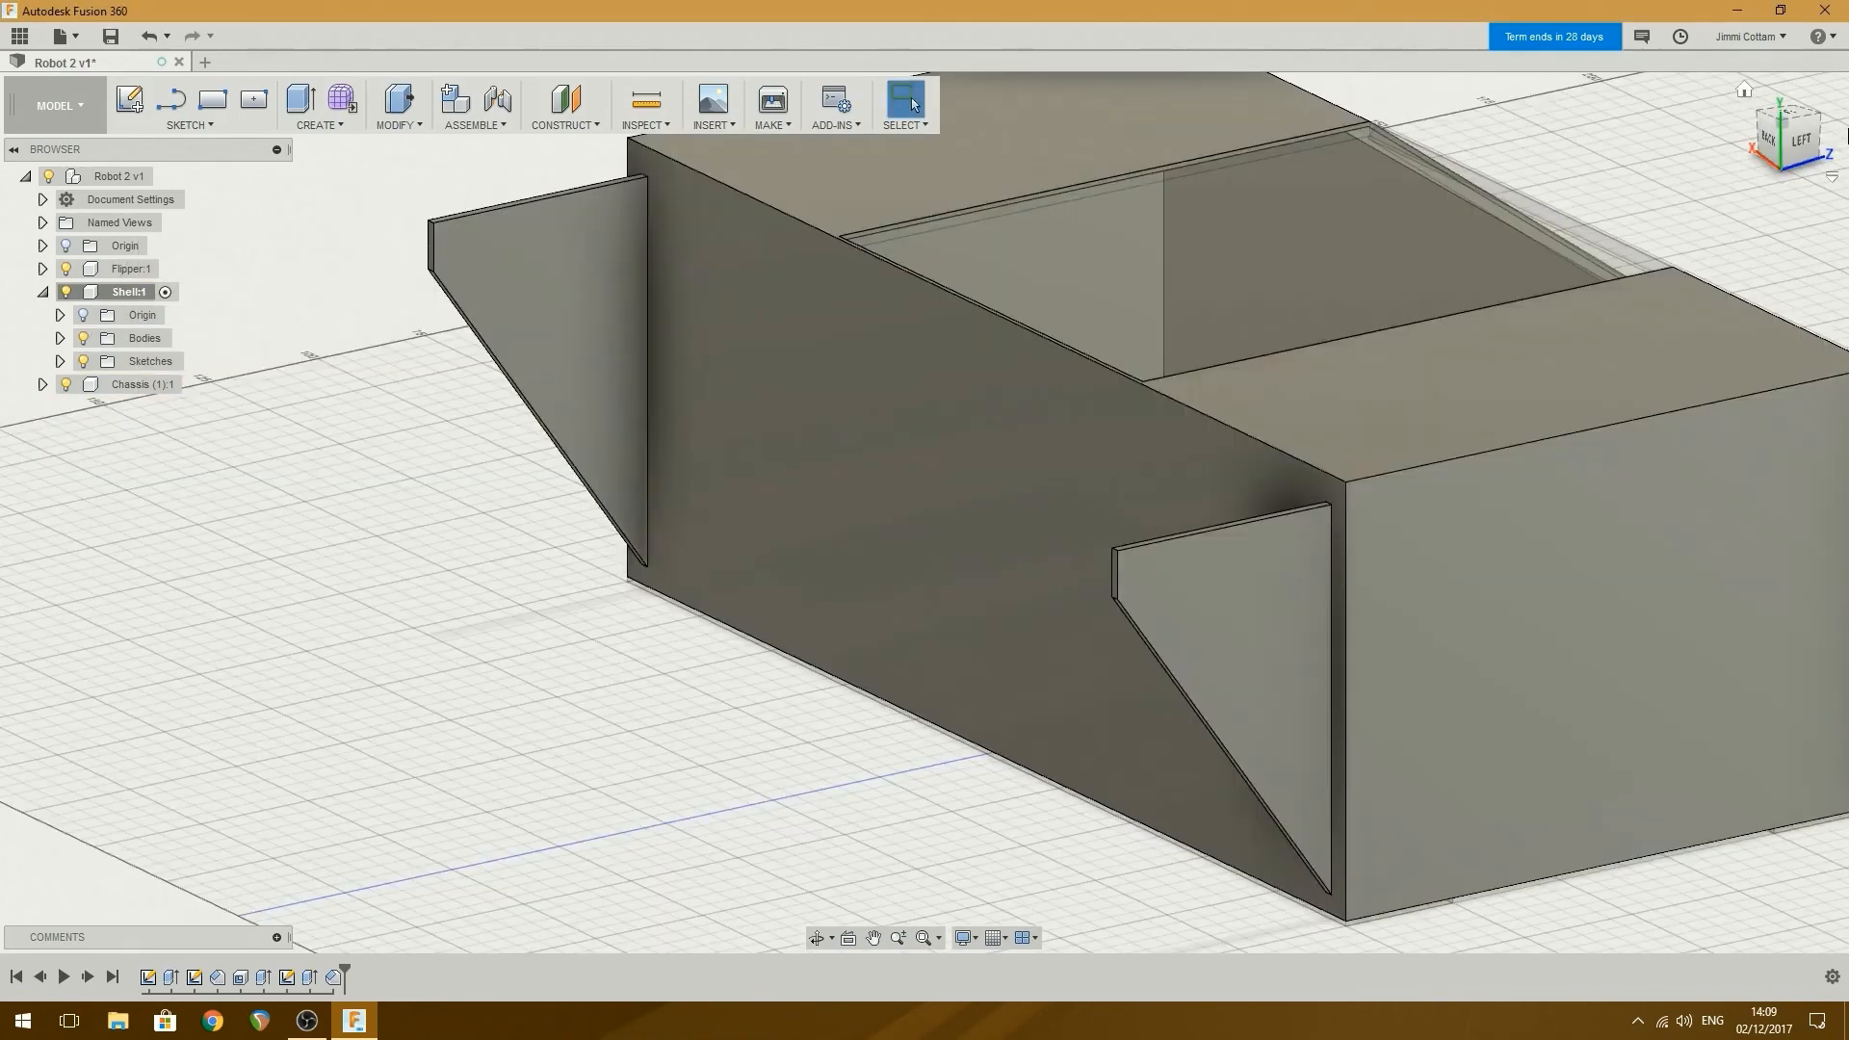